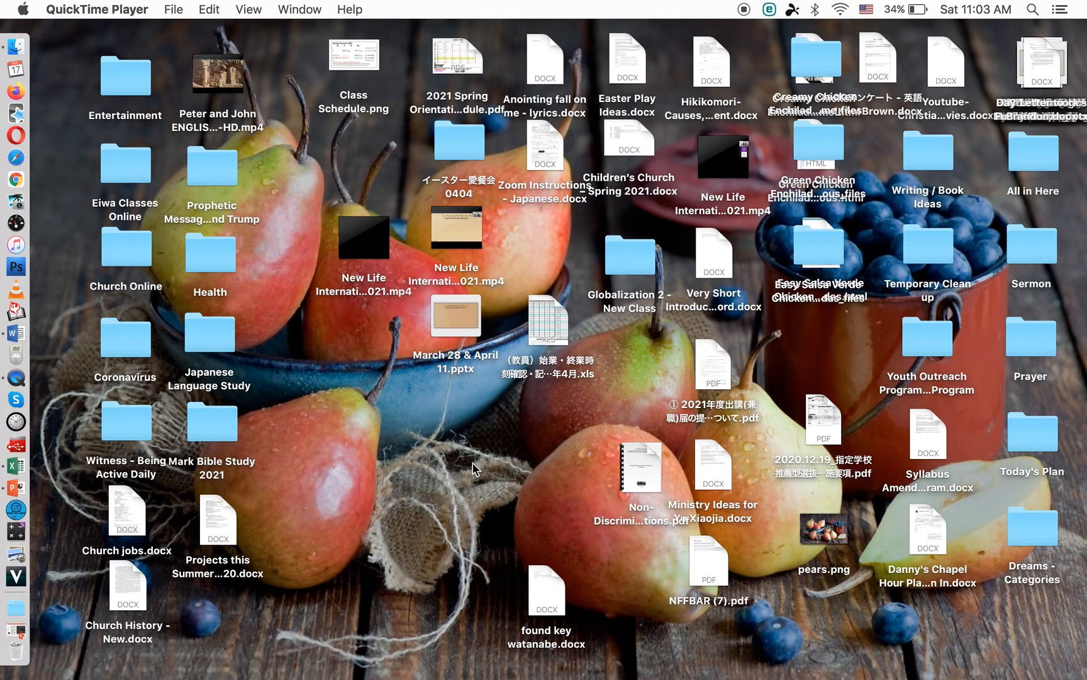
{"action": "mouse_move", "coordinate": [196, 273]}
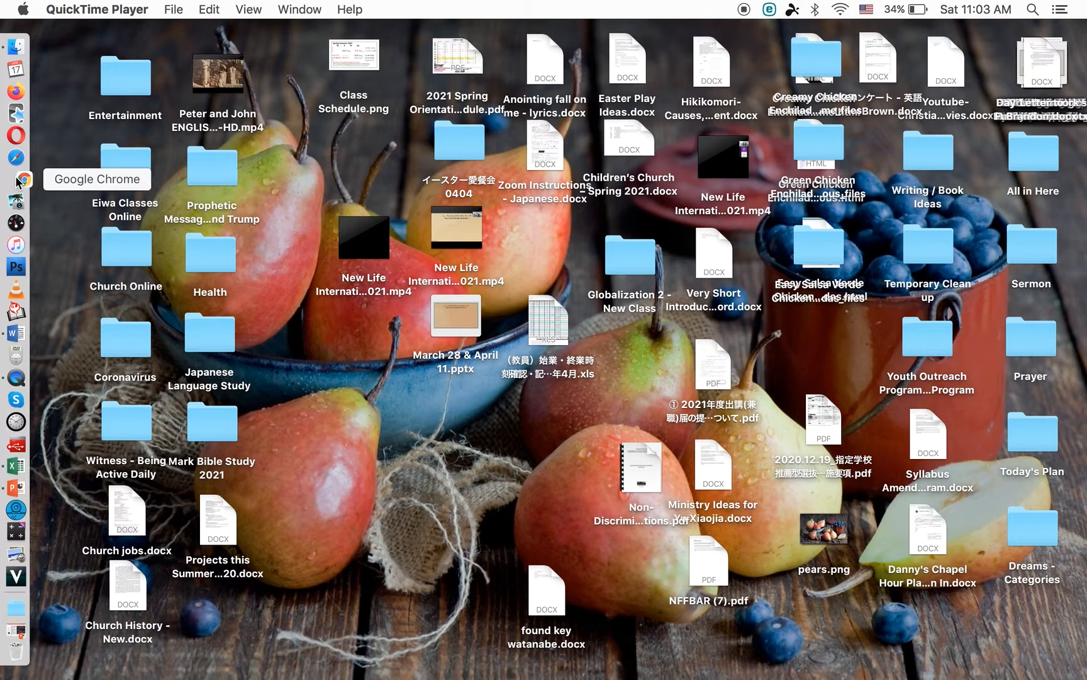
Launch Google Chrome from the Dock so a blank new tab shows.
{"action": "left_click", "coordinate": [23, 180]}
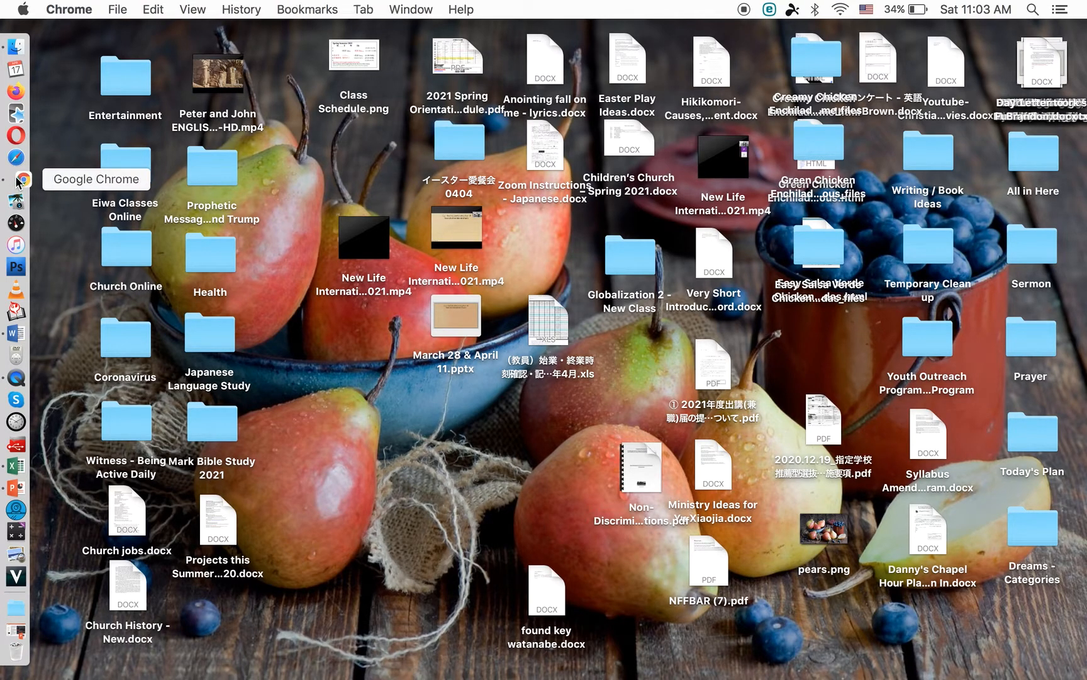
{"action": "left_click", "coordinate": [17, 181]}
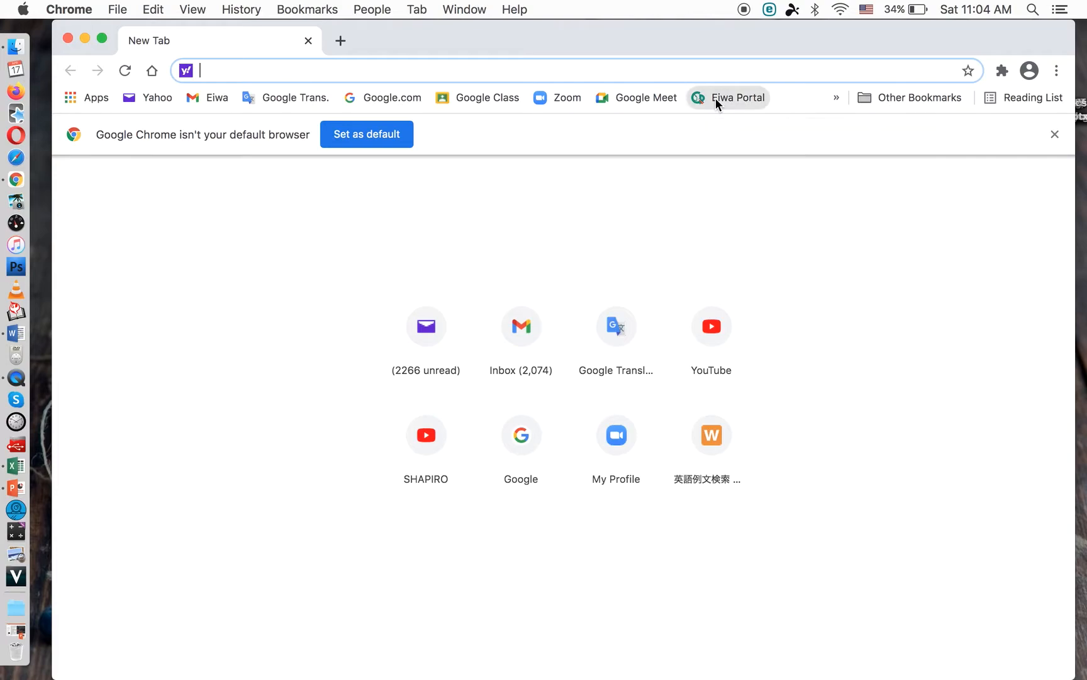
Go to the Eiwa Portal bookmark and log in with the prefilled ID and password.
{"action": "left_click", "coordinate": [730, 98]}
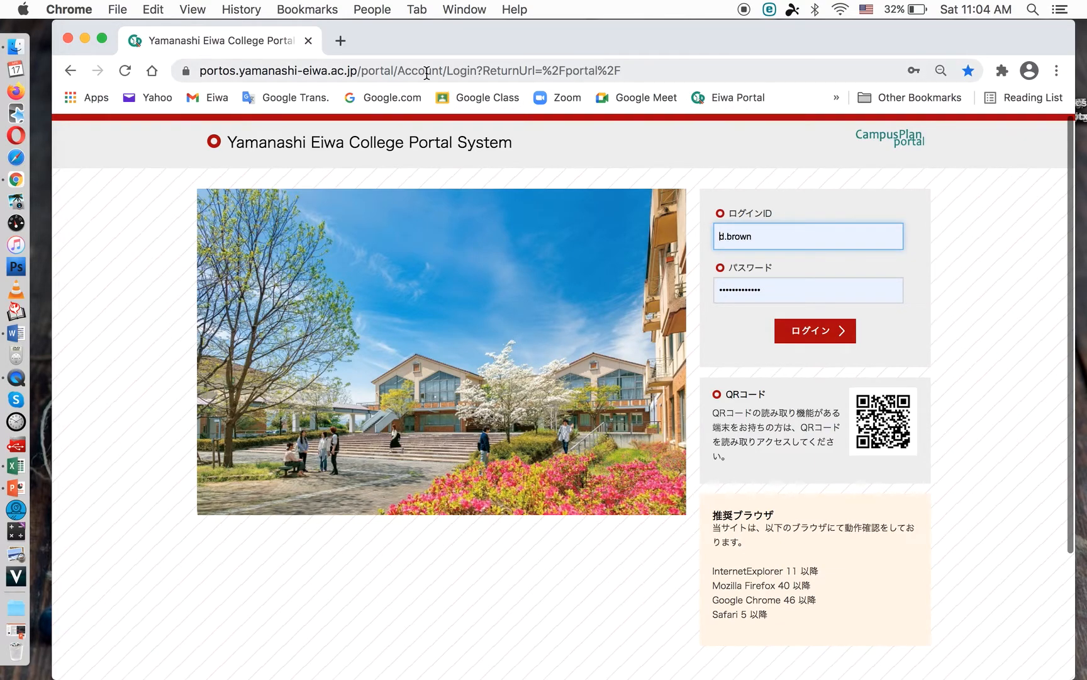
{"action": "mouse_move", "coordinate": [496, 111]}
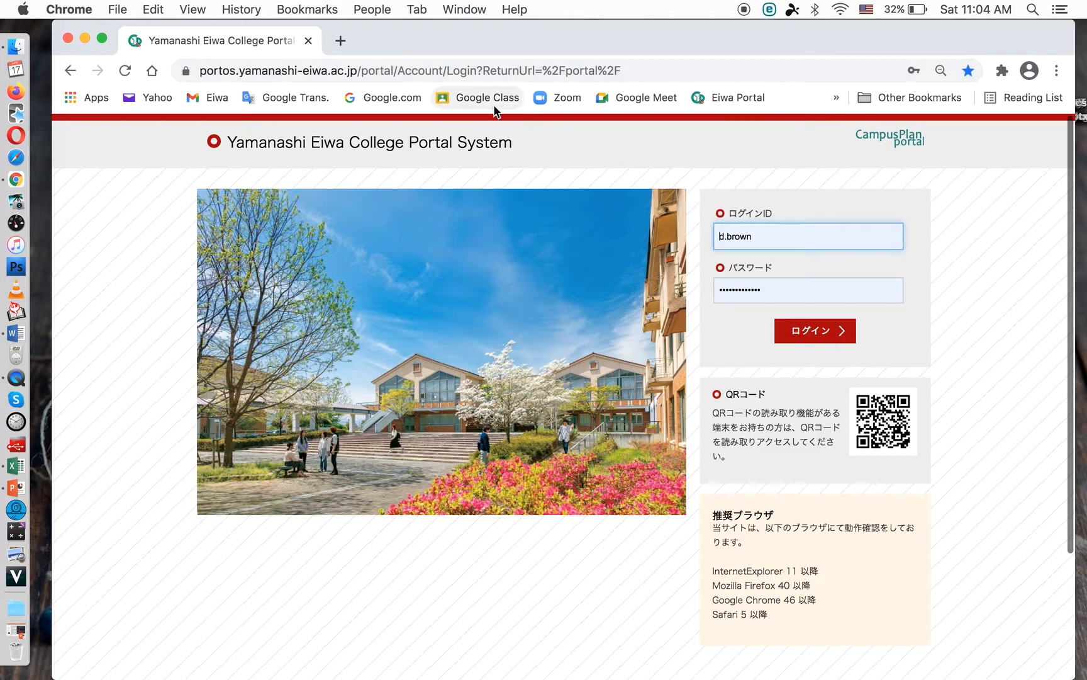
{"action": "mouse_move", "coordinate": [773, 272]}
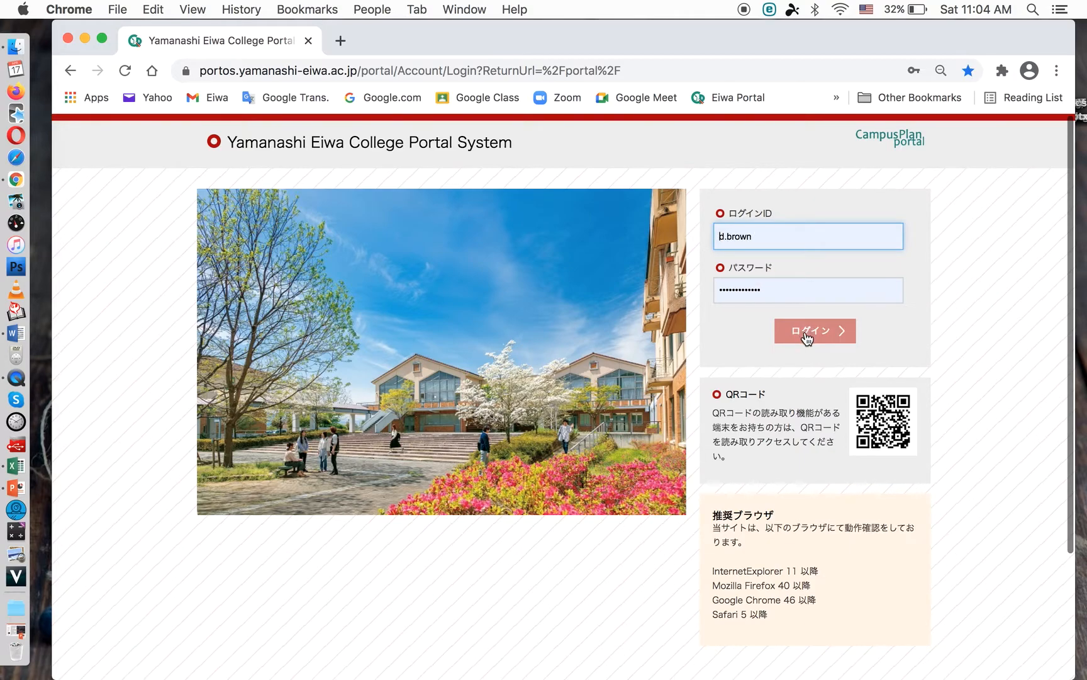
{"action": "left_click", "coordinate": [816, 330]}
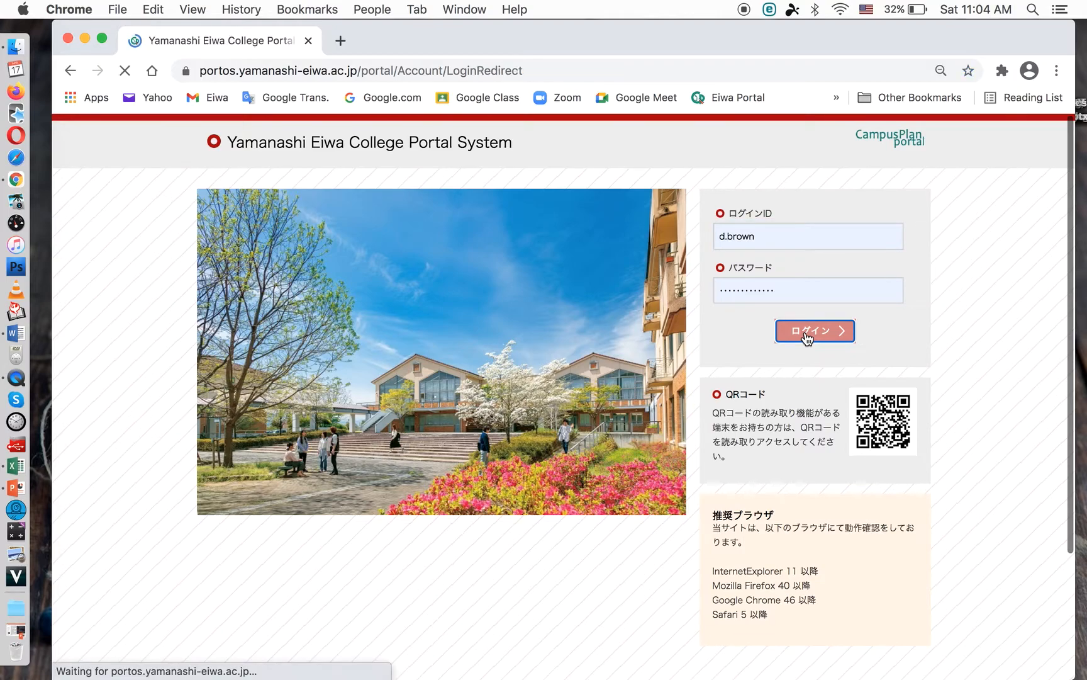
Finish signing in and expand the キャンパスプラン menu on the portal home page.
{"action": "left_click", "coordinate": [816, 331]}
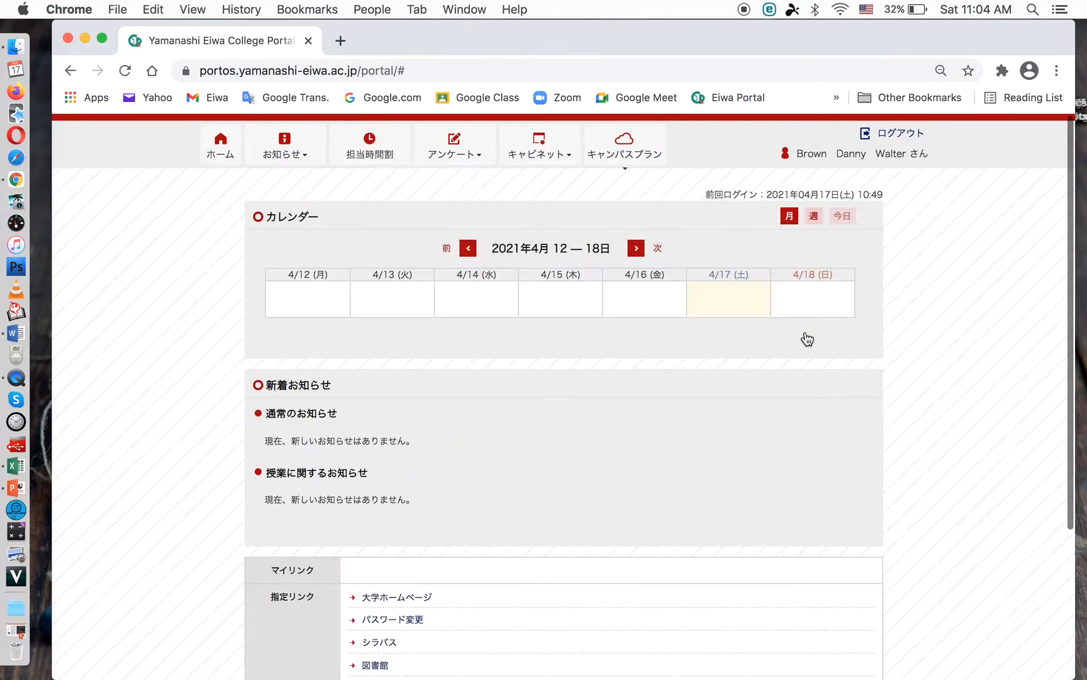
{"action": "mouse_move", "coordinate": [671, 207]}
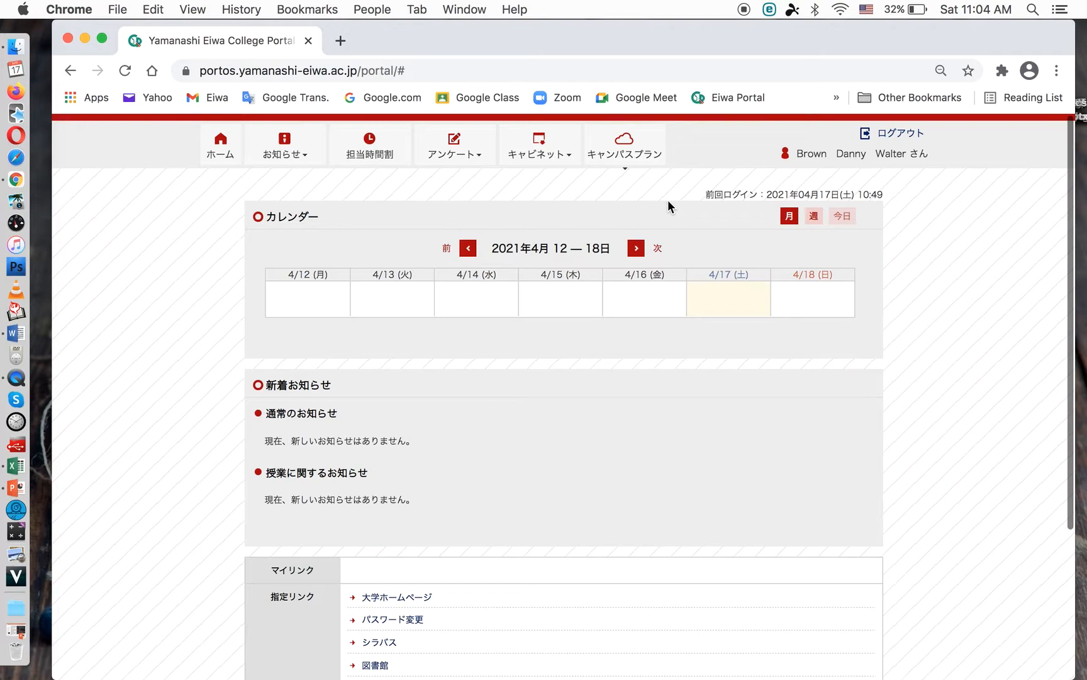
{"action": "mouse_move", "coordinate": [612, 163]}
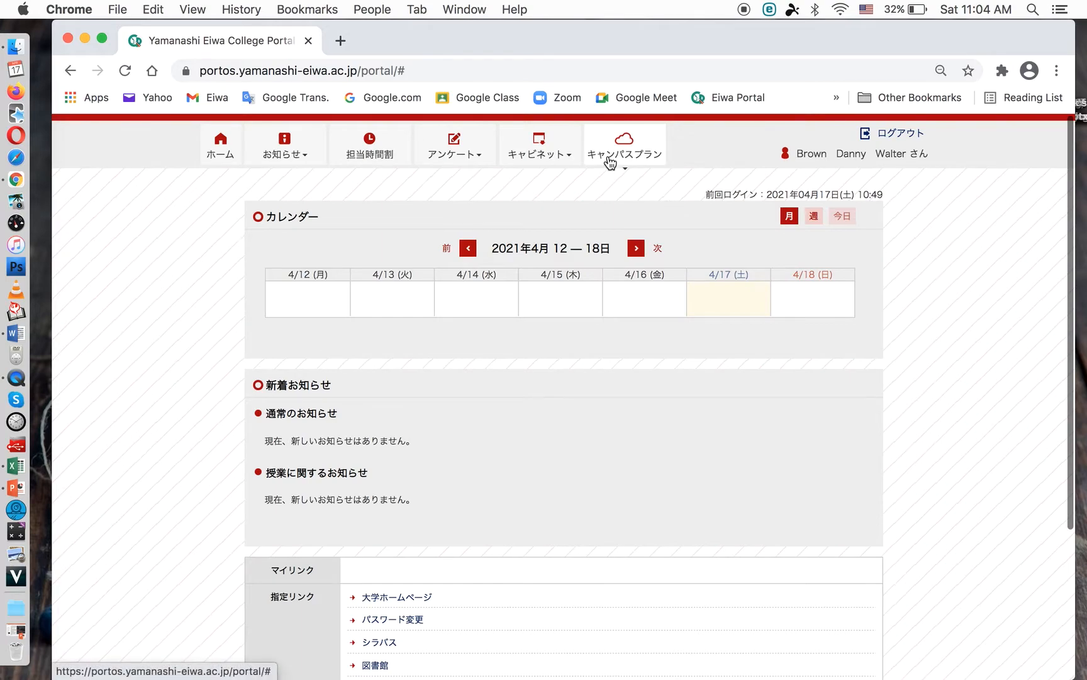
{"action": "mouse_move", "coordinate": [599, 165]}
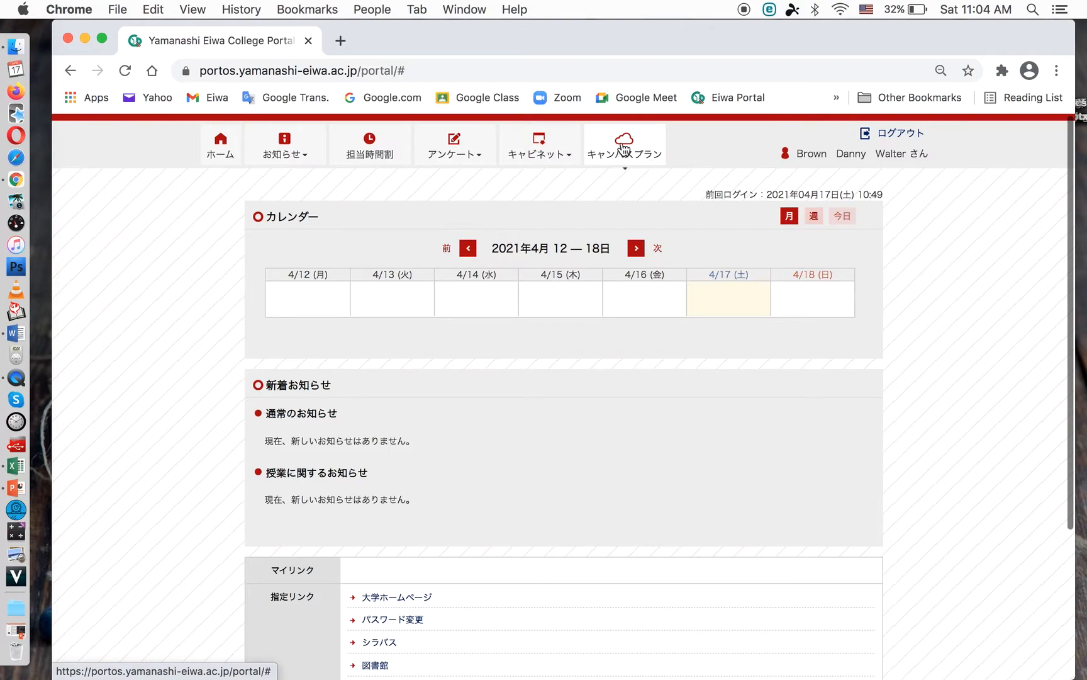
{"action": "left_click", "coordinate": [624, 143]}
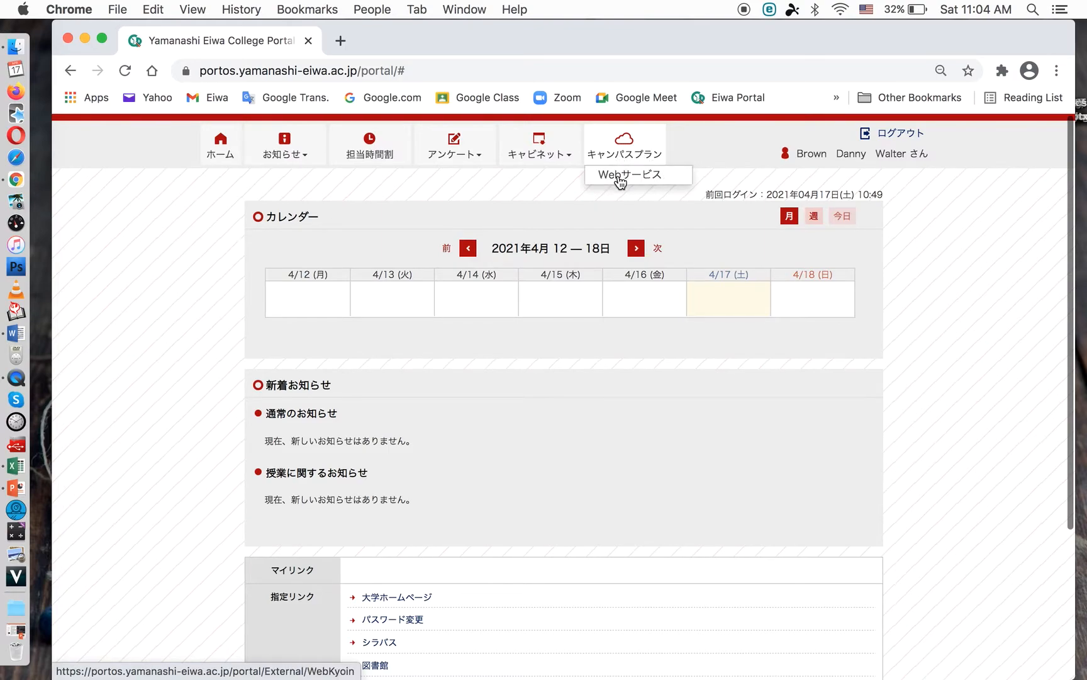
{"action": "mouse_move", "coordinate": [621, 179]}
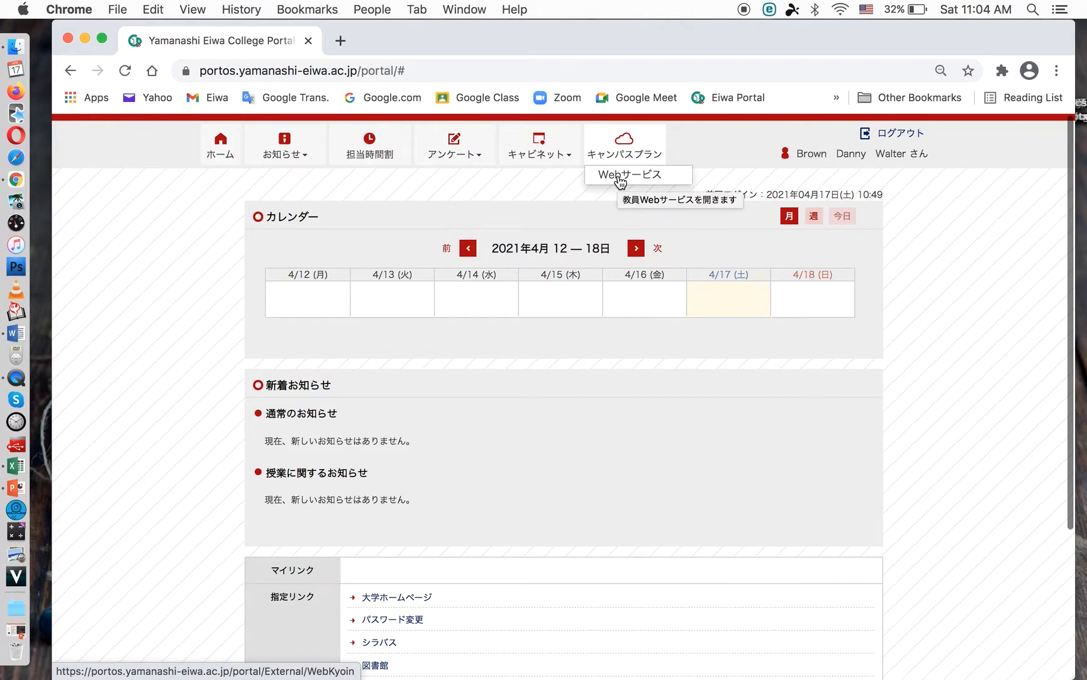
Choose Webサービス to bring up the Web Service main menu in a new tab.
{"action": "left_click", "coordinate": [638, 175]}
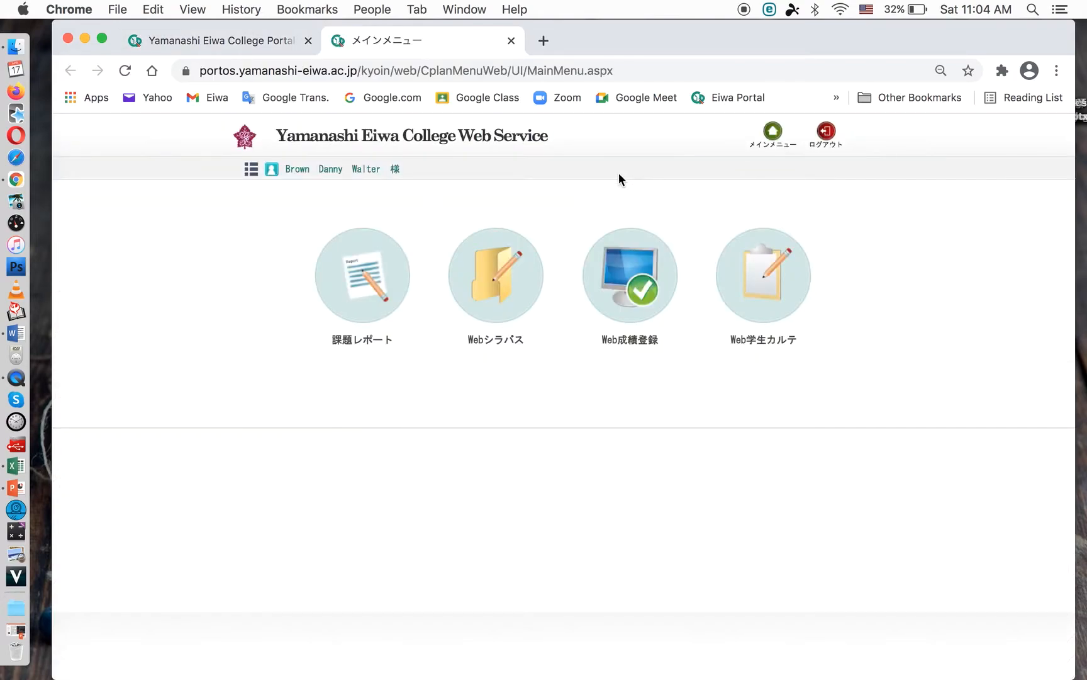
{"action": "mouse_move", "coordinate": [567, 395]}
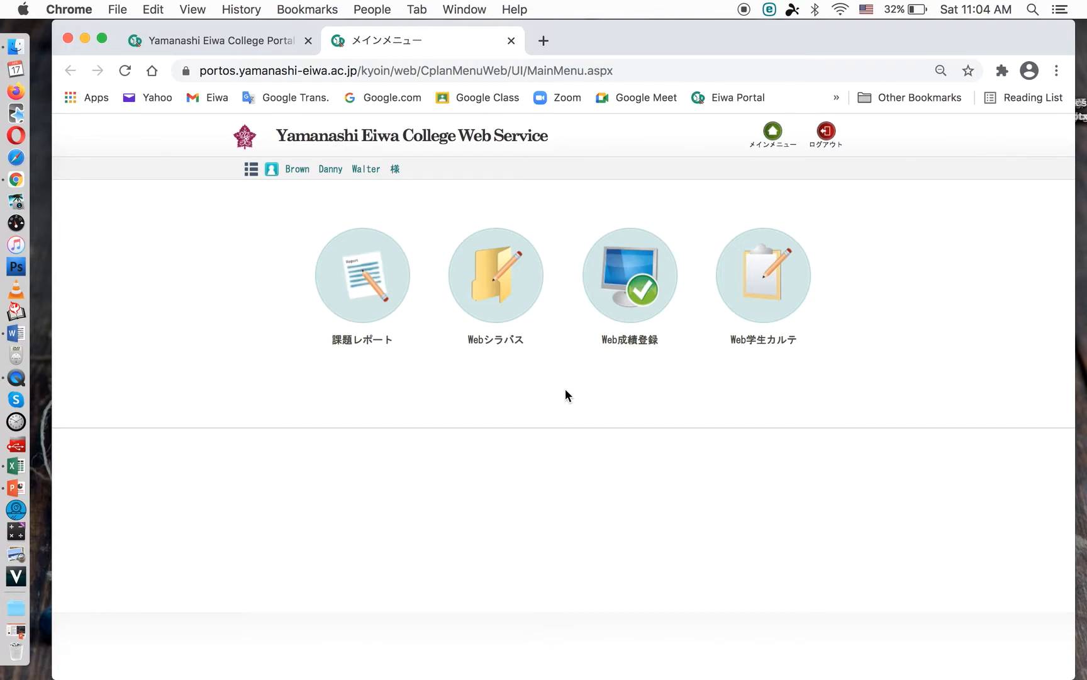
{"action": "mouse_move", "coordinate": [364, 360]}
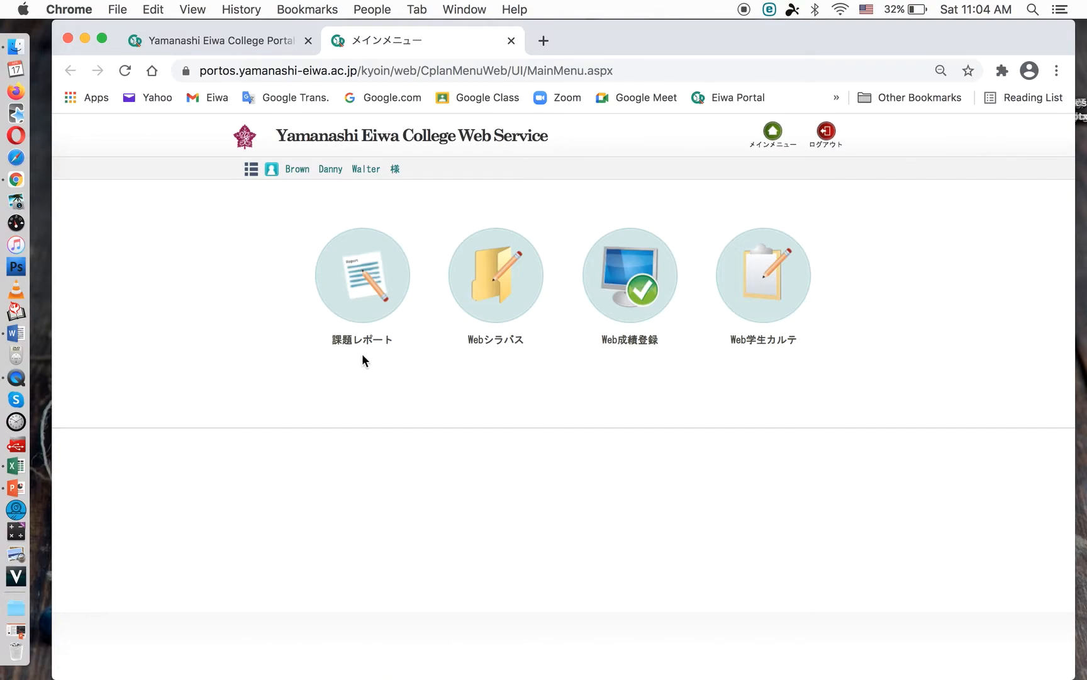
{"action": "mouse_move", "coordinate": [342, 347]}
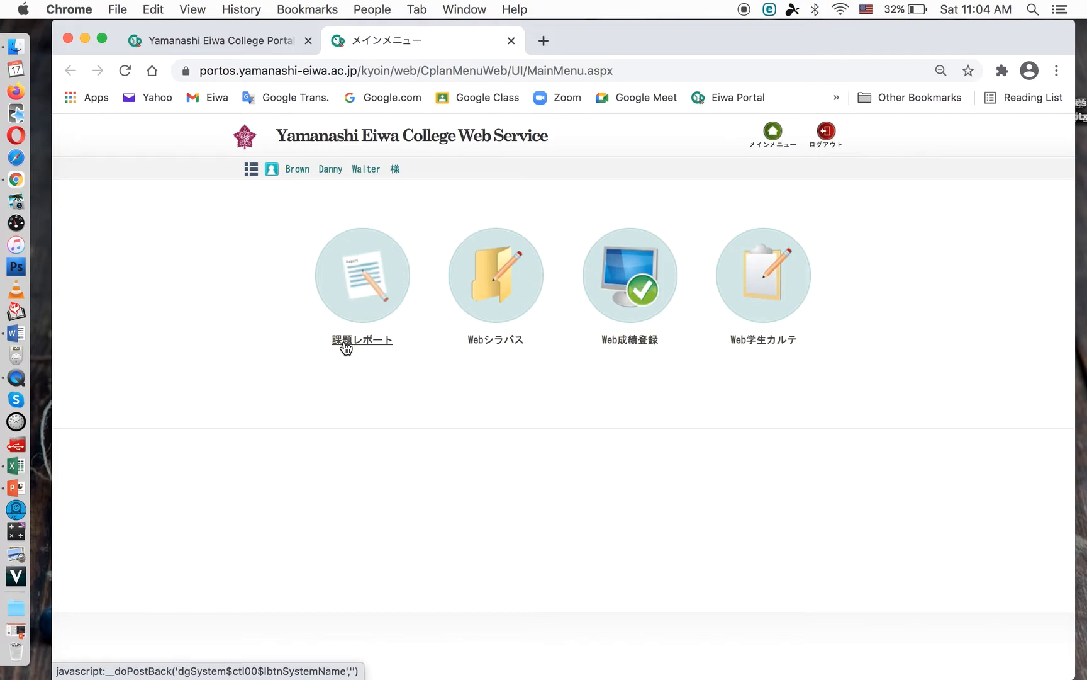
{"action": "mouse_move", "coordinate": [396, 346]}
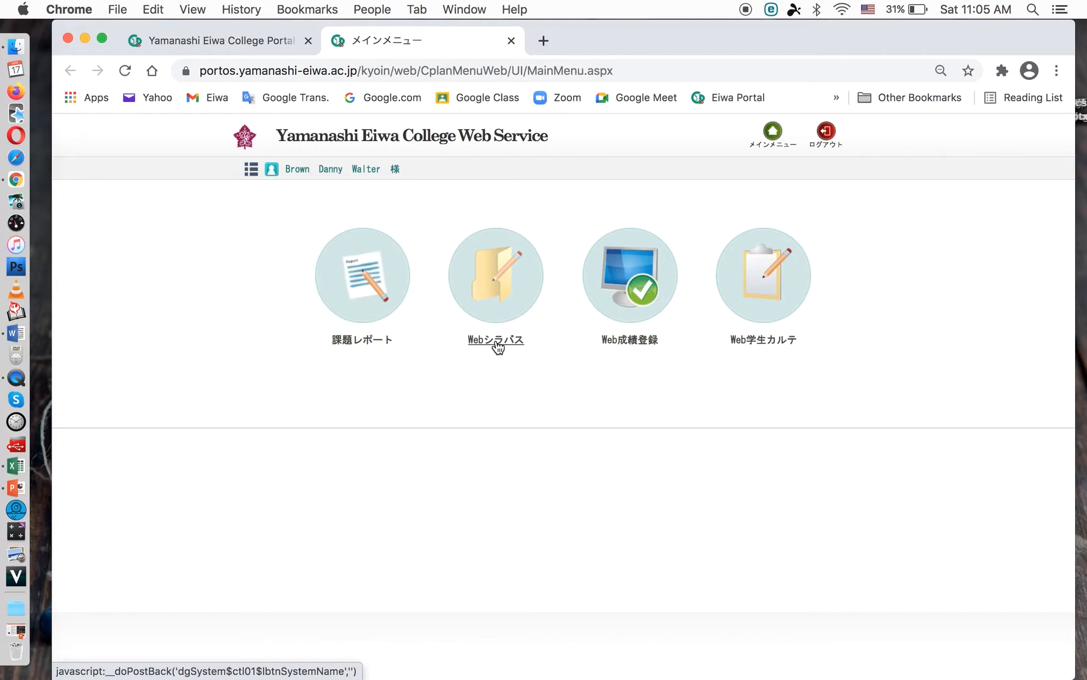
{"action": "mouse_move", "coordinate": [626, 353]}
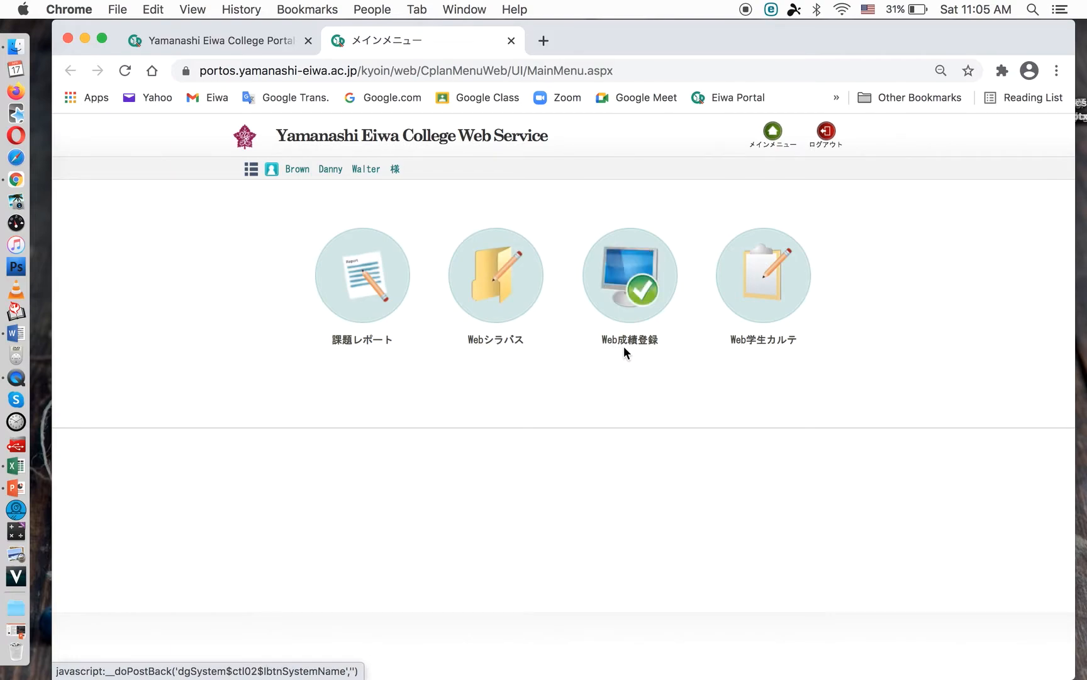
{"action": "mouse_move", "coordinate": [625, 354]}
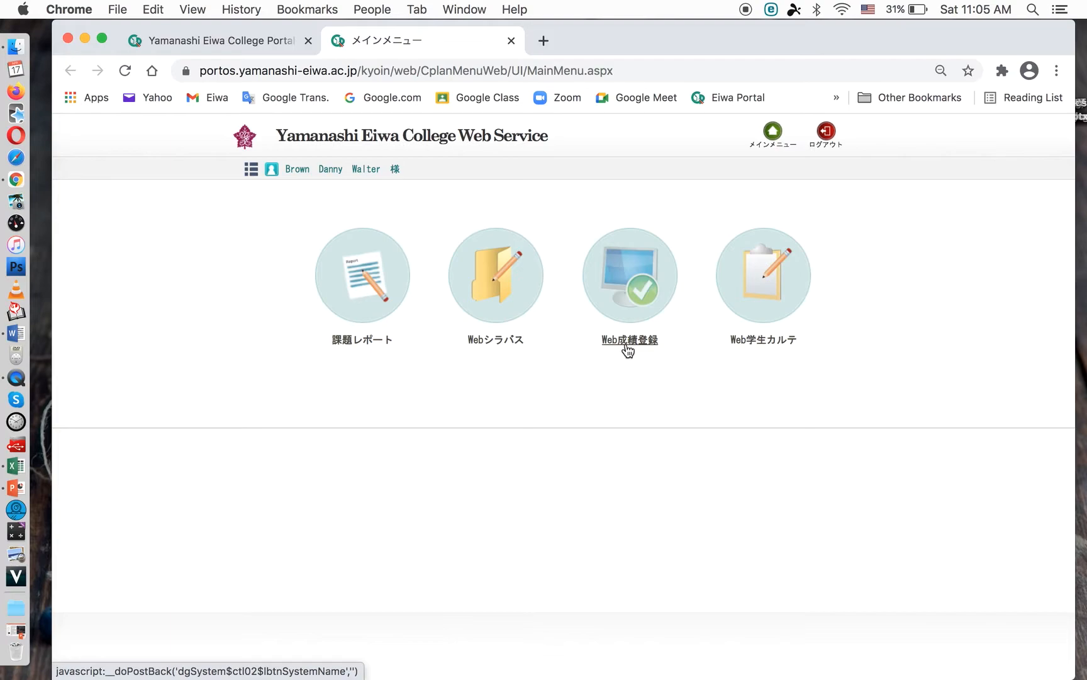
{"action": "mouse_move", "coordinate": [774, 349]}
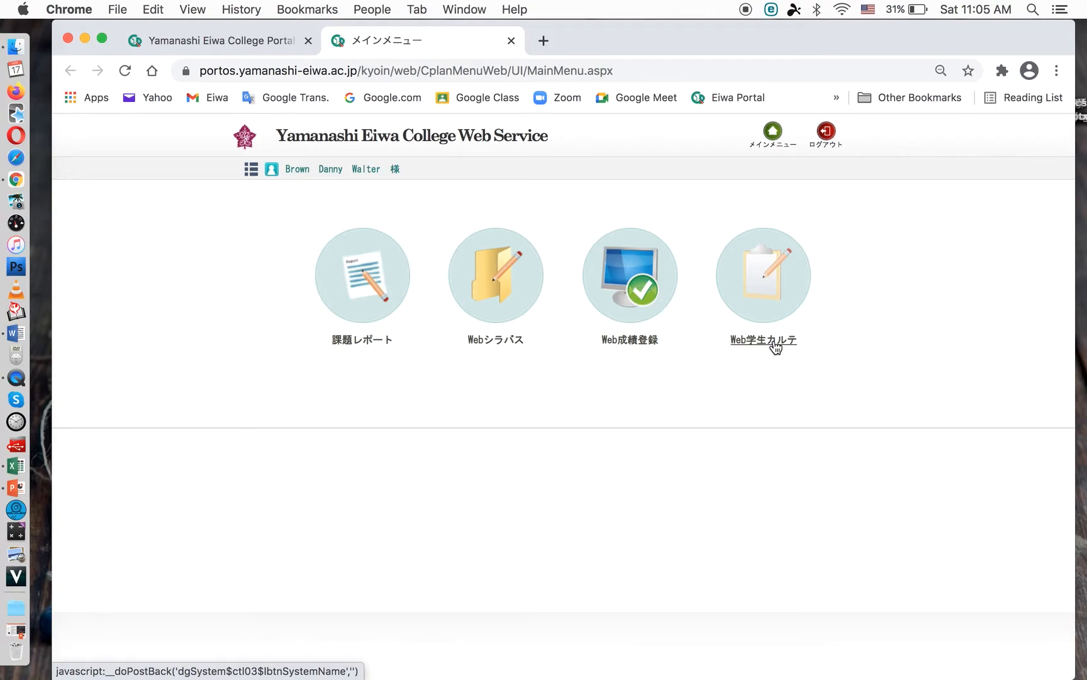
{"action": "mouse_move", "coordinate": [628, 352]}
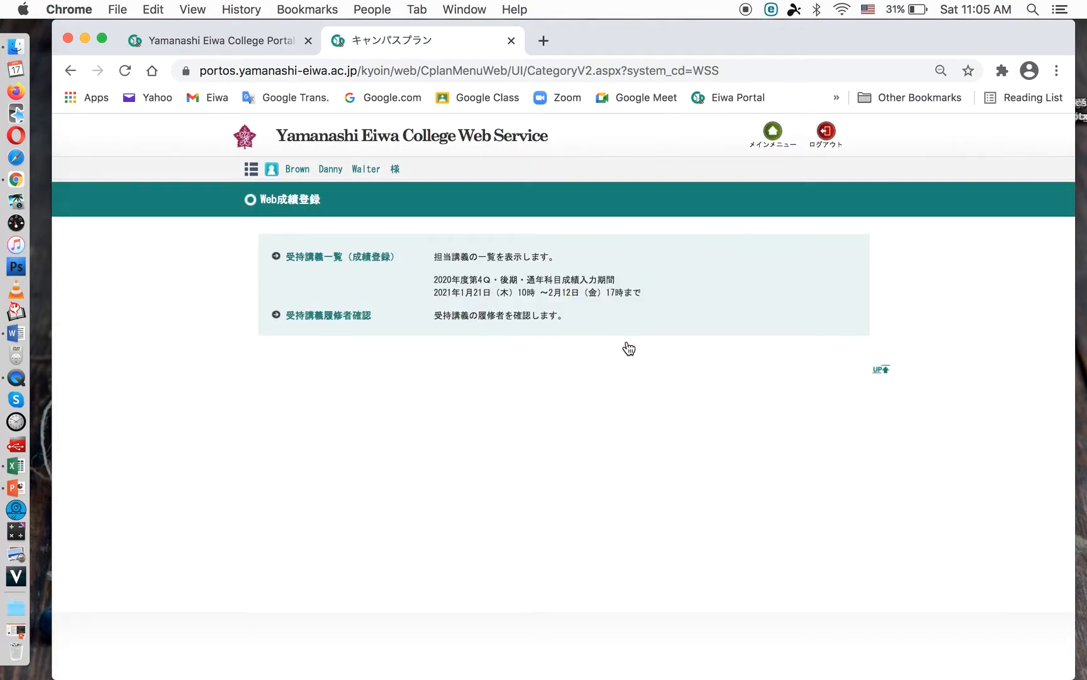
{"action": "mouse_move", "coordinate": [323, 270]}
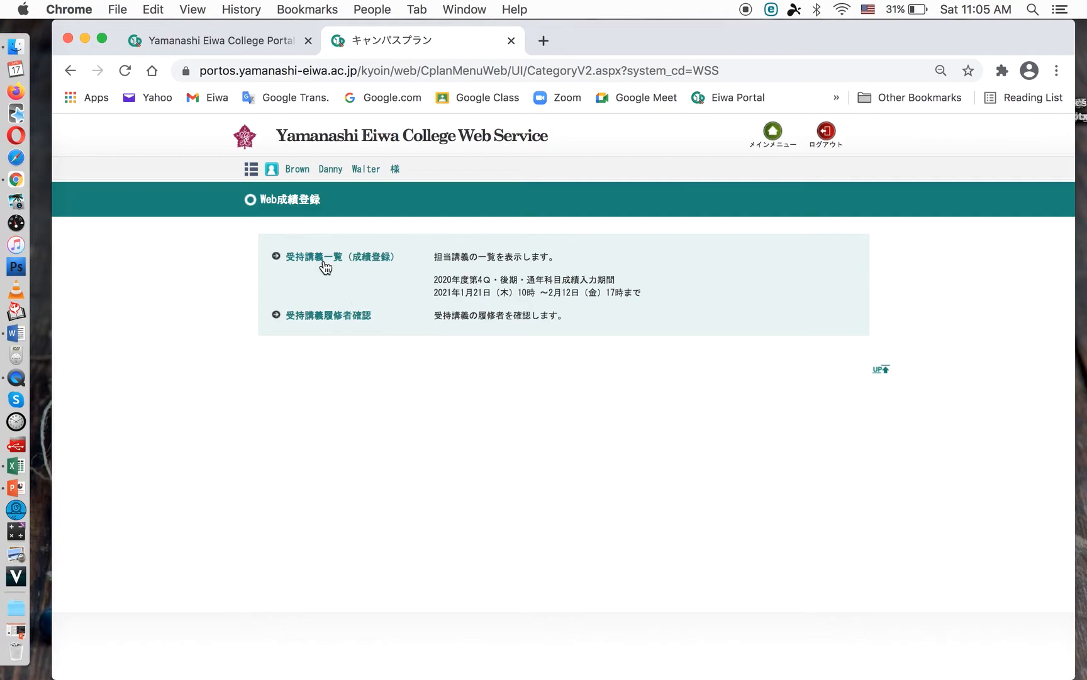
{"action": "mouse_move", "coordinate": [327, 267]}
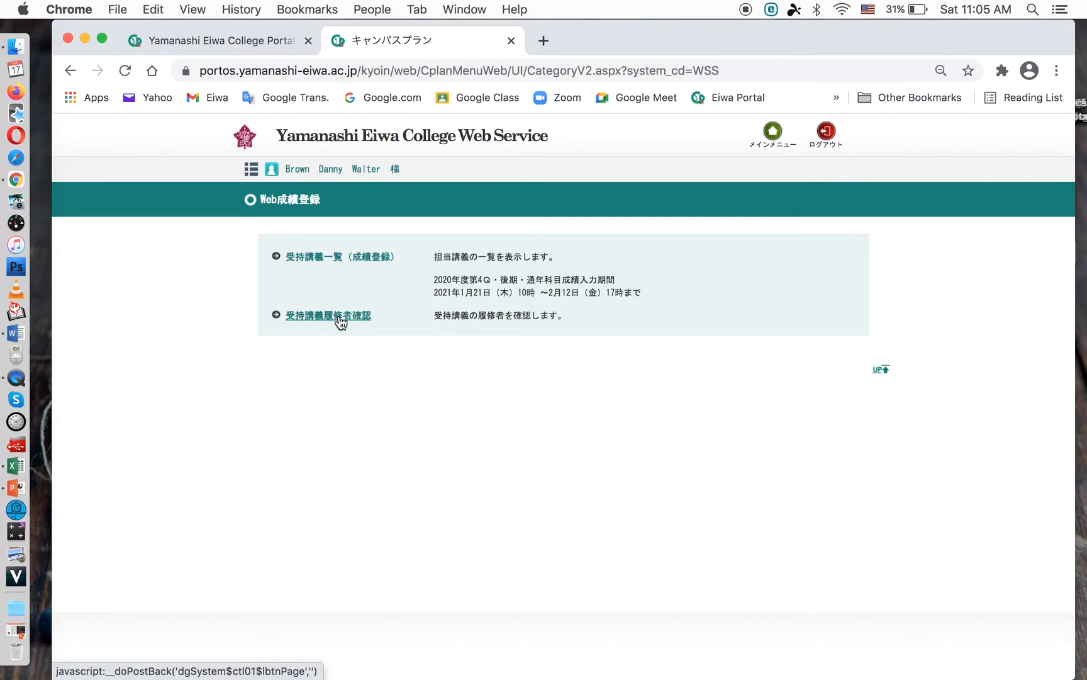
{"action": "mouse_move", "coordinate": [304, 324]}
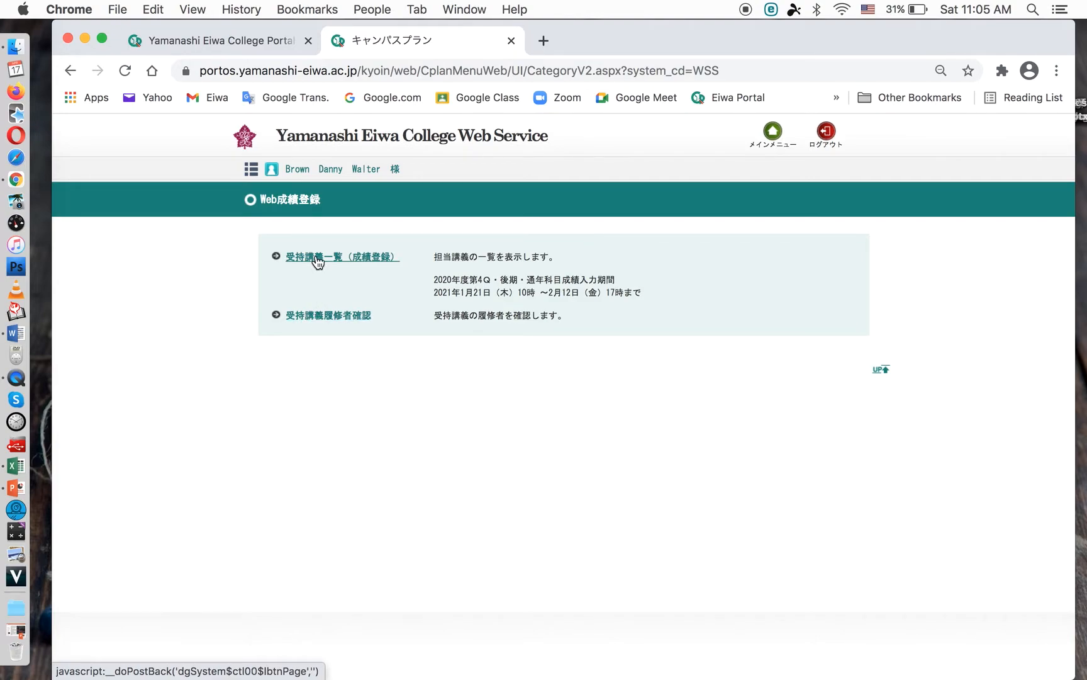
{"action": "left_click", "coordinate": [339, 257]}
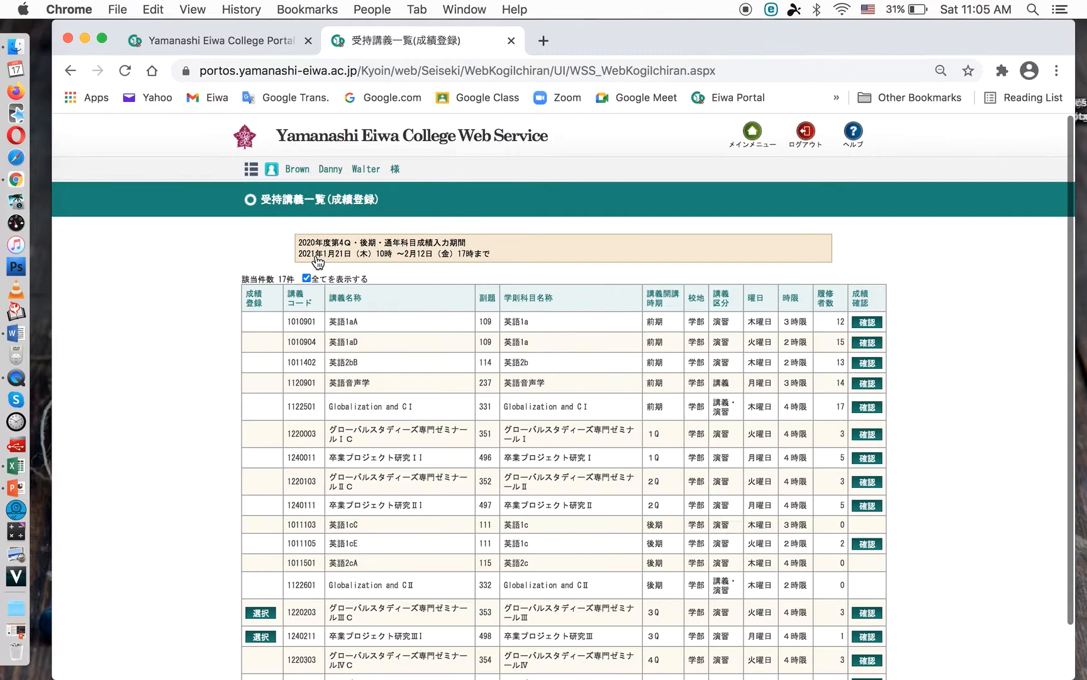
{"action": "mouse_move", "coordinate": [939, 290]}
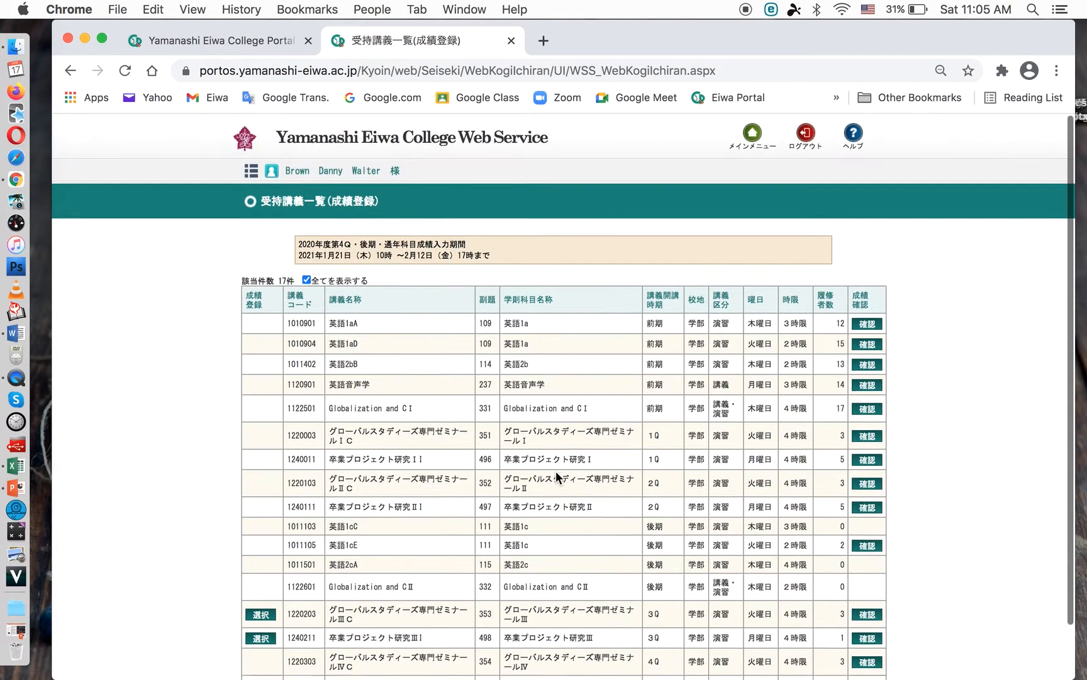
{"action": "scroll", "scroll_direction": "down", "scroll_amount": 3}
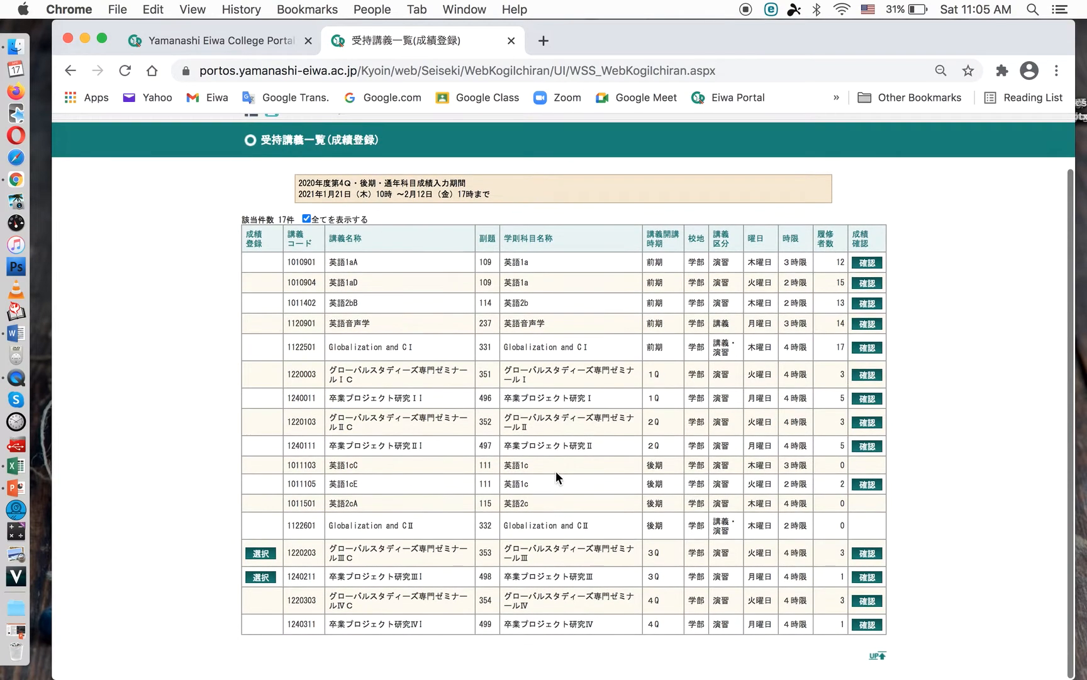
{"action": "mouse_move", "coordinate": [445, 360]}
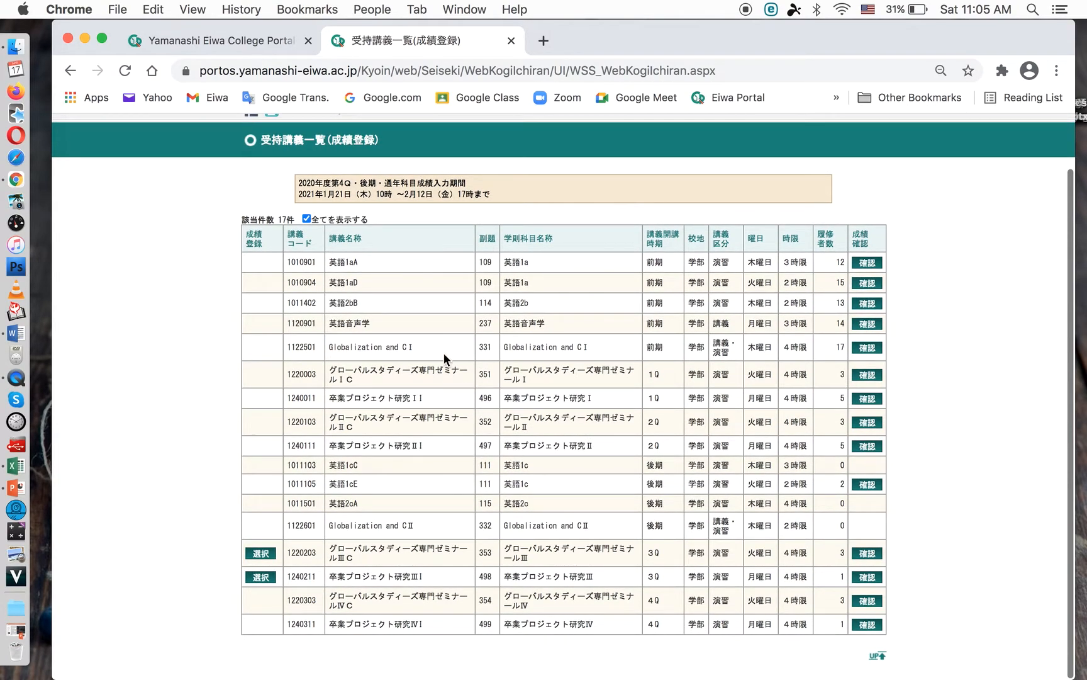
{"action": "mouse_move", "coordinate": [336, 273]}
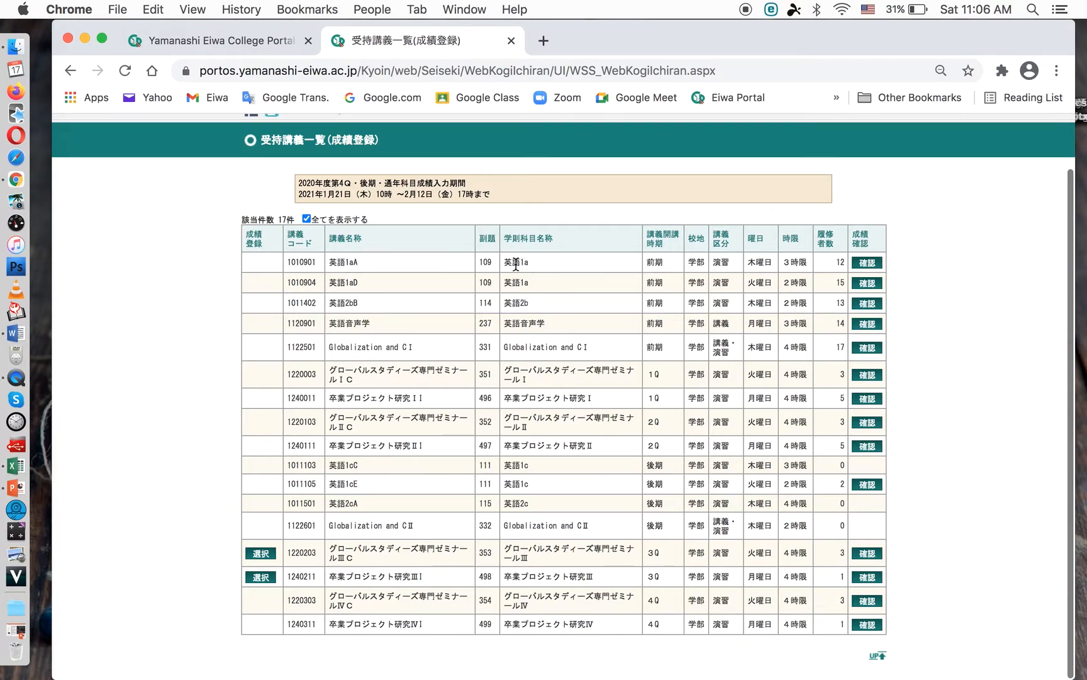
{"action": "mouse_move", "coordinate": [334, 272]}
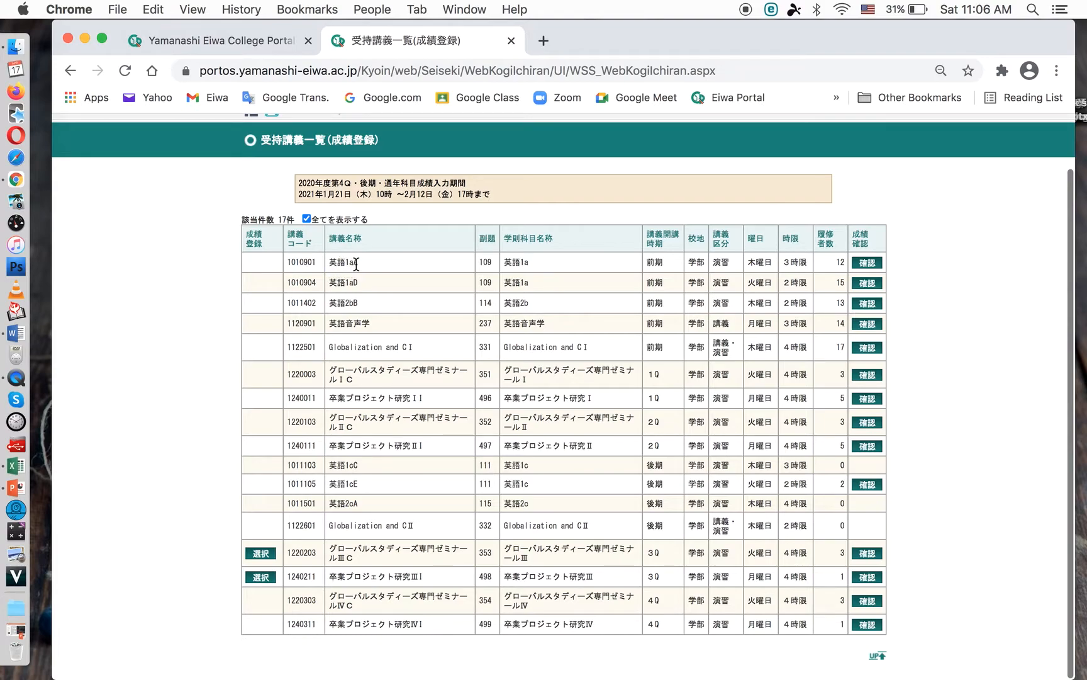
{"action": "mouse_move", "coordinate": [516, 259]}
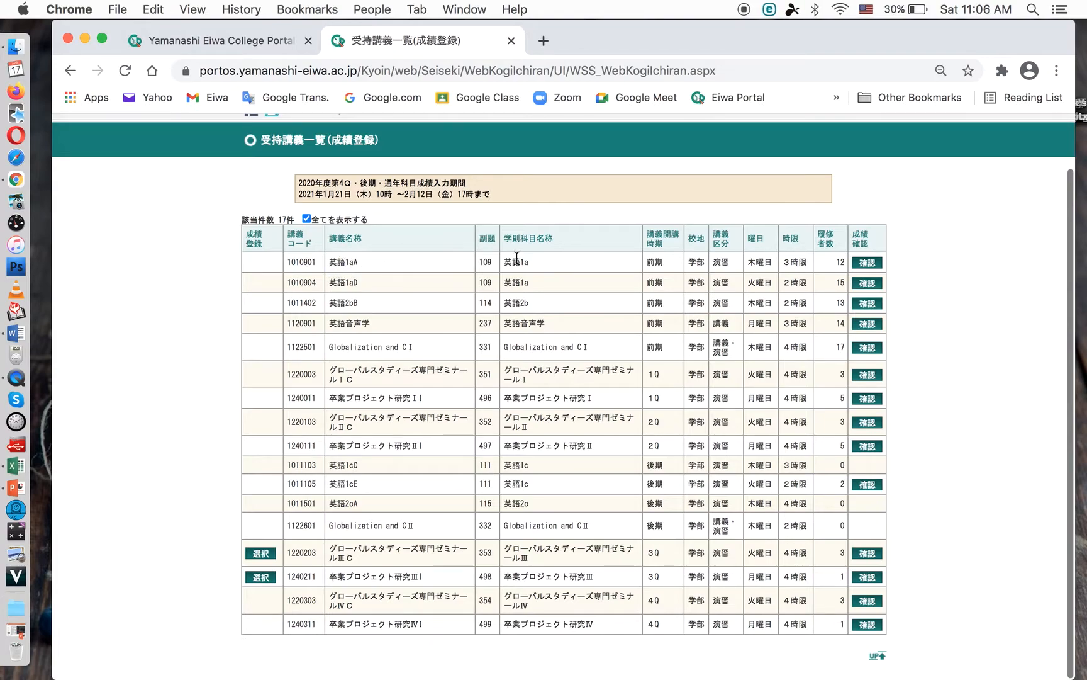
{"action": "mouse_move", "coordinate": [655, 264]}
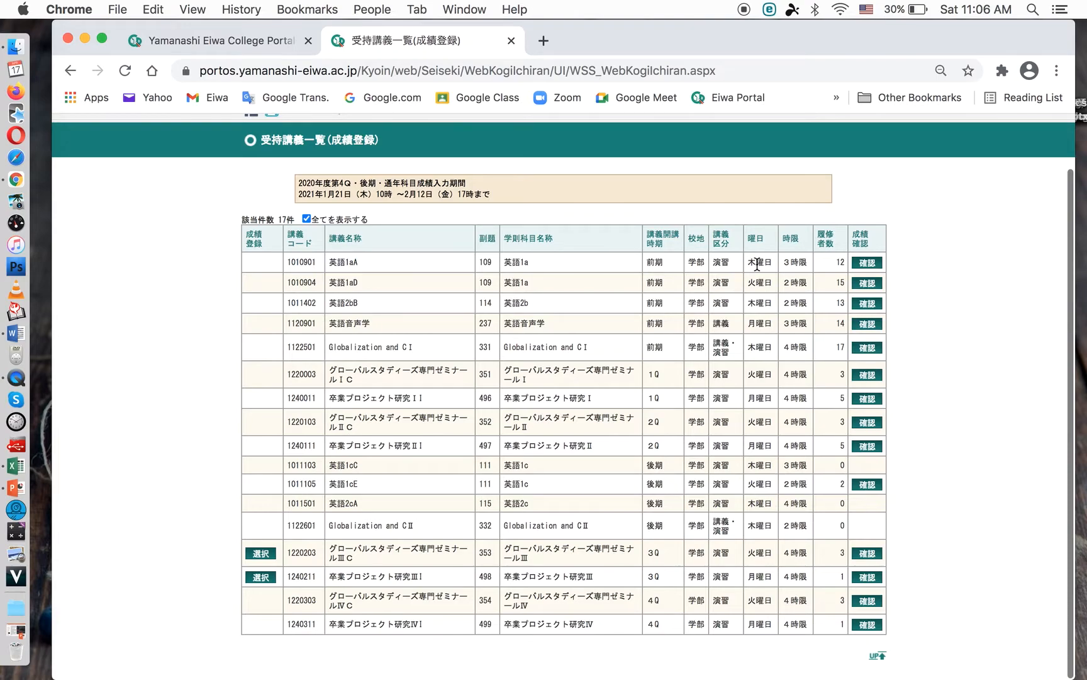
{"action": "mouse_move", "coordinate": [835, 265]}
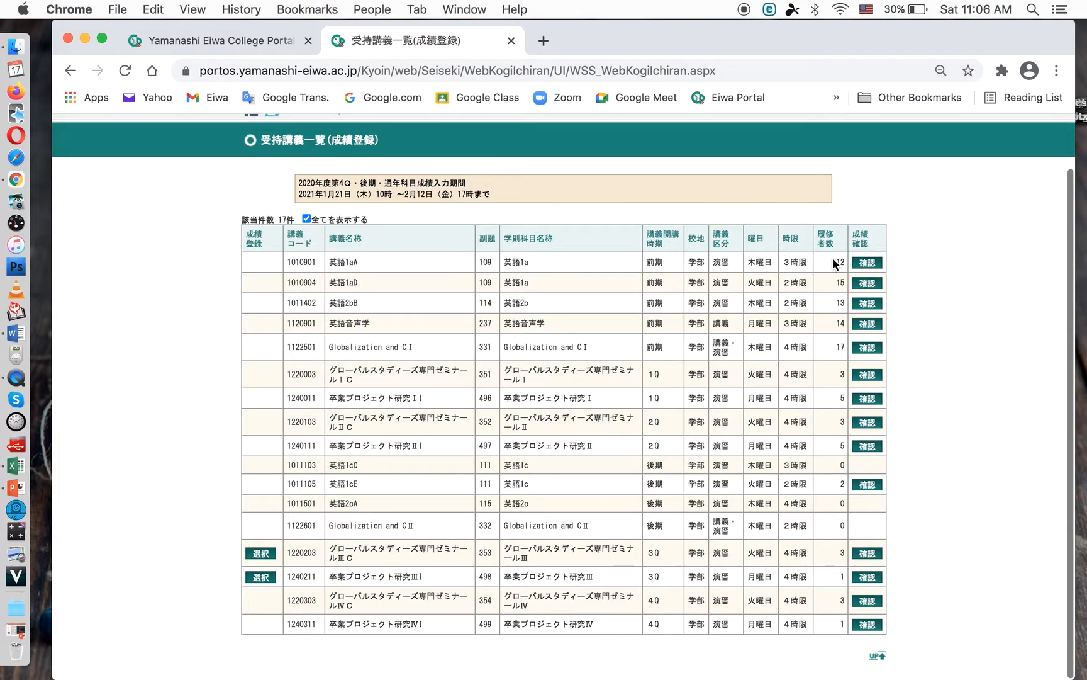
{"action": "mouse_move", "coordinate": [850, 263]}
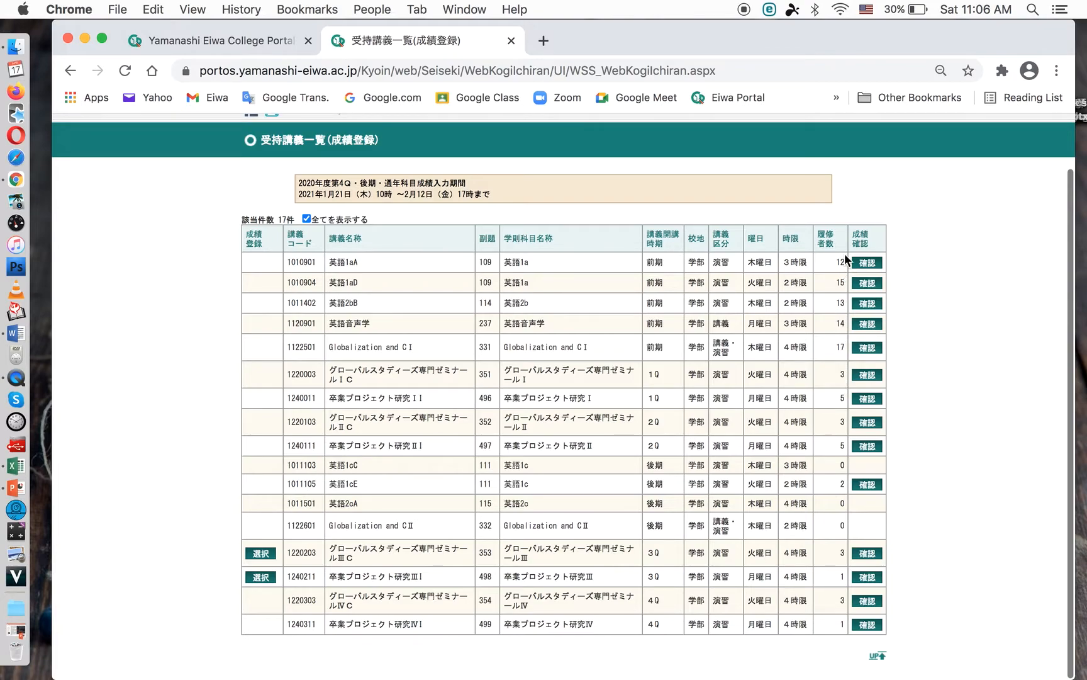
{"action": "mouse_move", "coordinate": [833, 256]}
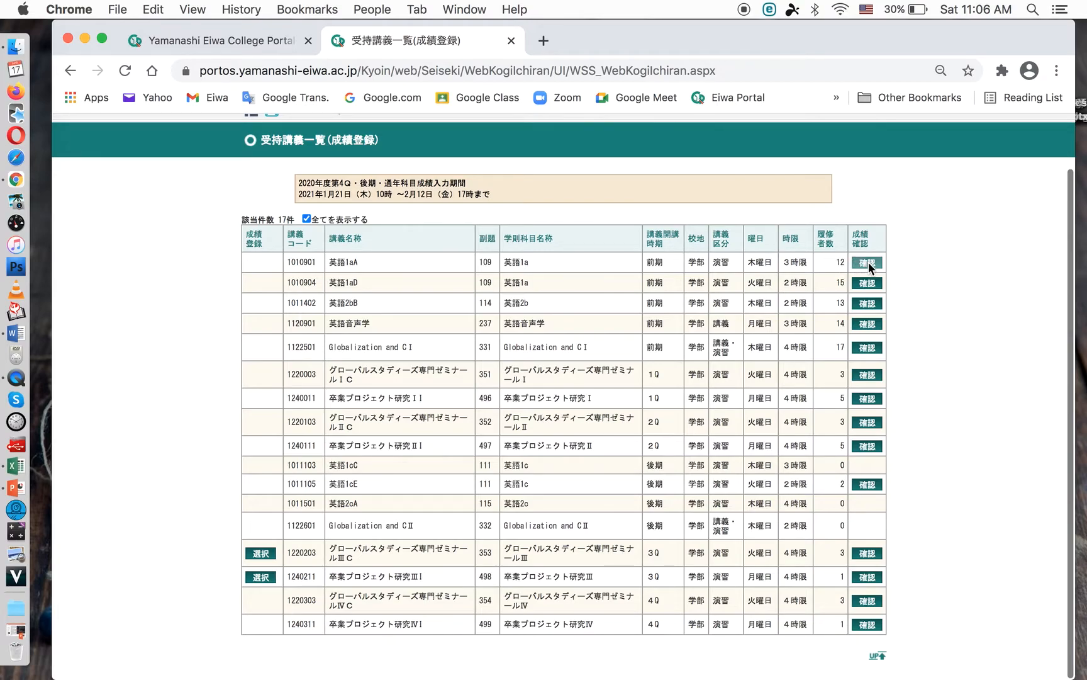
Confirm course 英語1aA, choose English student names, and request the student list via 表示 and OK.
{"action": "left_click", "coordinate": [867, 262]}
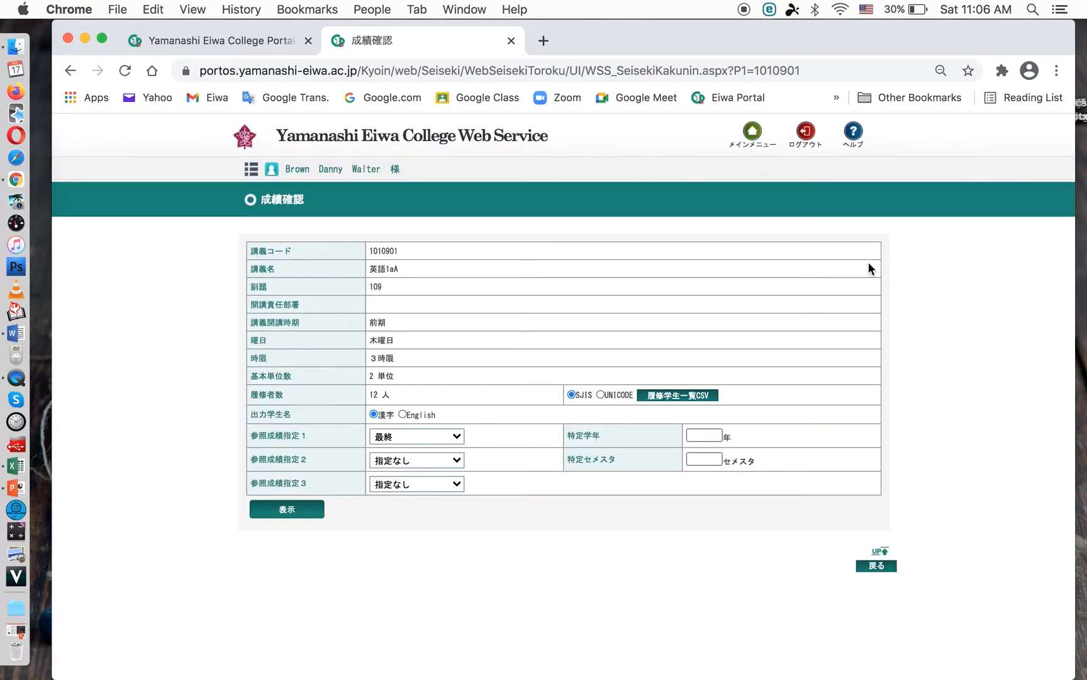
{"action": "mouse_move", "coordinate": [501, 322]}
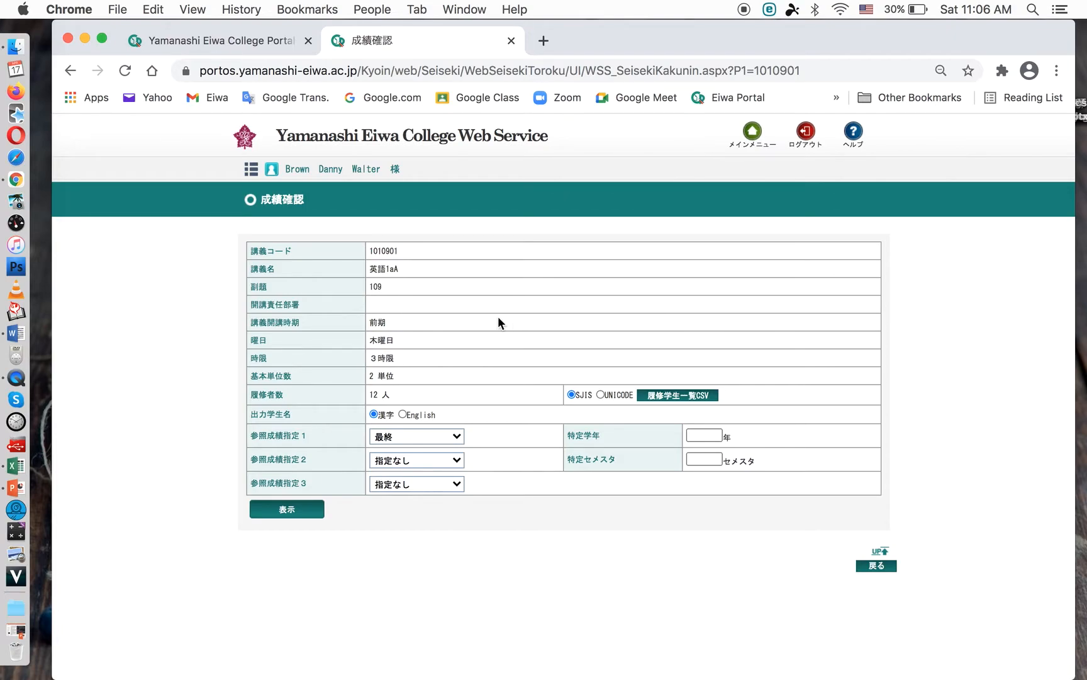
{"action": "mouse_move", "coordinate": [464, 342]}
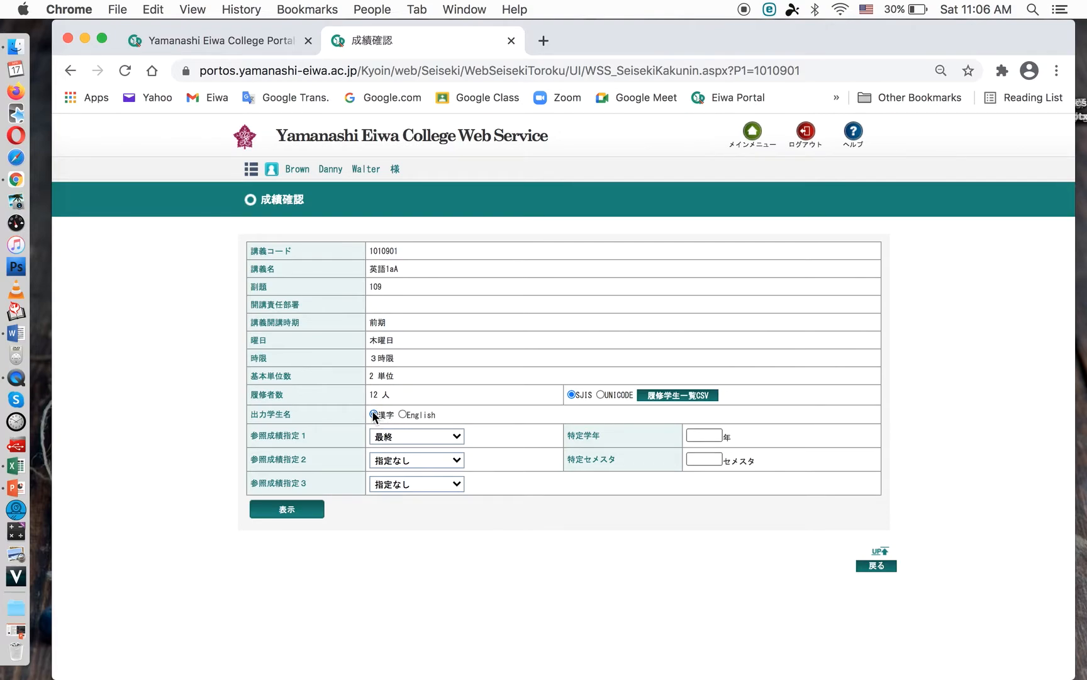
{"action": "left_click", "coordinate": [404, 415]}
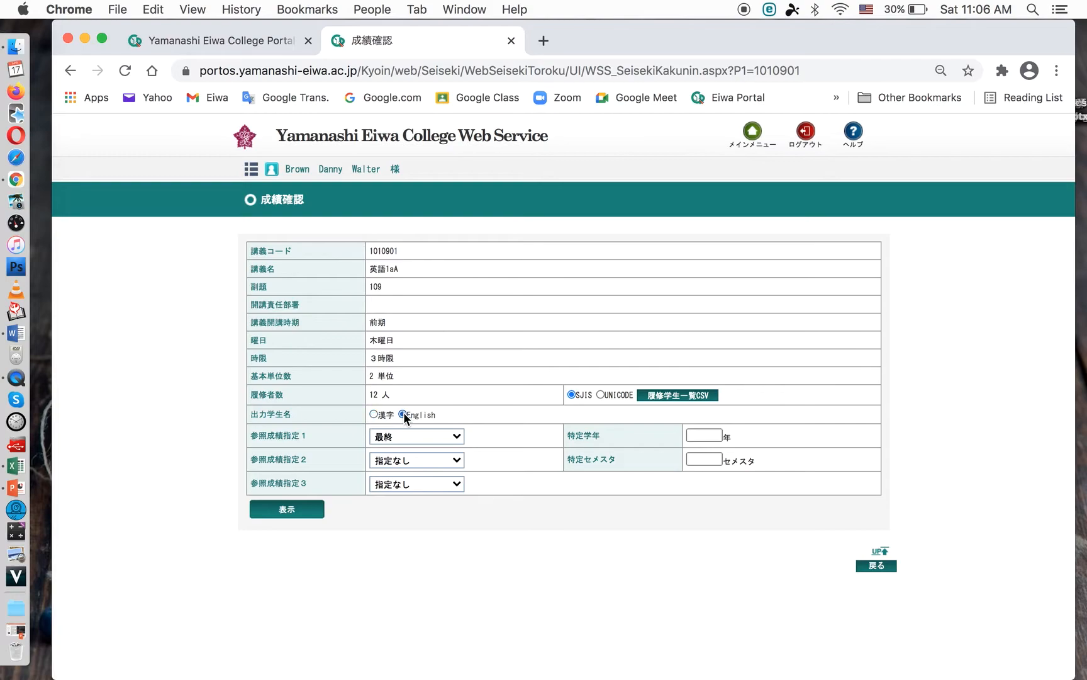
{"action": "left_click", "coordinate": [403, 416]}
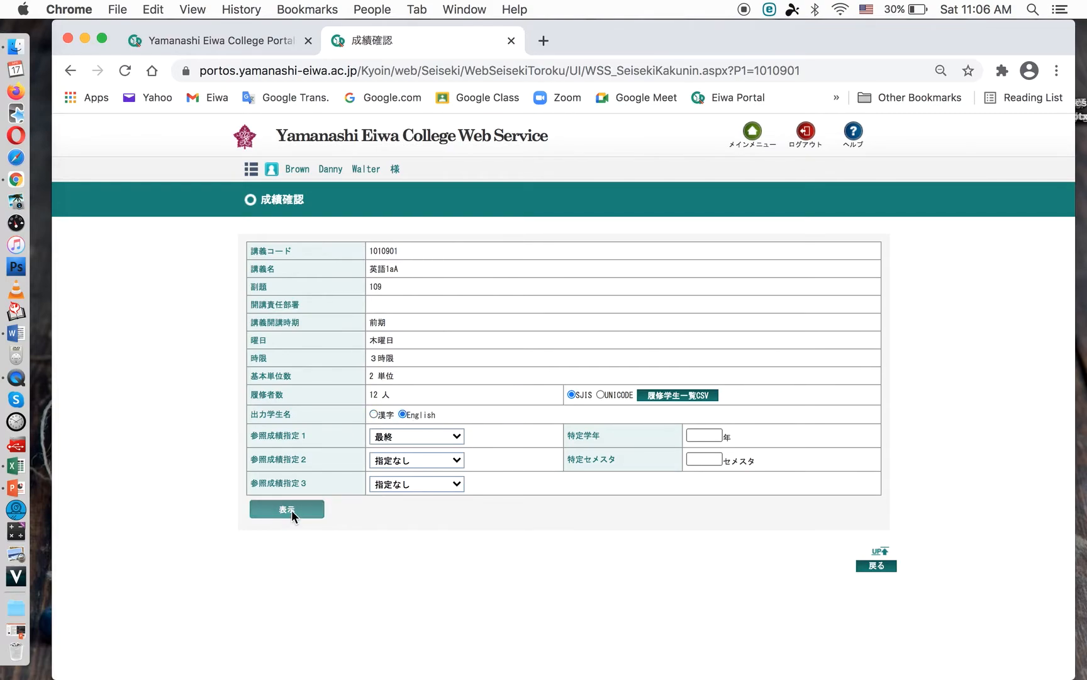
{"action": "left_click", "coordinate": [287, 508]}
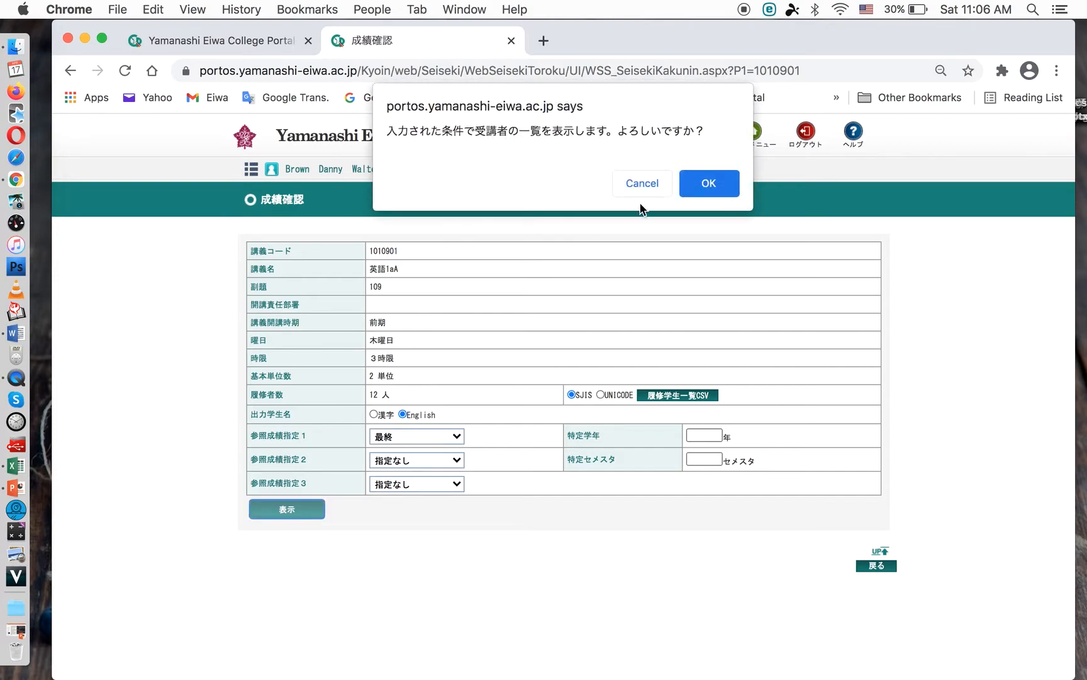
{"action": "left_click", "coordinate": [709, 184]}
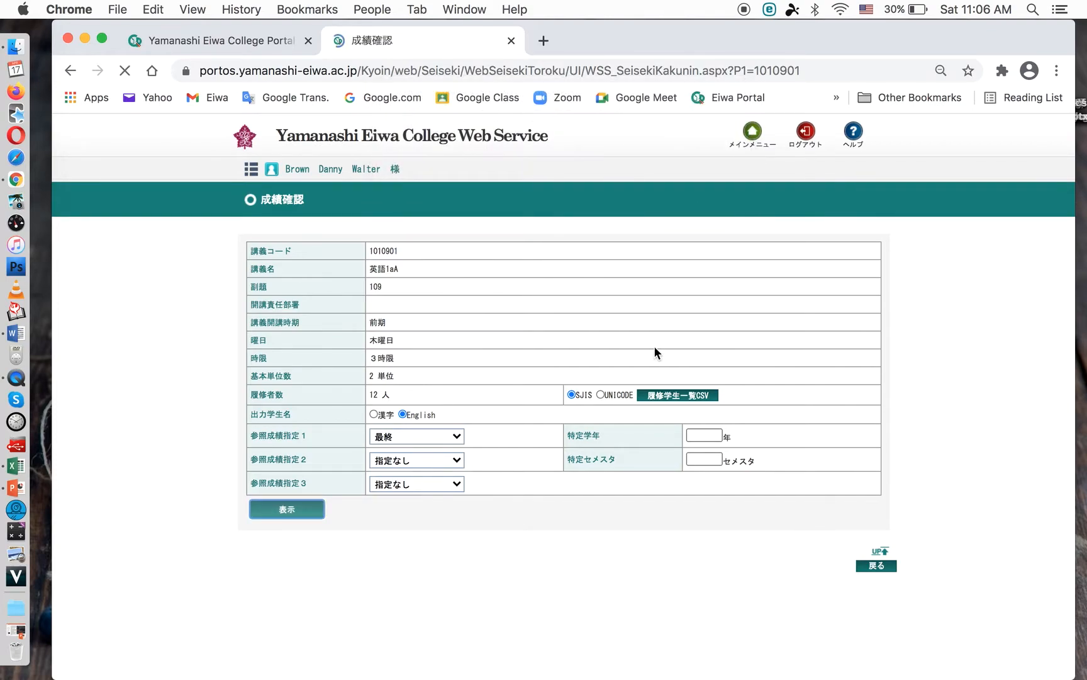
Show the 12 enrolled students and copy the selected student table with Edit > Copy.
{"action": "left_click", "coordinate": [287, 508]}
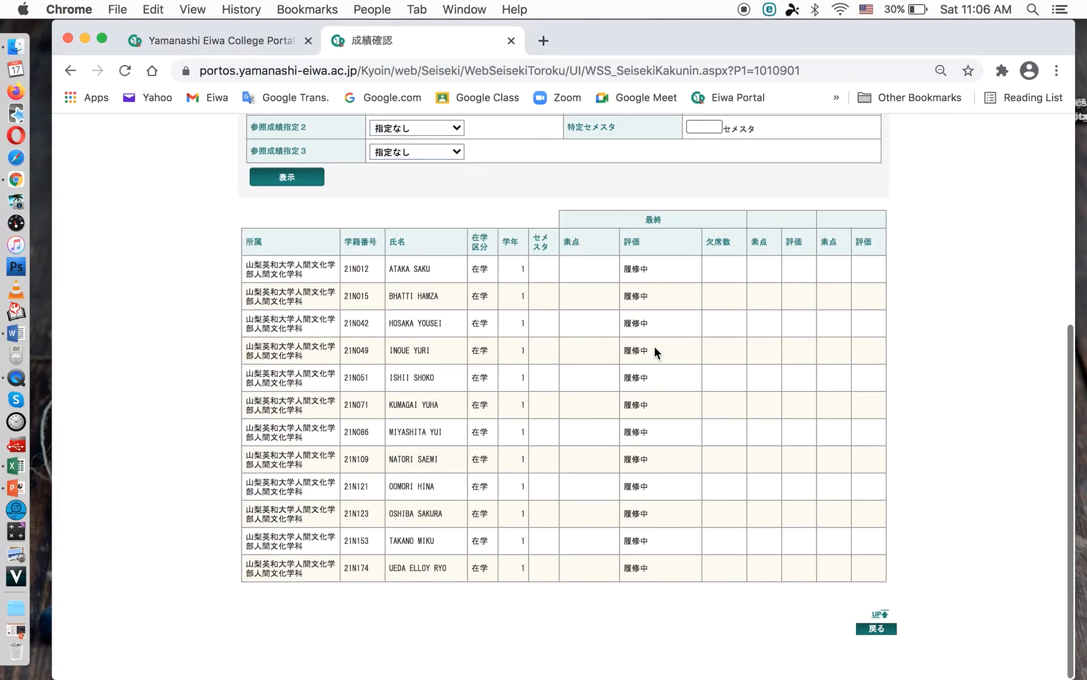
{"action": "mouse_move", "coordinate": [674, 571]}
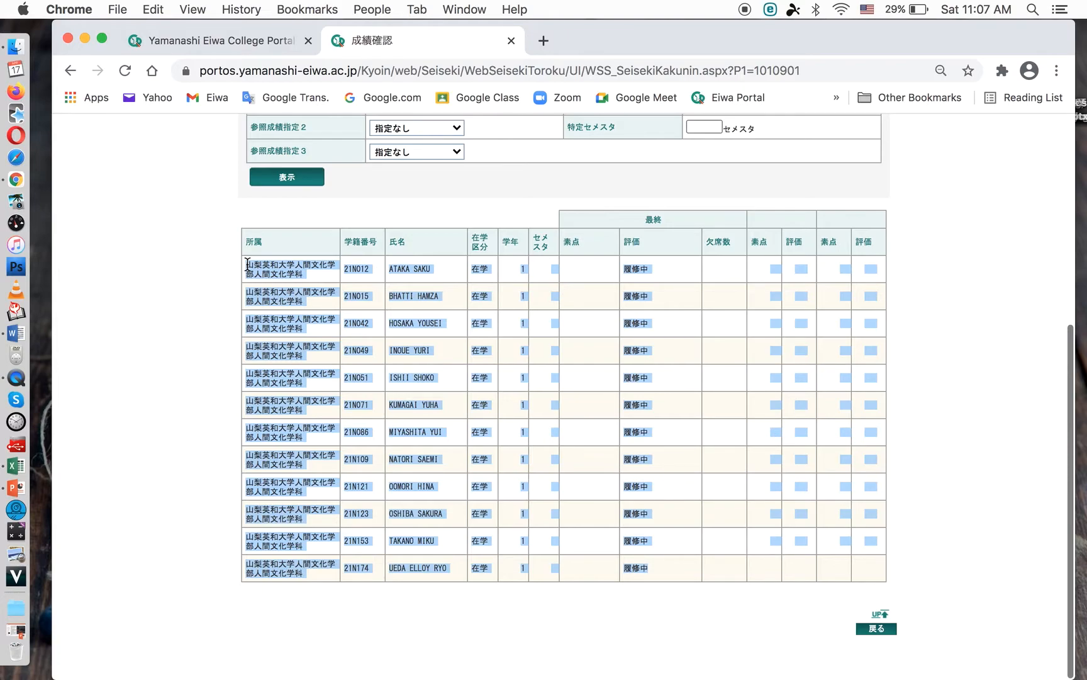
{"action": "mouse_move", "coordinate": [151, 12]}
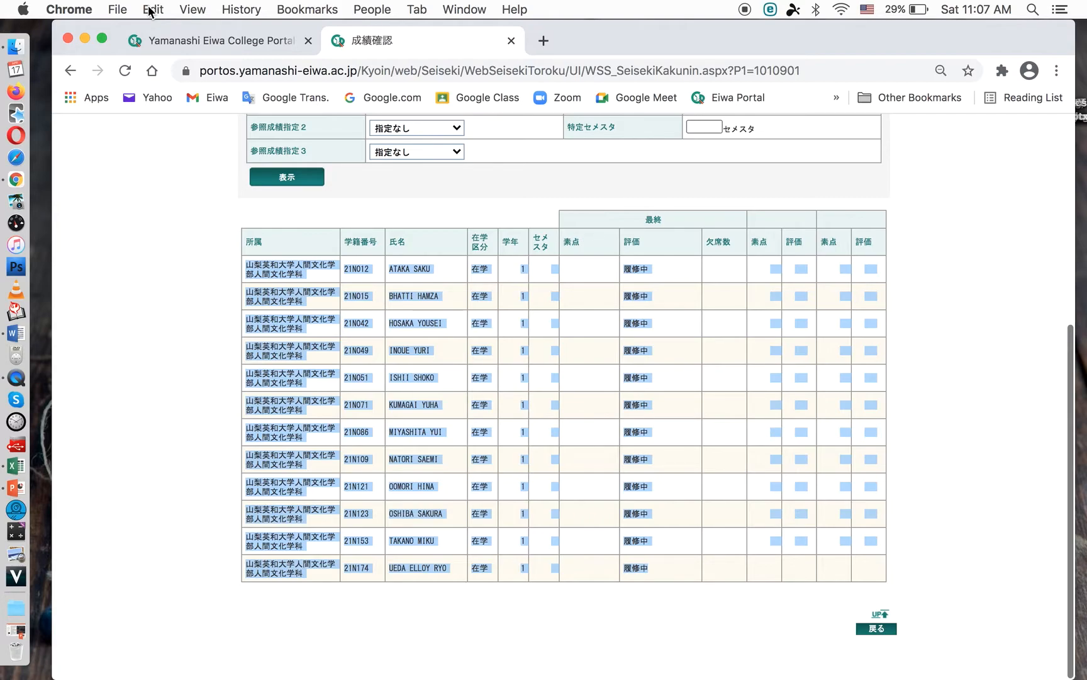
{"action": "left_click", "coordinate": [152, 10]}
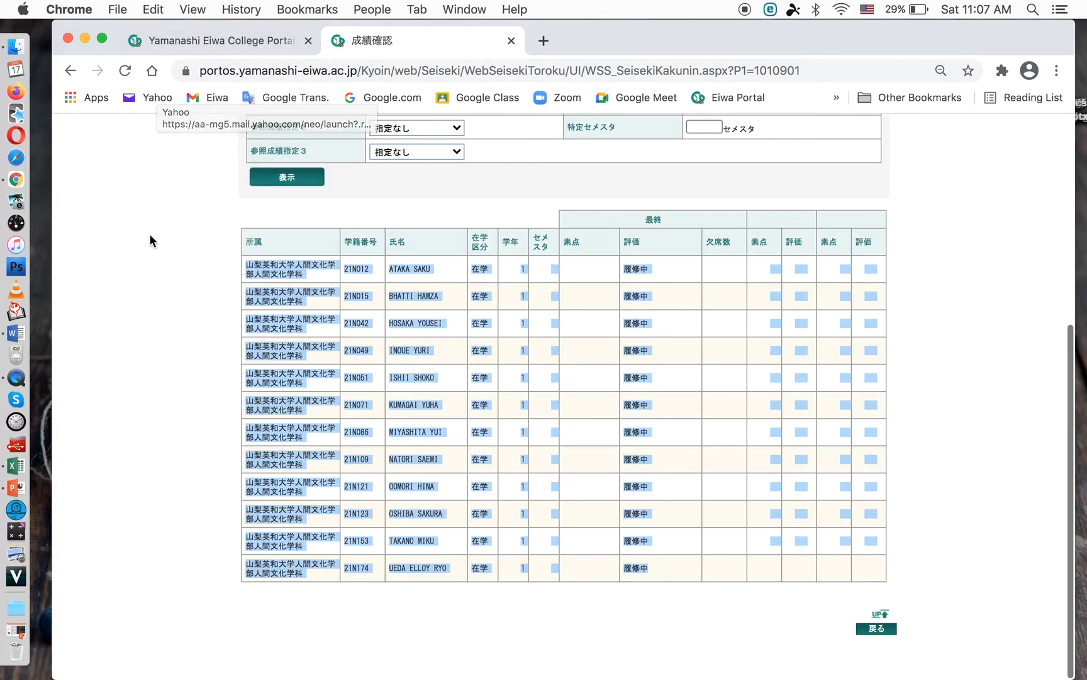
{"action": "mouse_move", "coordinate": [15, 466]}
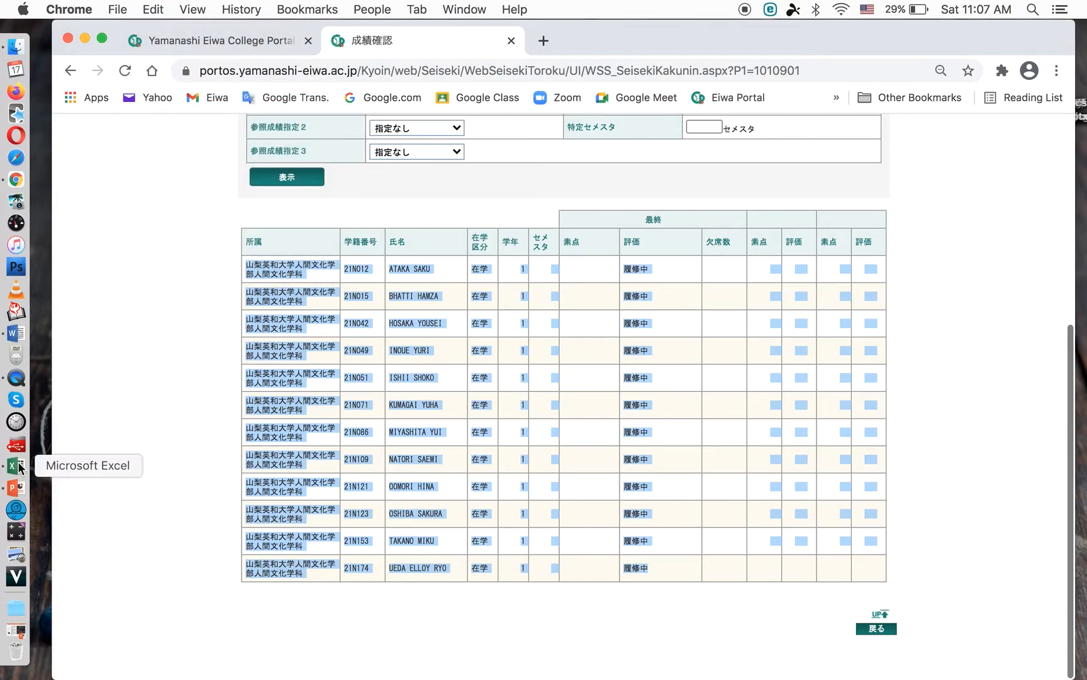
Paste the table into a new Excel workbook and copy the ID and name columns B1:C12.
{"action": "left_click", "coordinate": [16, 465]}
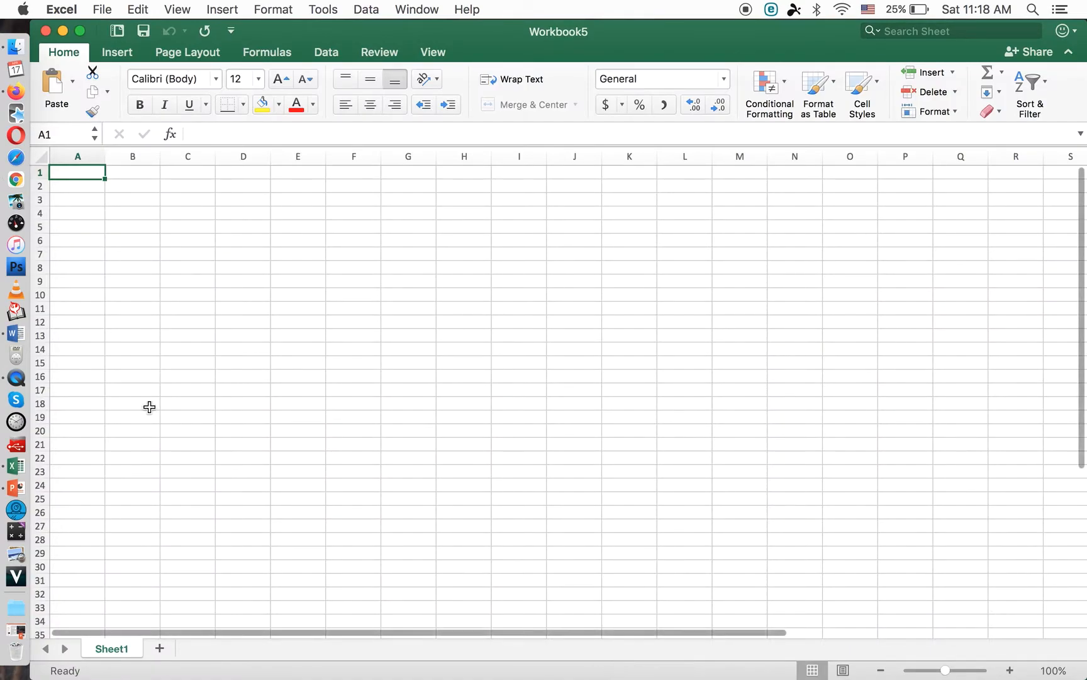
{"action": "mouse_move", "coordinate": [15, 378]}
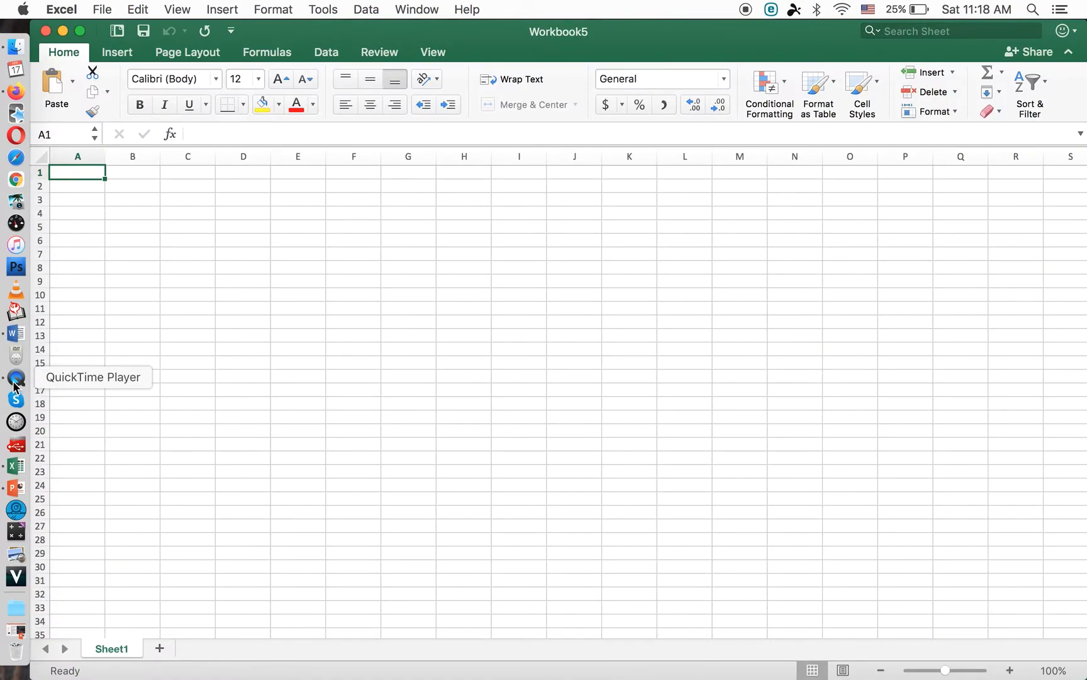
{"action": "left_click", "coordinate": [16, 378]}
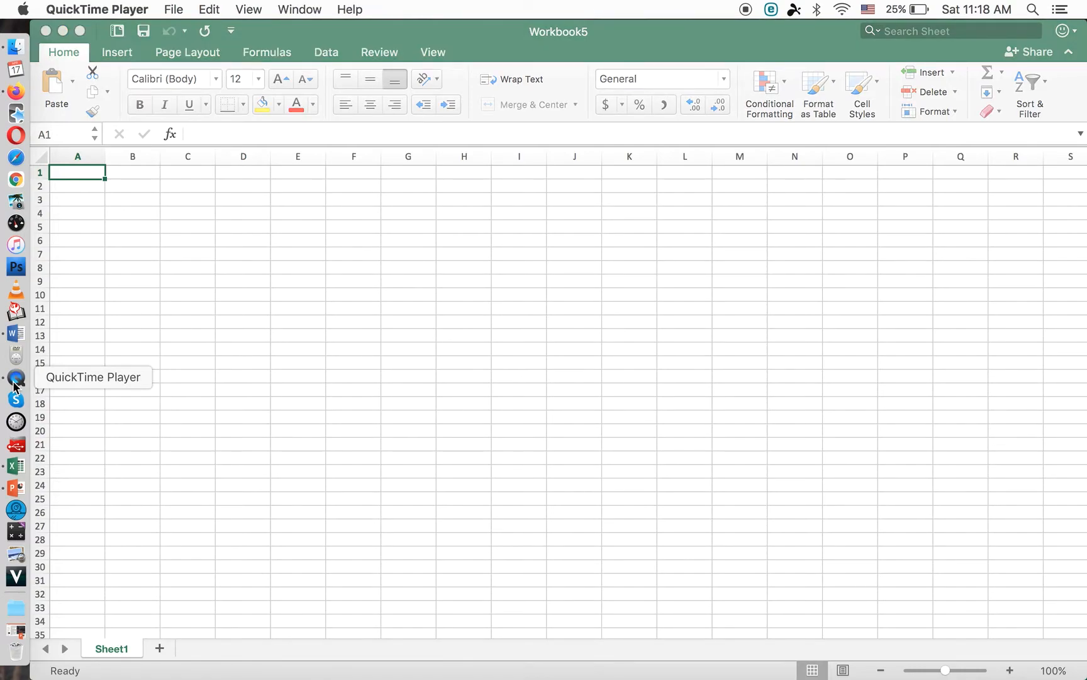
{"action": "mouse_move", "coordinate": [107, 280]}
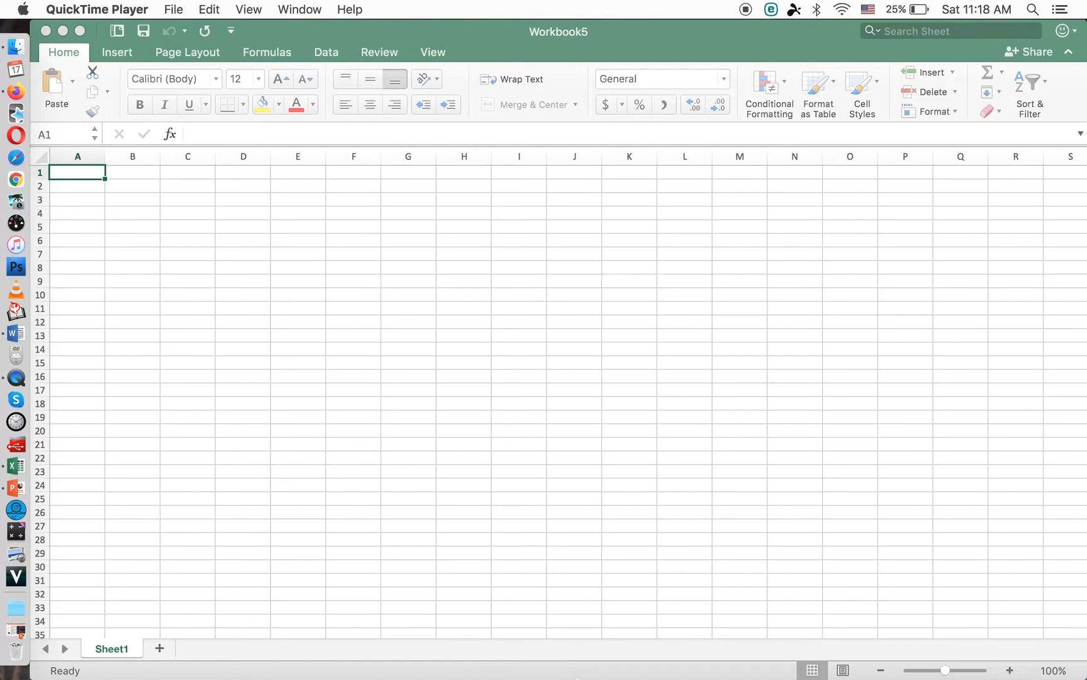
{"action": "mouse_move", "coordinate": [143, 5]}
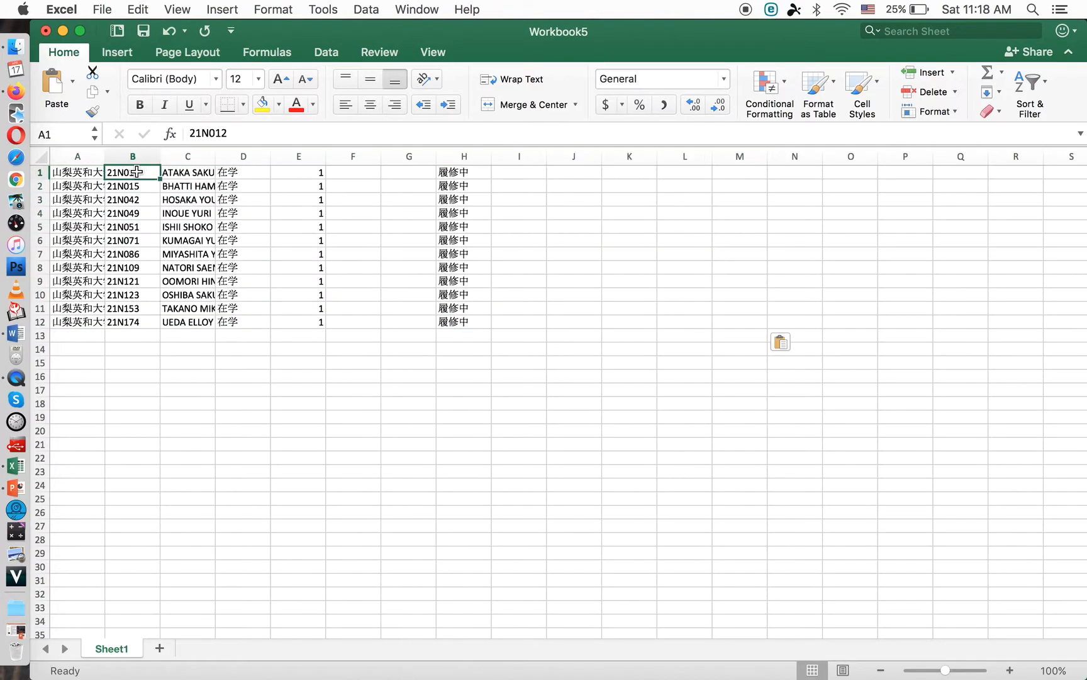
{"action": "left_click_drag", "start_coordinate": [132, 172], "coordinate": [187, 321]}
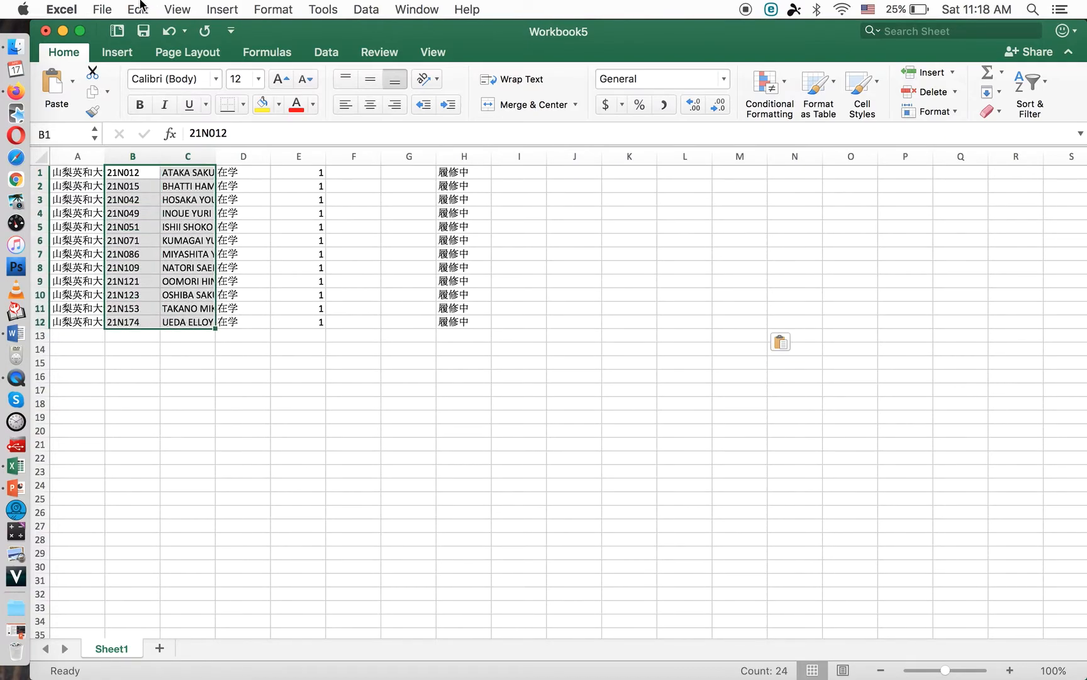
{"action": "left_click", "coordinate": [137, 10]}
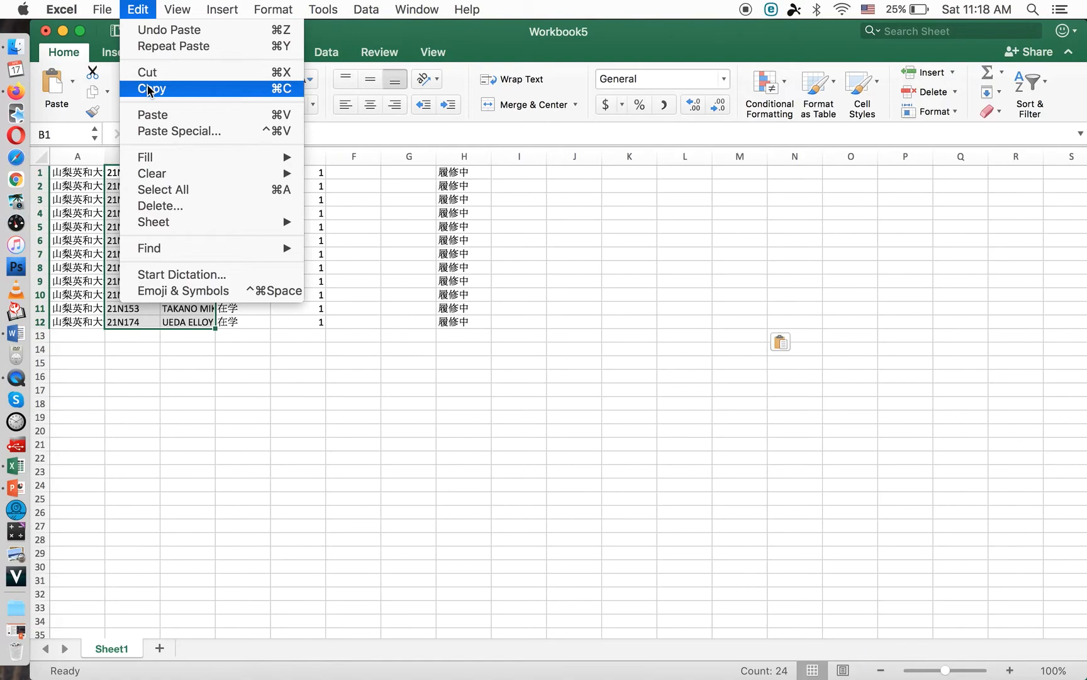
{"action": "left_click", "coordinate": [151, 88]}
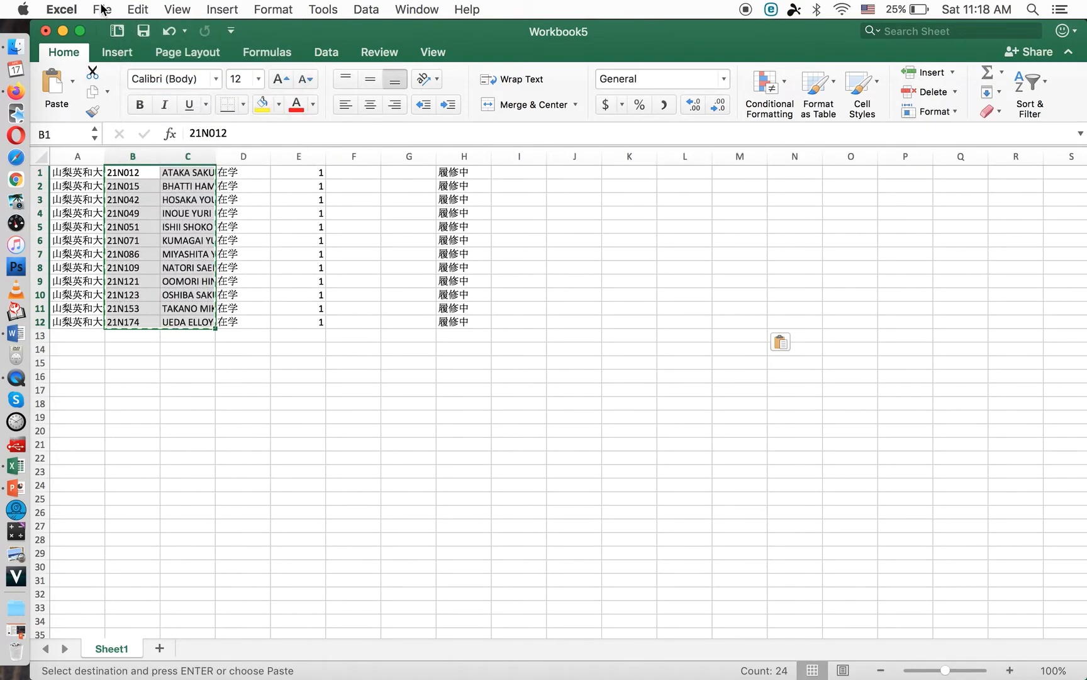
{"action": "mouse_move", "coordinate": [108, 33]}
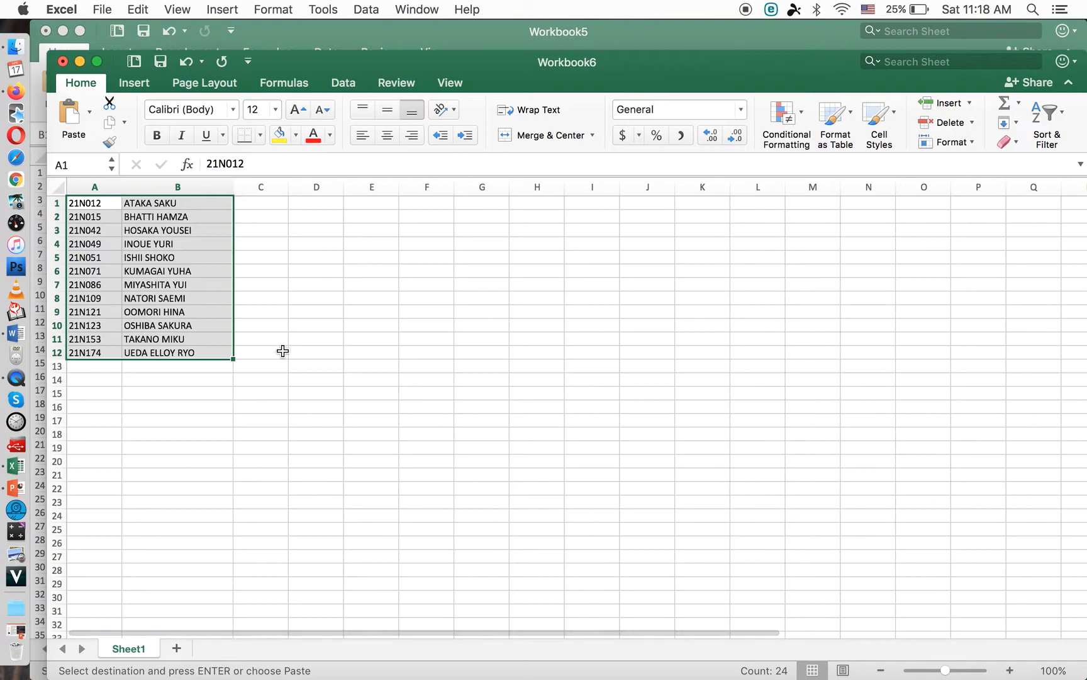
{"action": "mouse_move", "coordinate": [304, 393]}
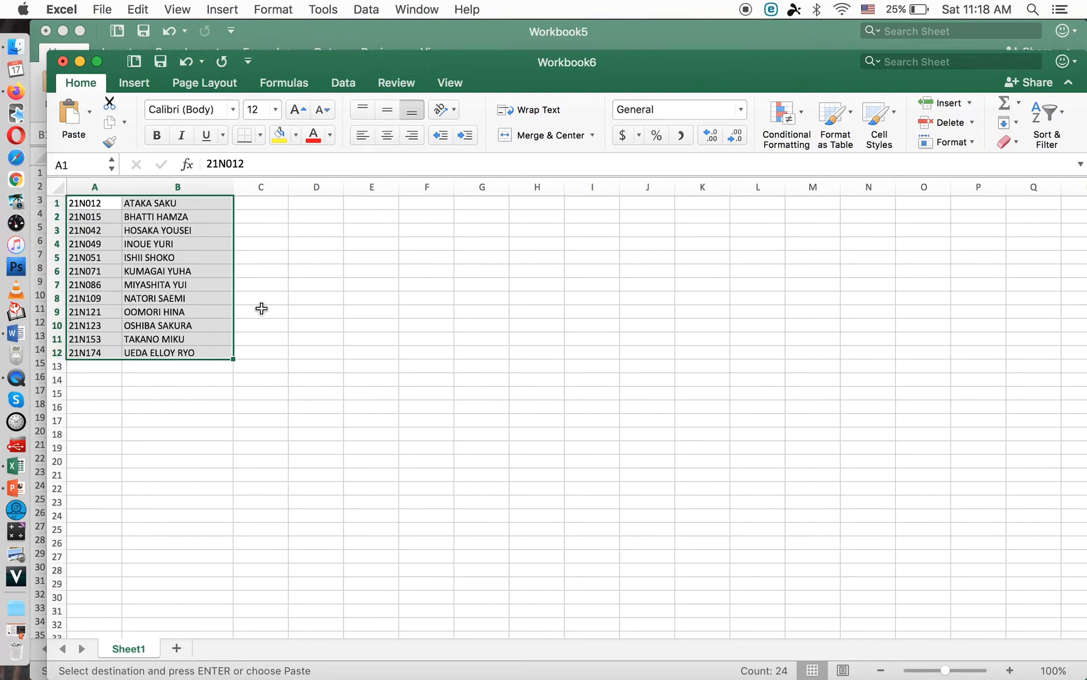
{"action": "mouse_move", "coordinate": [85, 203]}
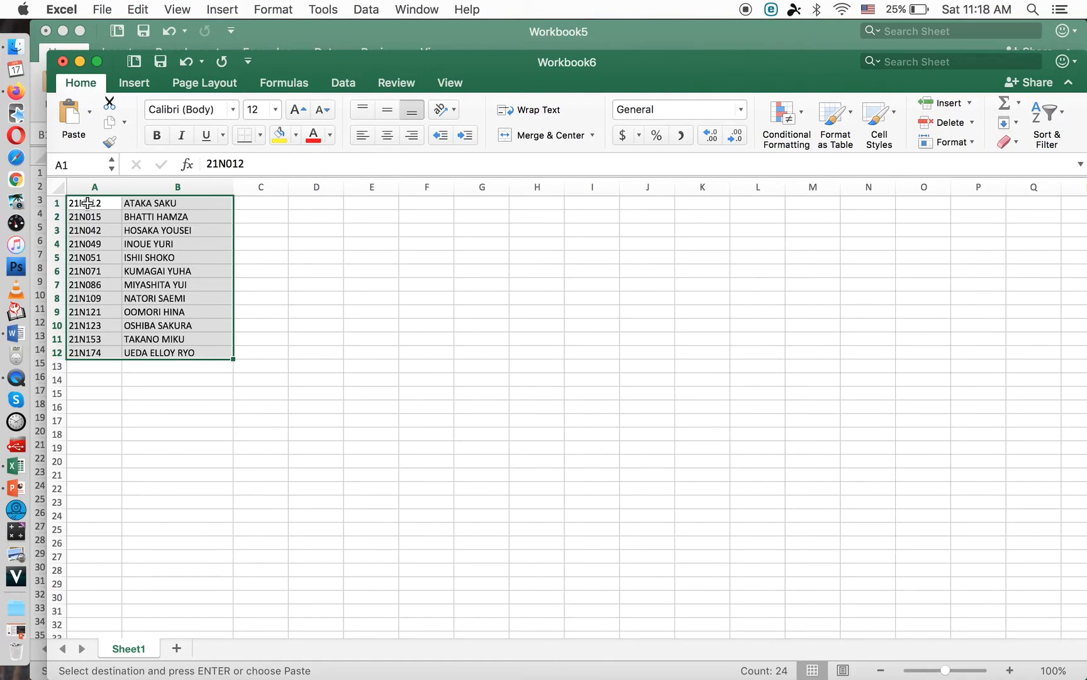
{"action": "mouse_move", "coordinate": [87, 359]}
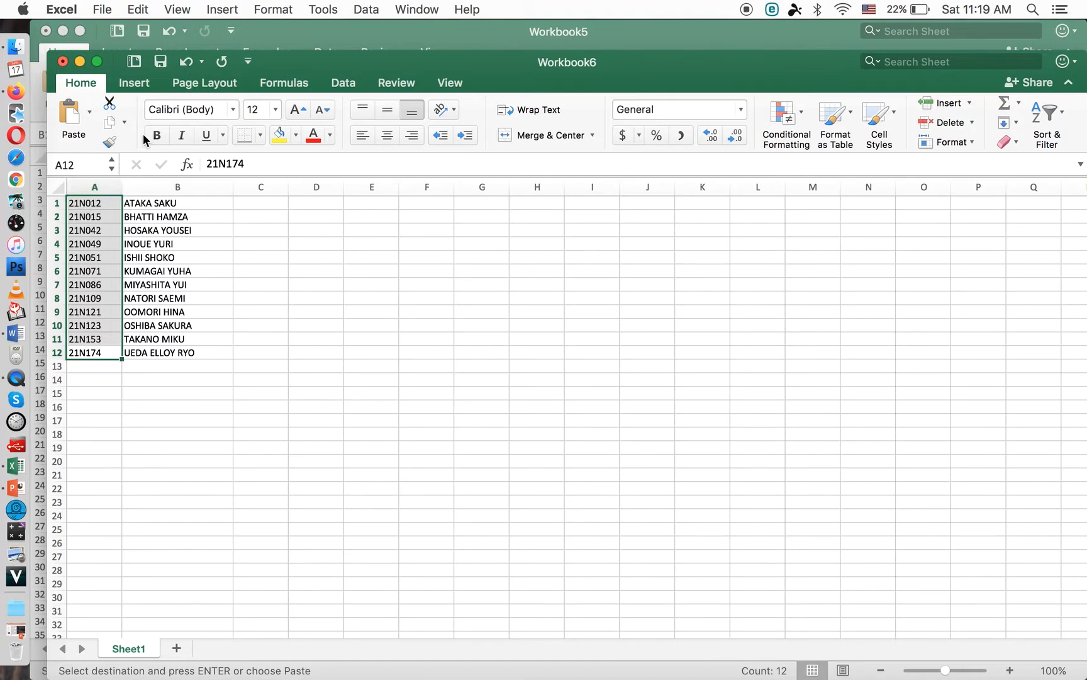
{"action": "mouse_move", "coordinate": [254, 29]}
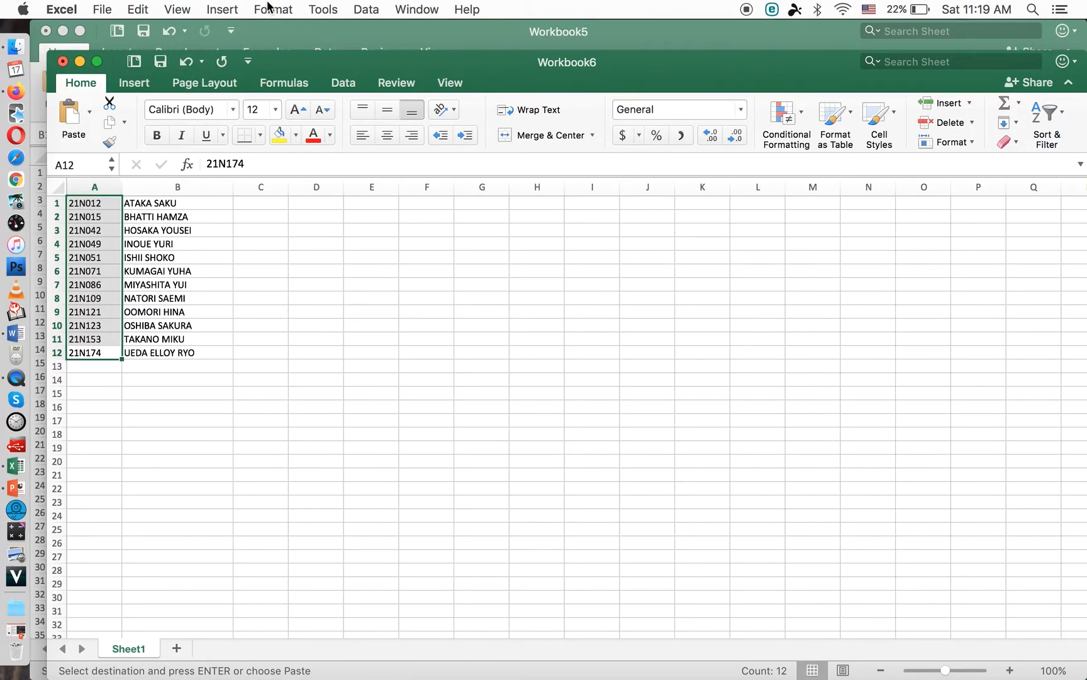
Bring up the Format menu for the selected ID cells in column A.
{"action": "left_click", "coordinate": [272, 10]}
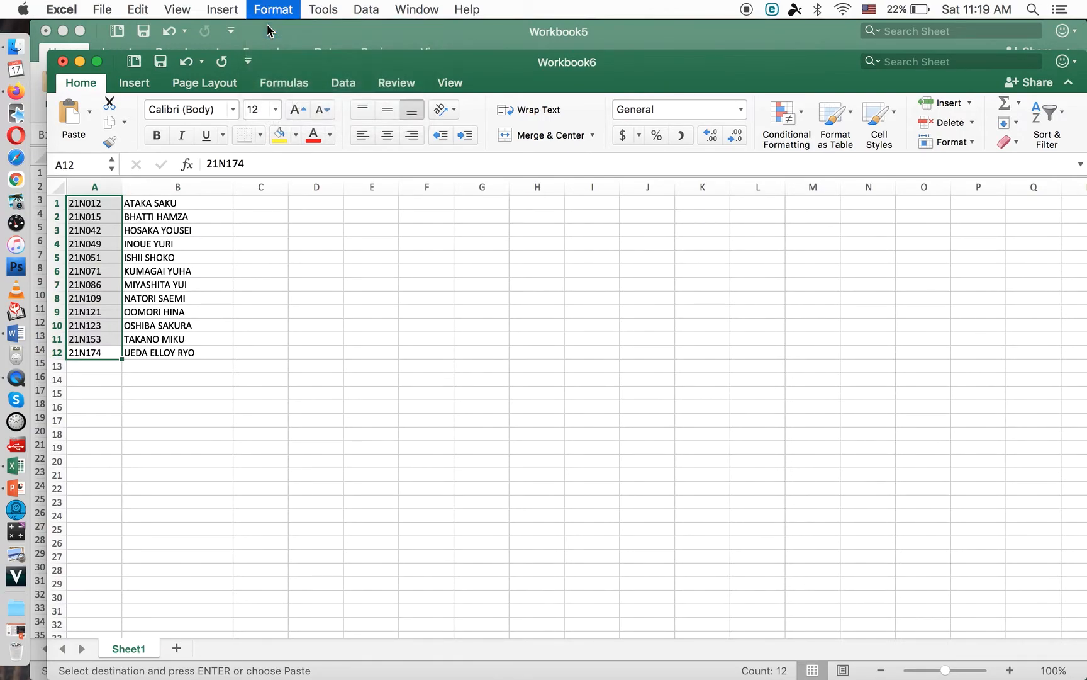
In Format Cells, go to Number > Custom and pick the @ text format as a base to edit.
{"action": "left_click", "coordinate": [272, 9]}
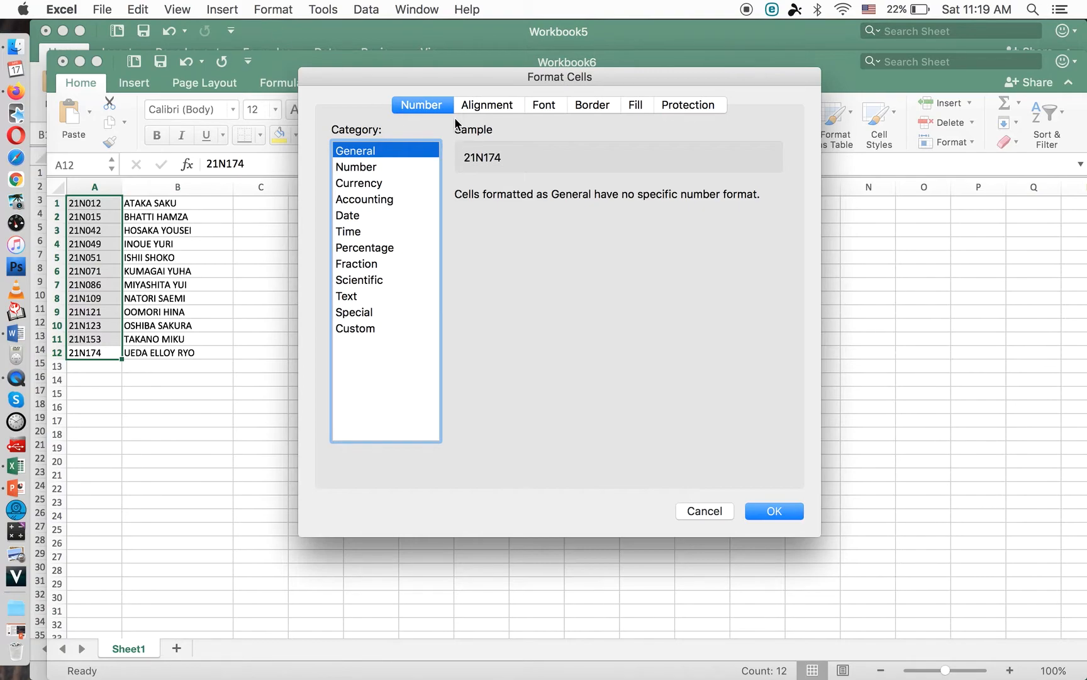
{"action": "left_click", "coordinate": [488, 106]}
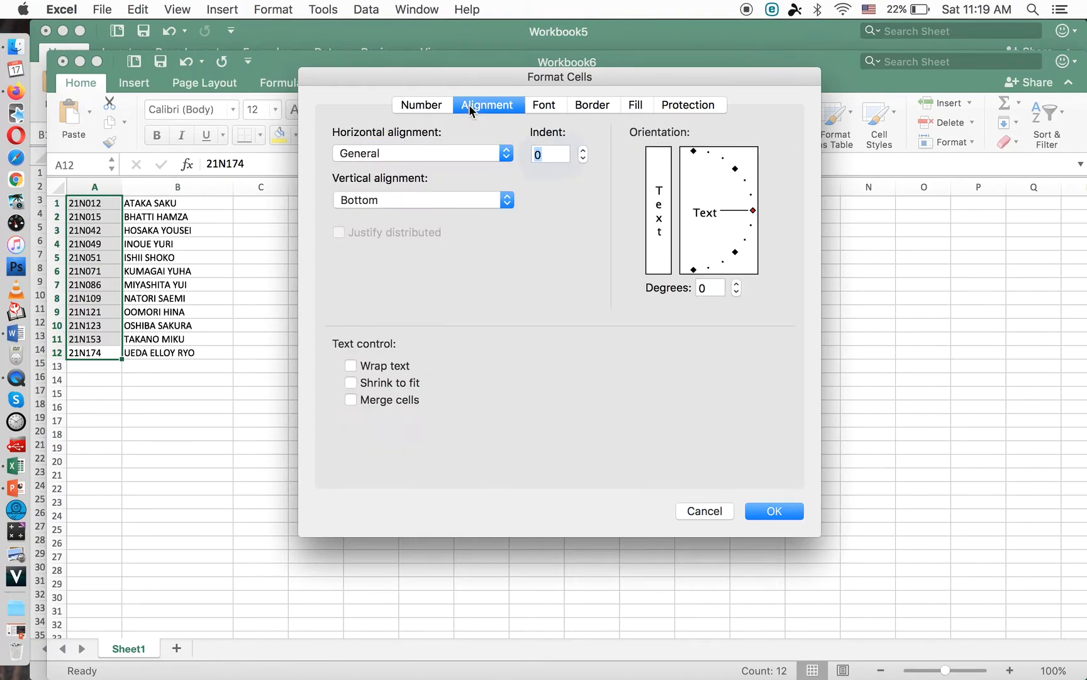
{"action": "left_click", "coordinate": [593, 106]}
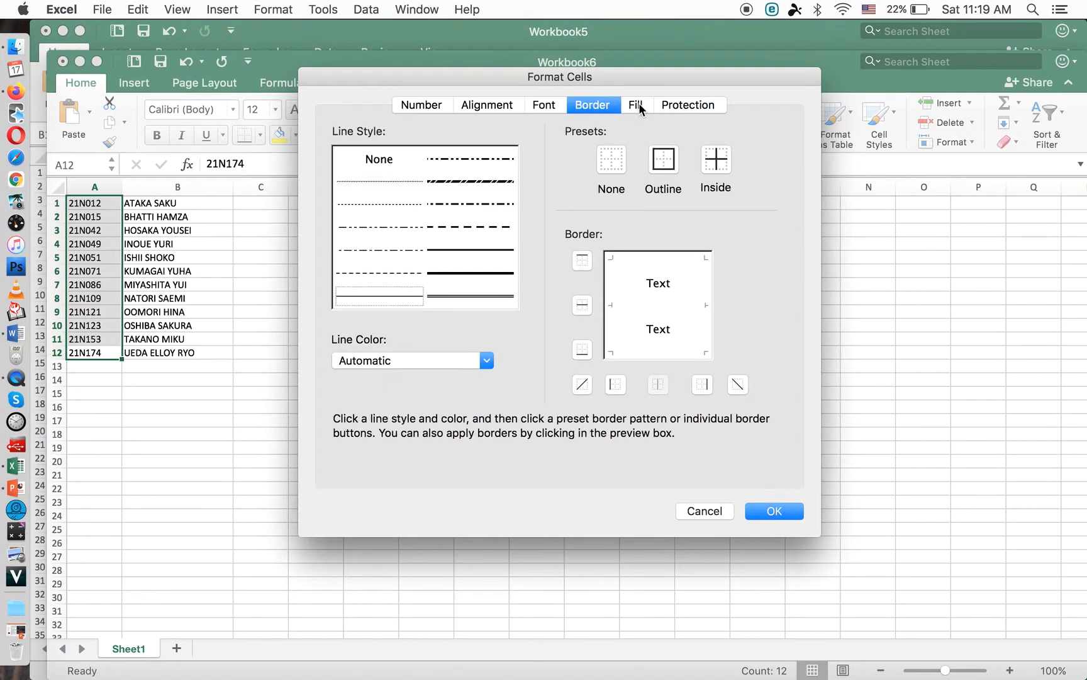
{"action": "left_click", "coordinate": [421, 105]}
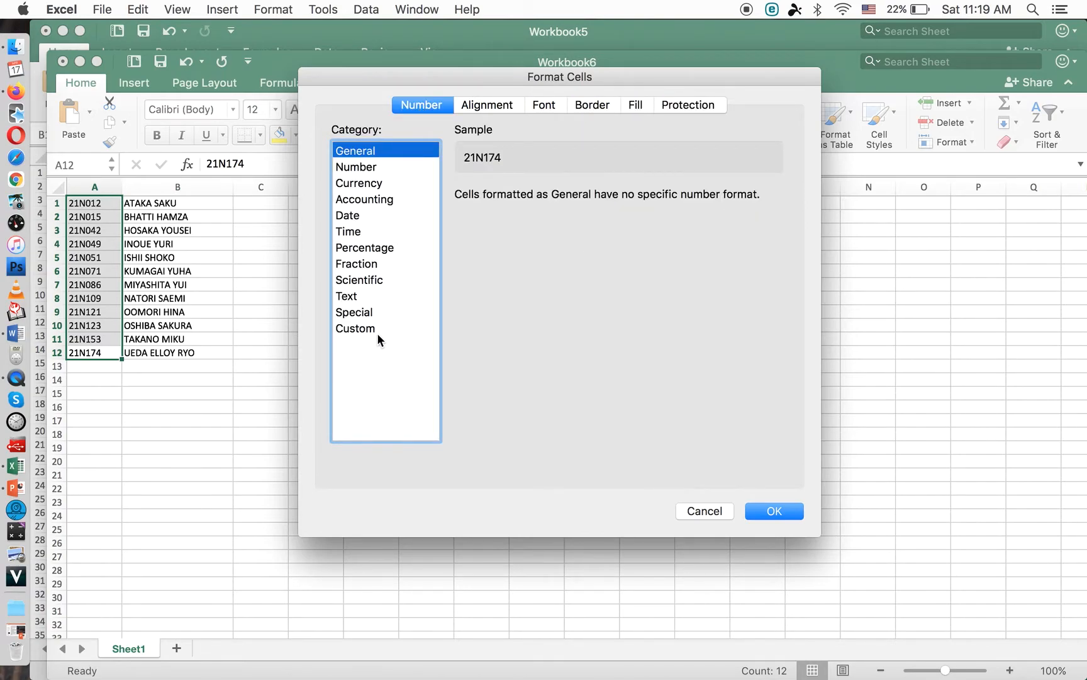
{"action": "left_click", "coordinate": [354, 329]}
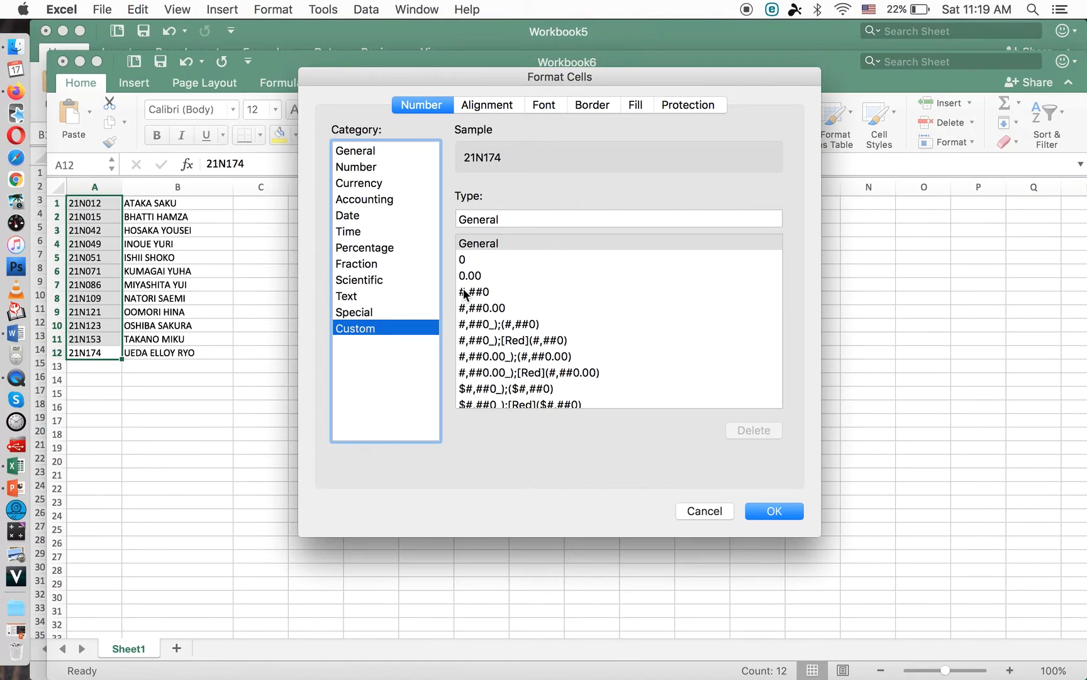
{"action": "scroll", "scroll_direction": "down", "scroll_amount": 3}
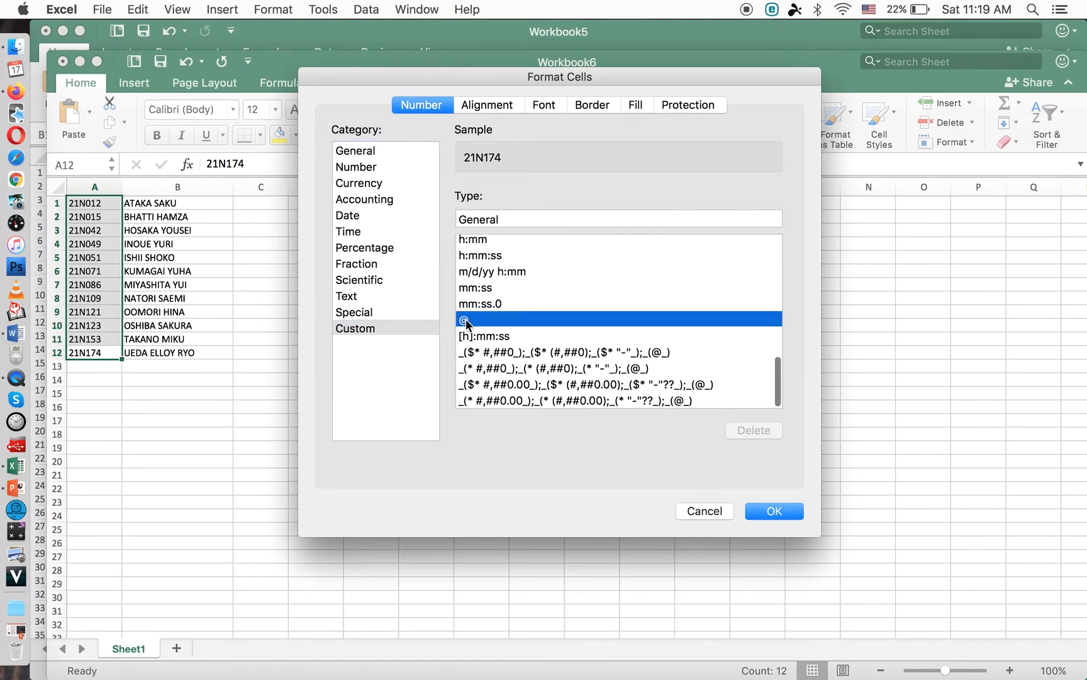
{"action": "left_click", "coordinate": [464, 320]}
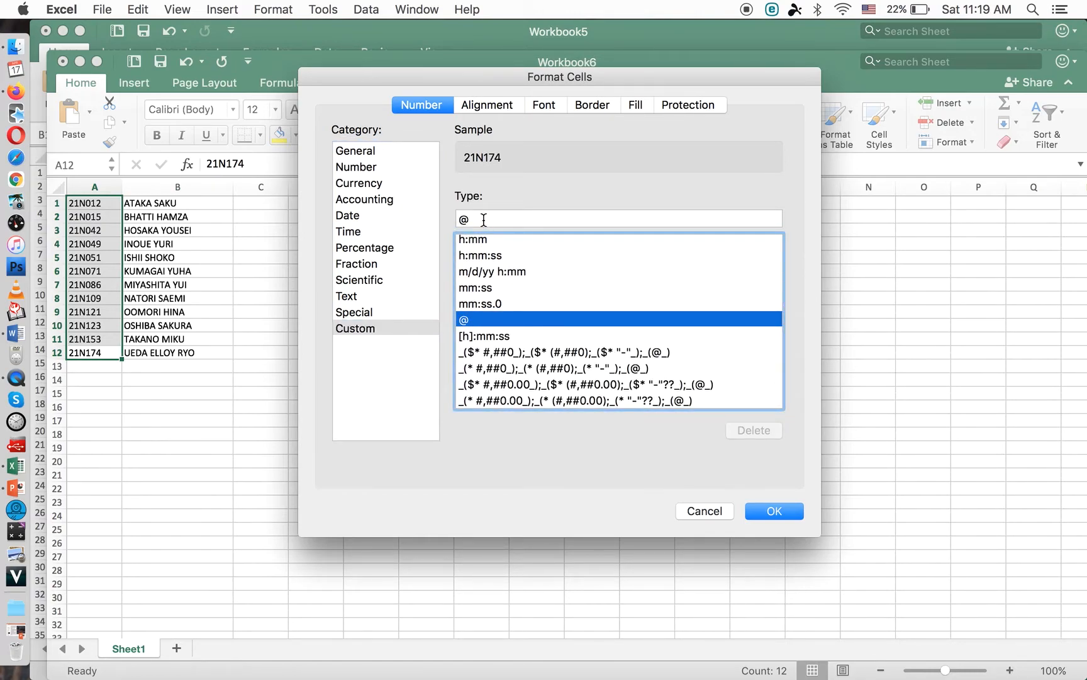
{"action": "left_click", "coordinate": [484, 219]}
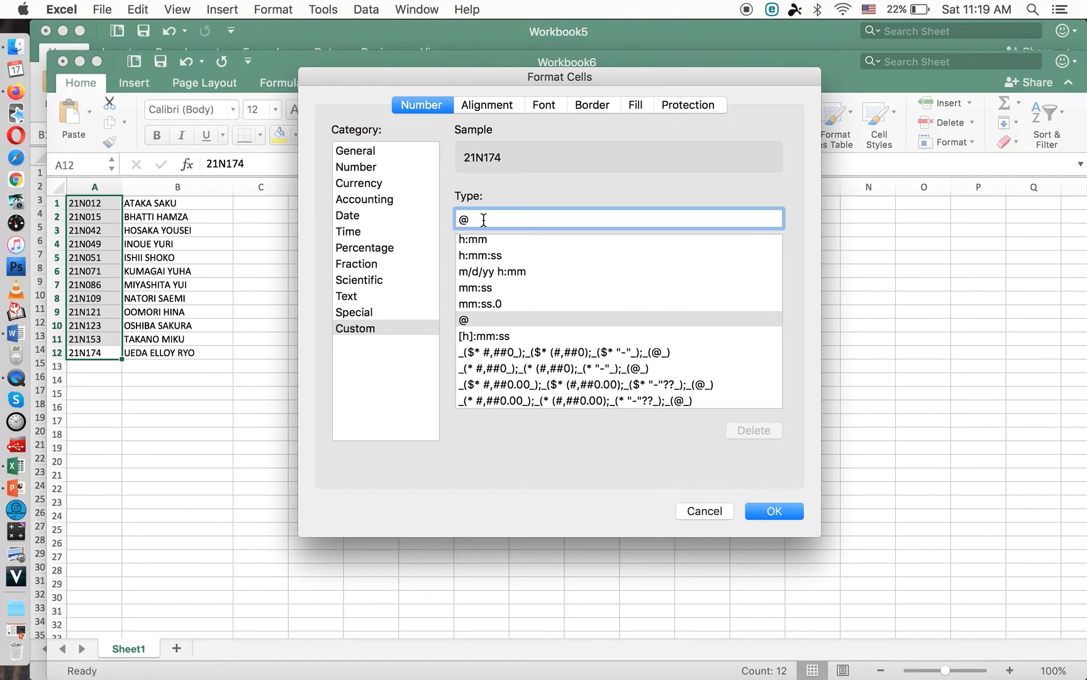
{"action": "type", "text": "\""}
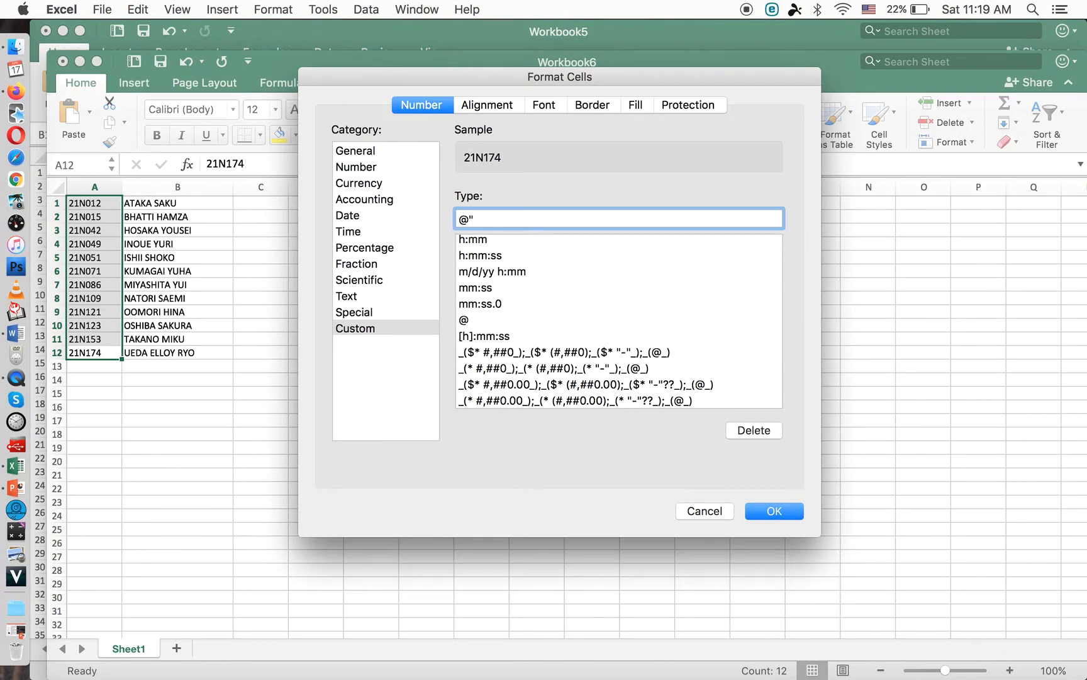
{"action": "type", "text": "ya"}
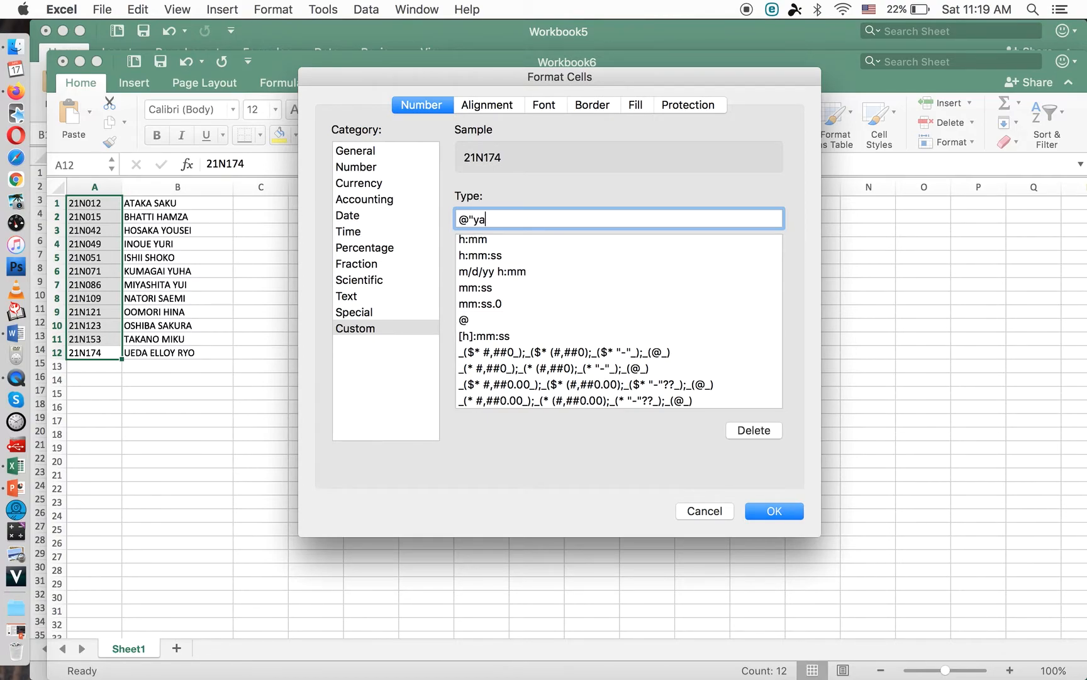
{"action": "type", "text": "manashi"}
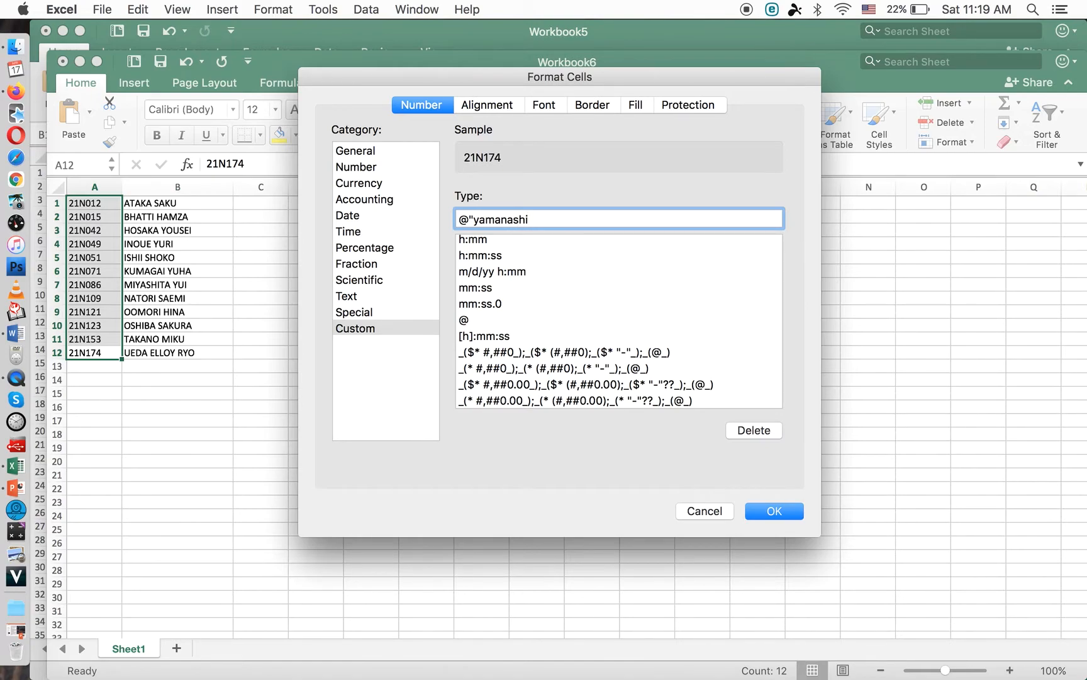
{"action": "type", "text": "-"}
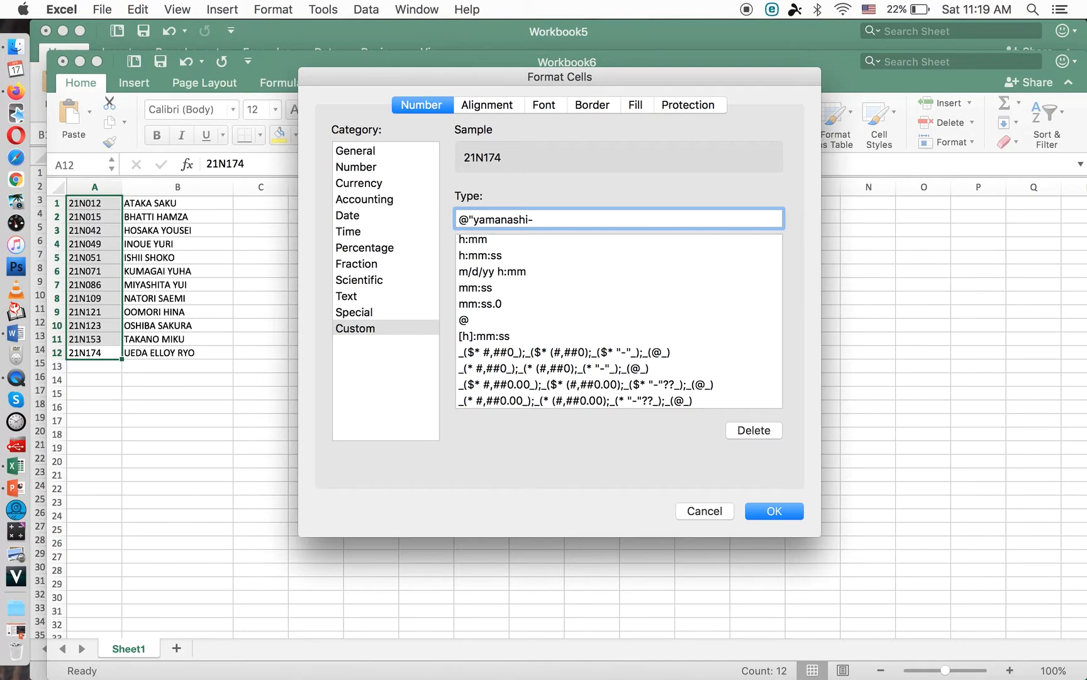
{"action": "type", "text": "eiwa"}
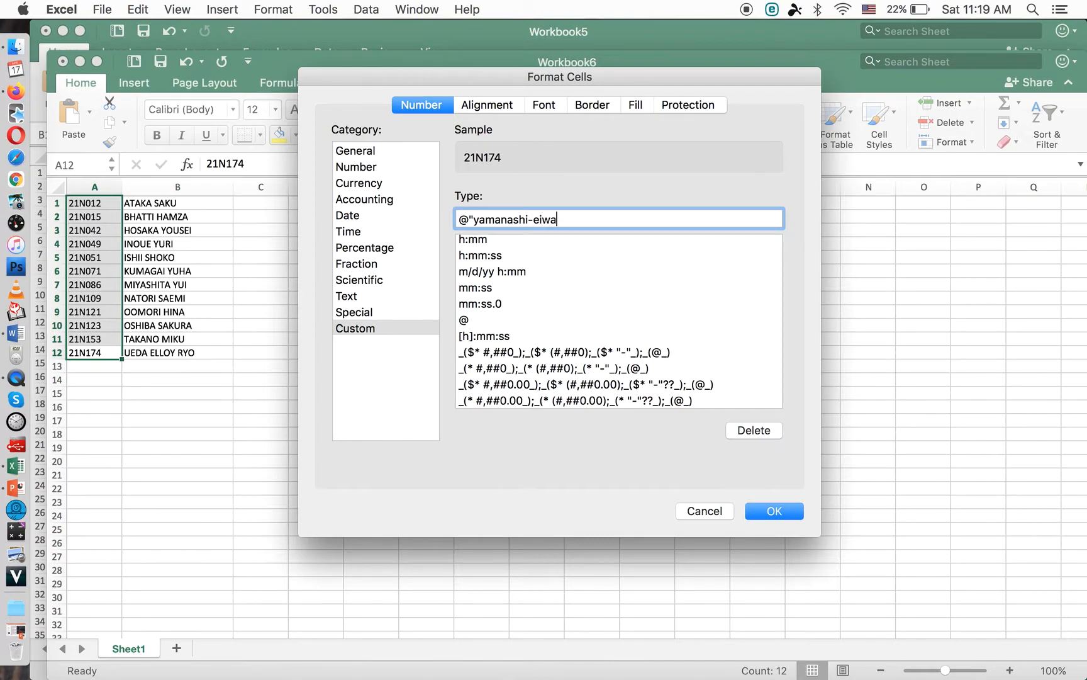
{"action": "type", "text": "ac"}
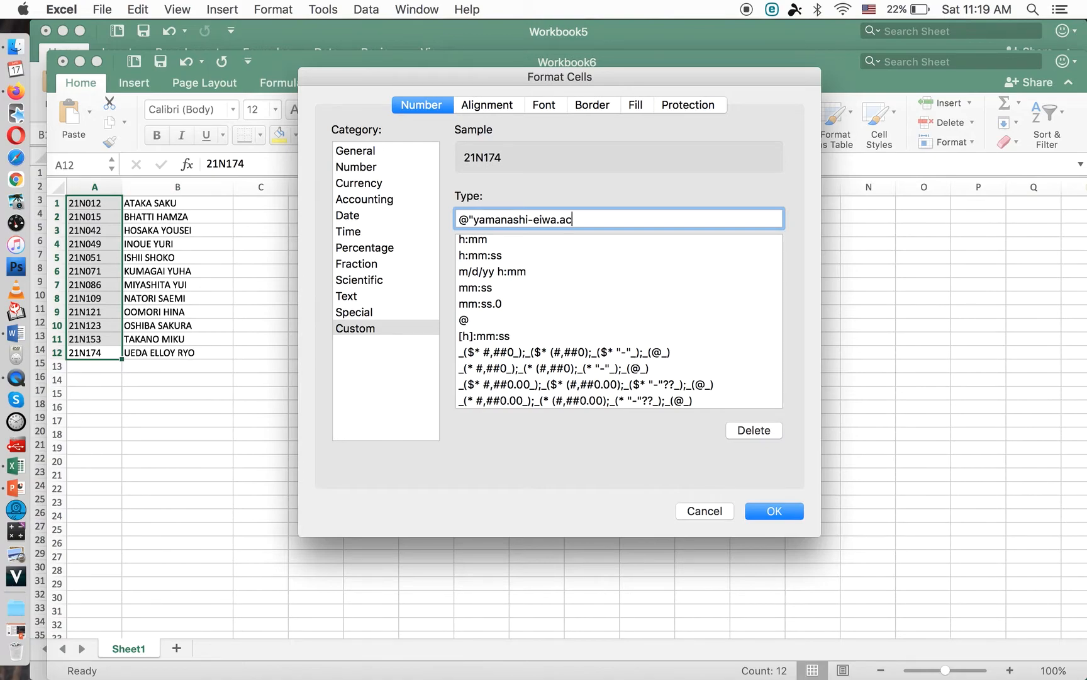
{"action": "type", "text": ".jp"}
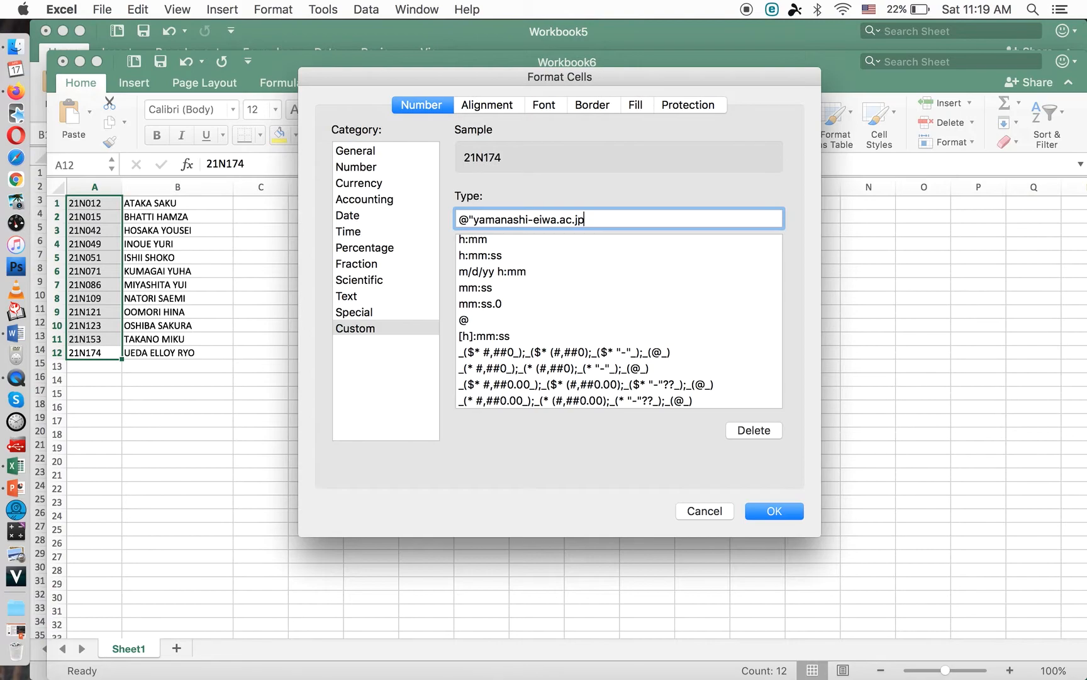
{"action": "type", "text": "\""}
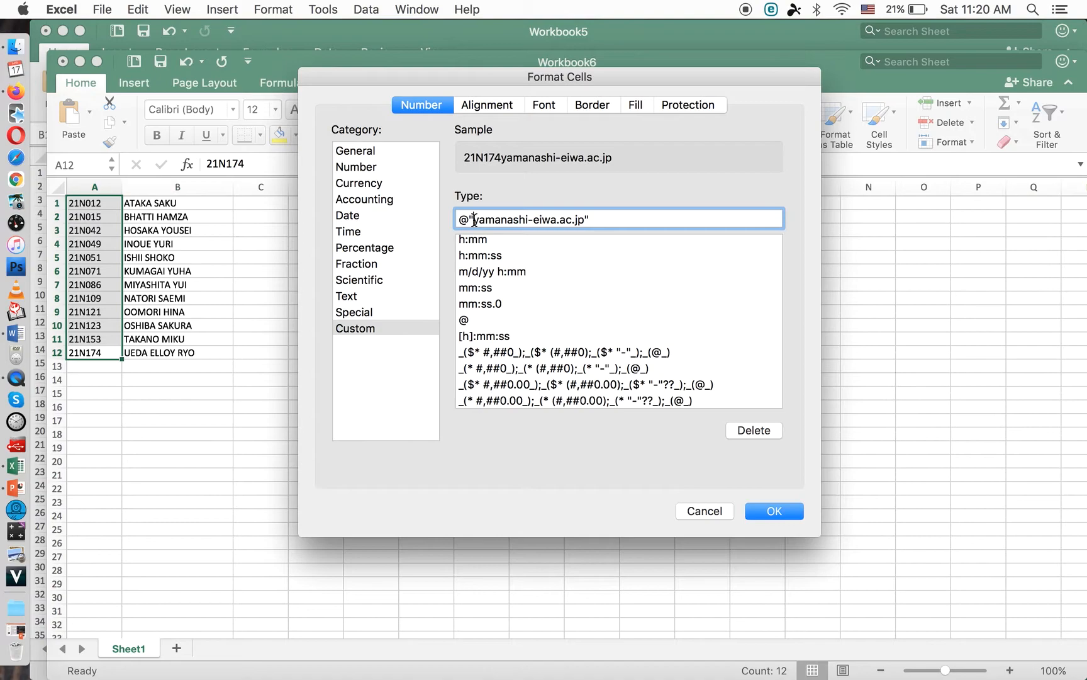
{"action": "type", "text": "@"}
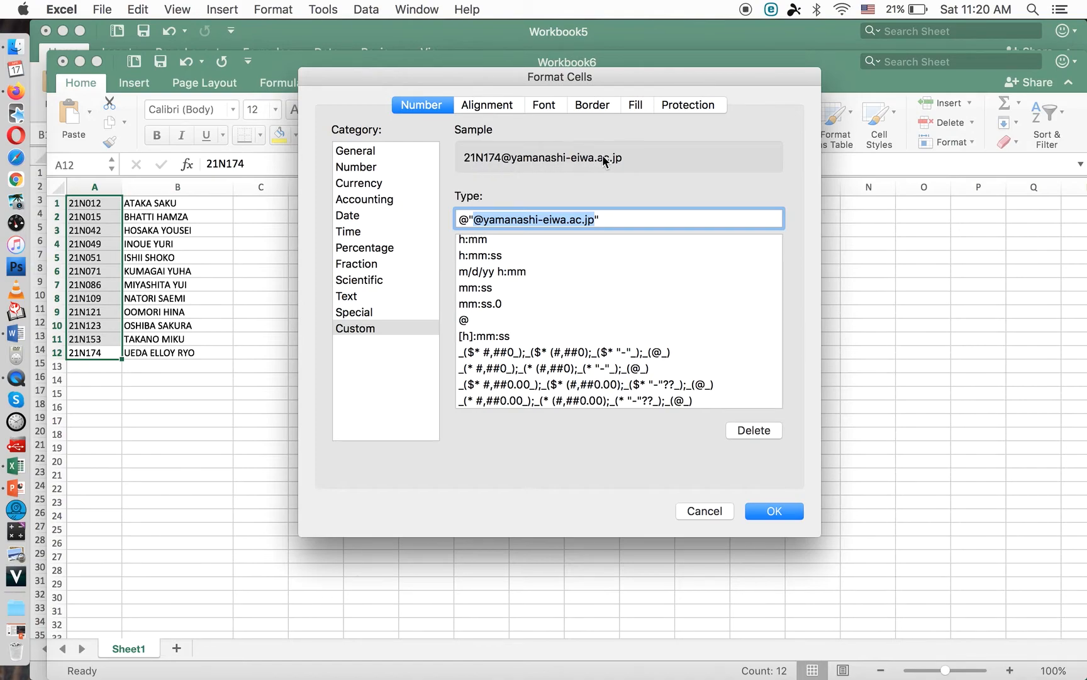
{"action": "mouse_move", "coordinate": [592, 170]}
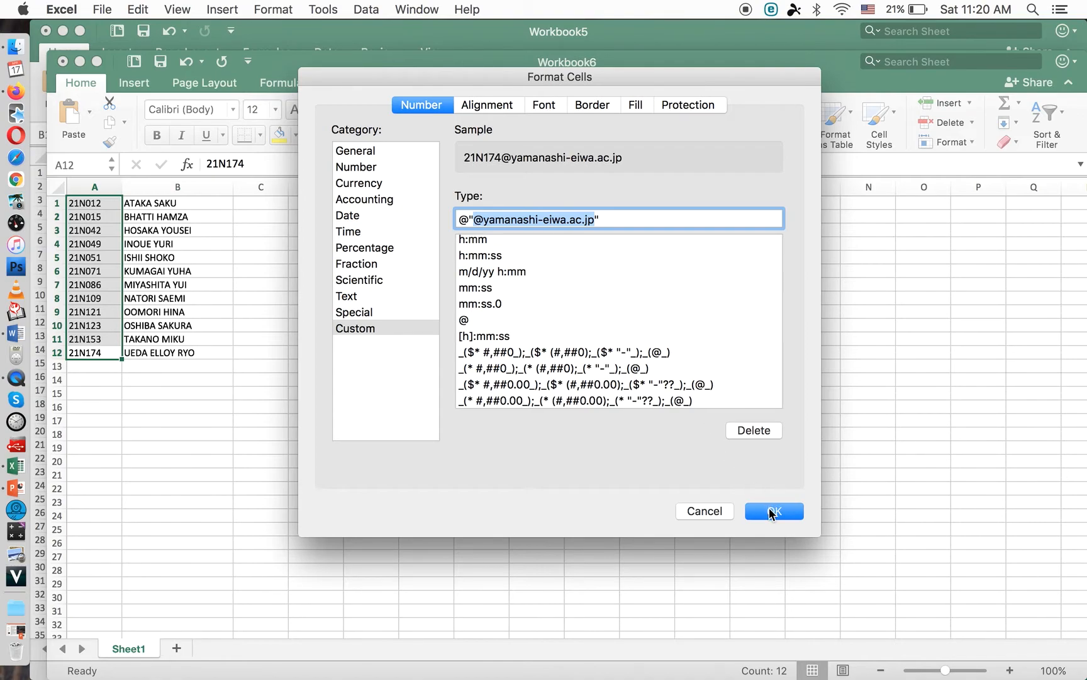
Apply the email-address format and widen column A so full addresses are readable.
{"action": "left_click", "coordinate": [774, 511]}
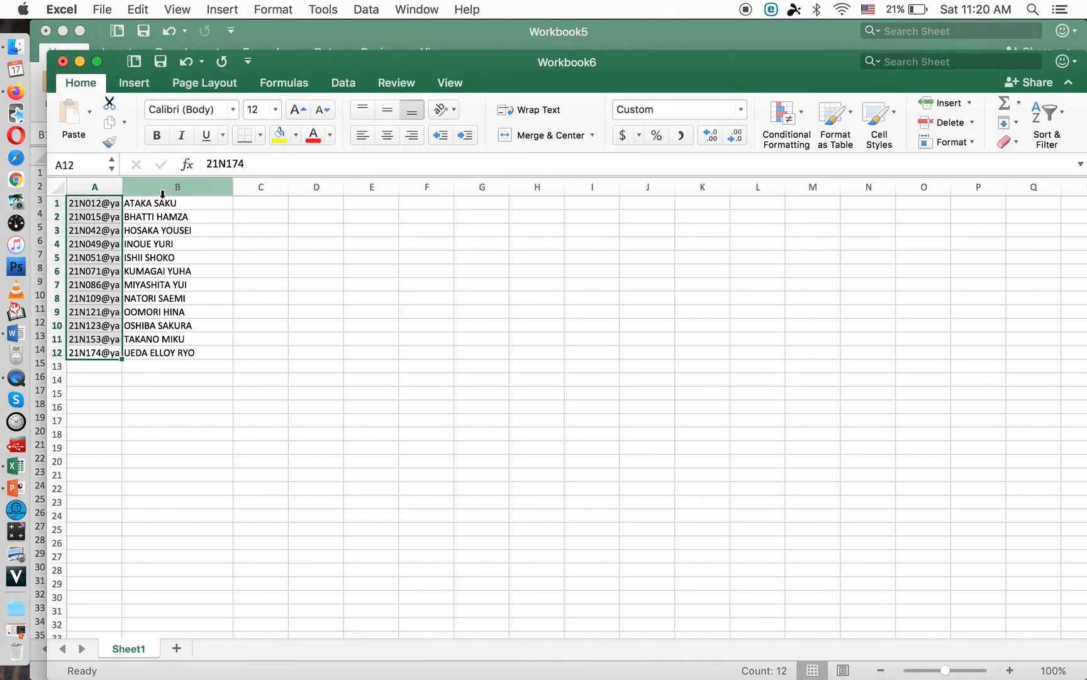
{"action": "left_click_drag", "start_coordinate": [121, 187], "coordinate": [208, 186]}
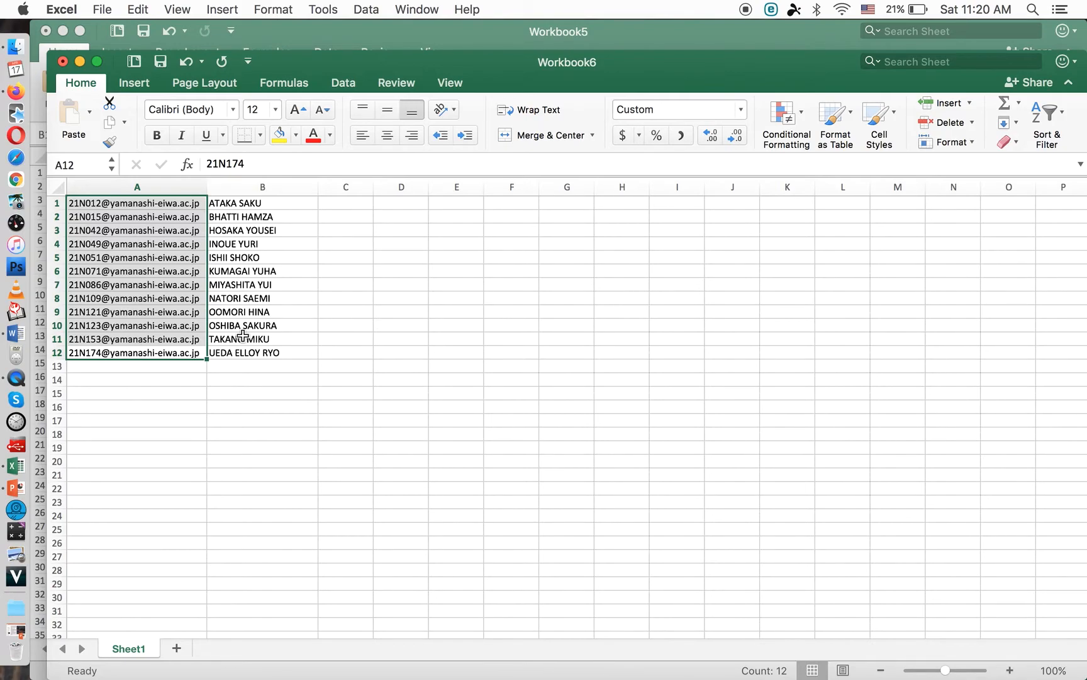
{"action": "mouse_move", "coordinate": [12, 339]}
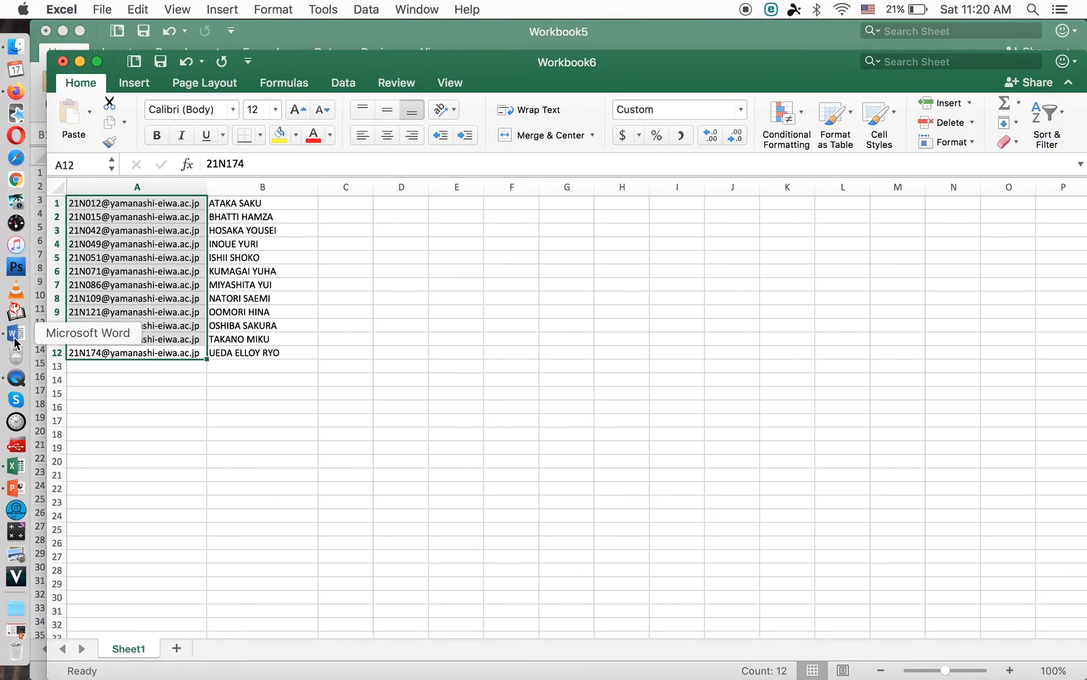
Switch to the Word class list and review the pasted table of twelve student emails.
{"action": "left_click", "coordinate": [13, 334]}
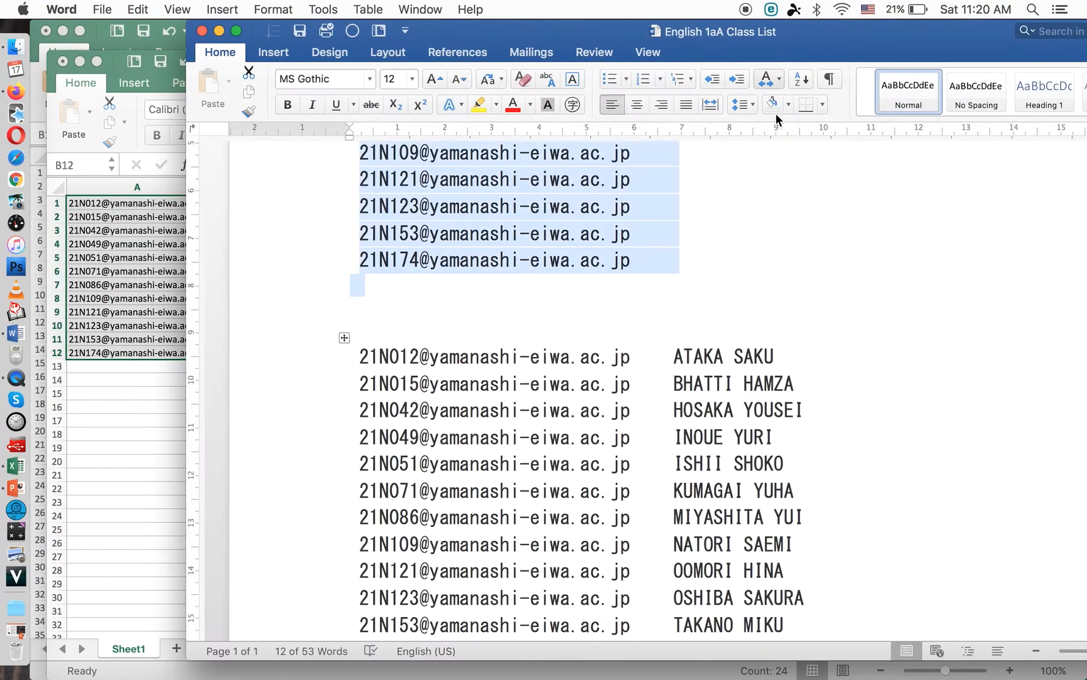
{"action": "scroll", "scroll_direction": "down", "scroll_amount": 3}
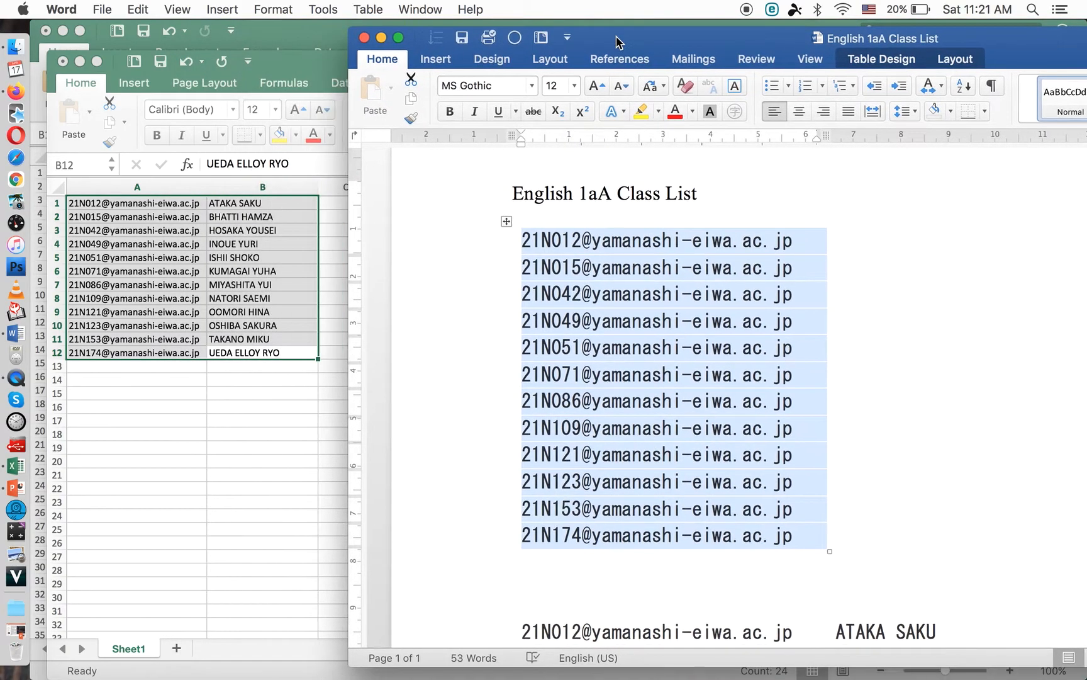
{"action": "mouse_move", "coordinate": [292, 68]}
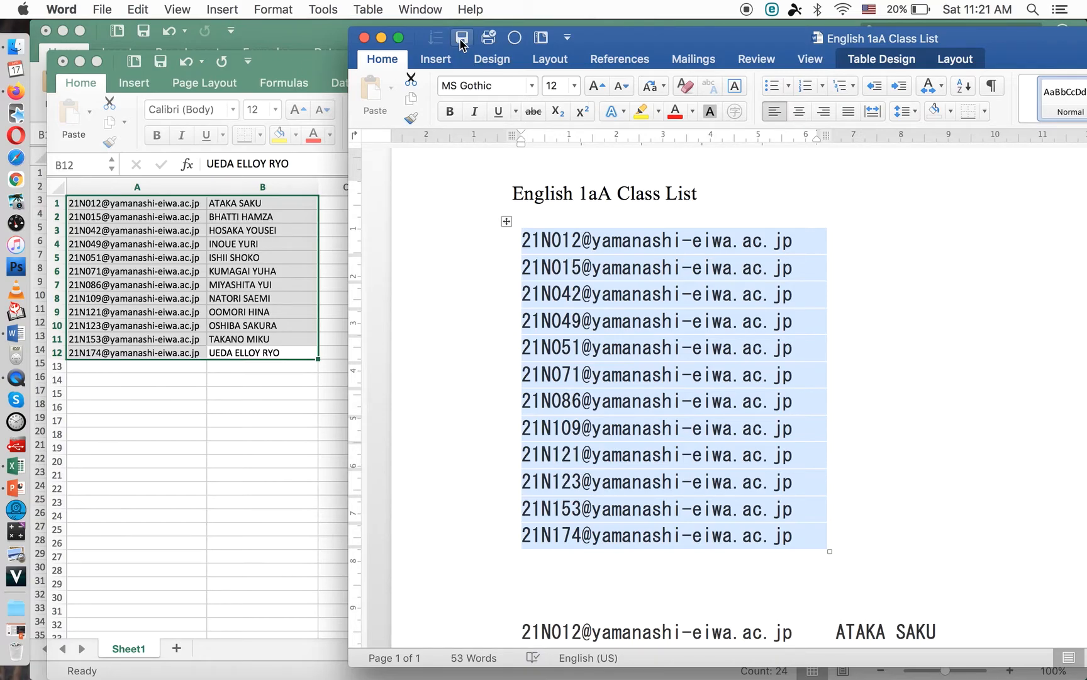
{"action": "mouse_move", "coordinate": [649, 42]}
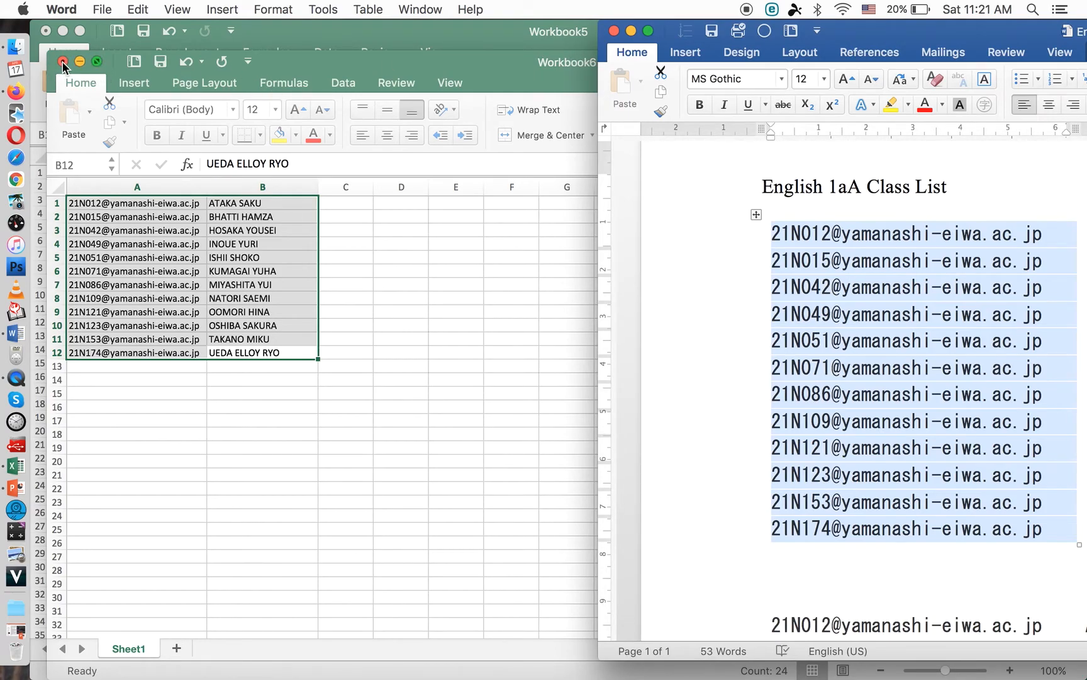
Close Workbook6 and Workbook5, choosing Don't Save for each.
{"action": "left_click", "coordinate": [62, 62]}
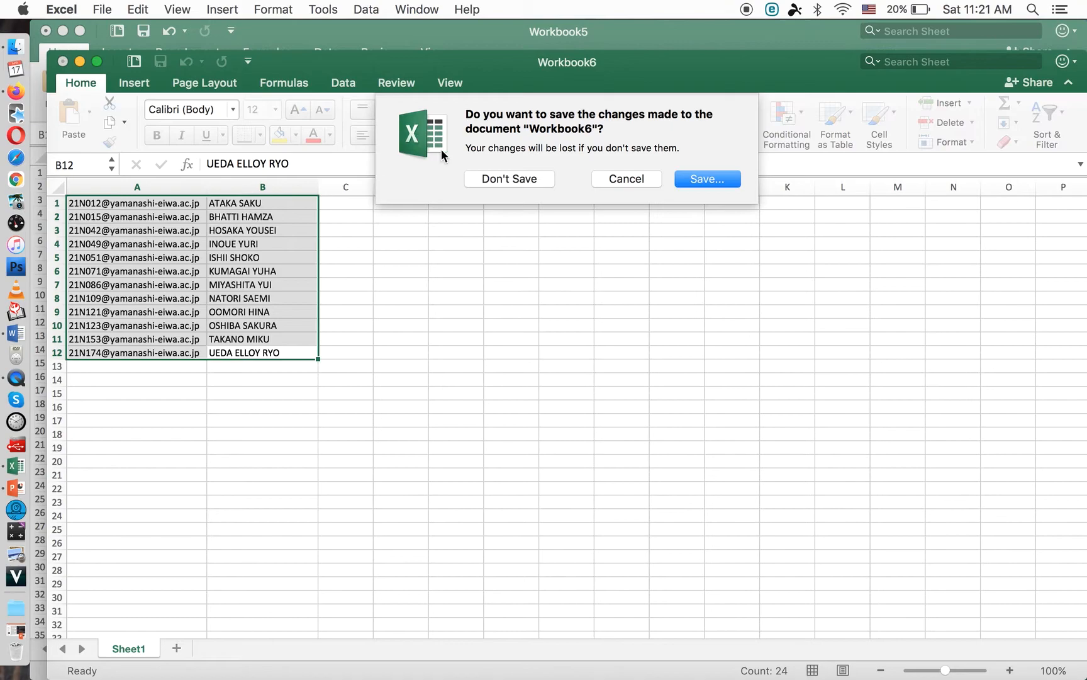
{"action": "left_click", "coordinate": [508, 179]}
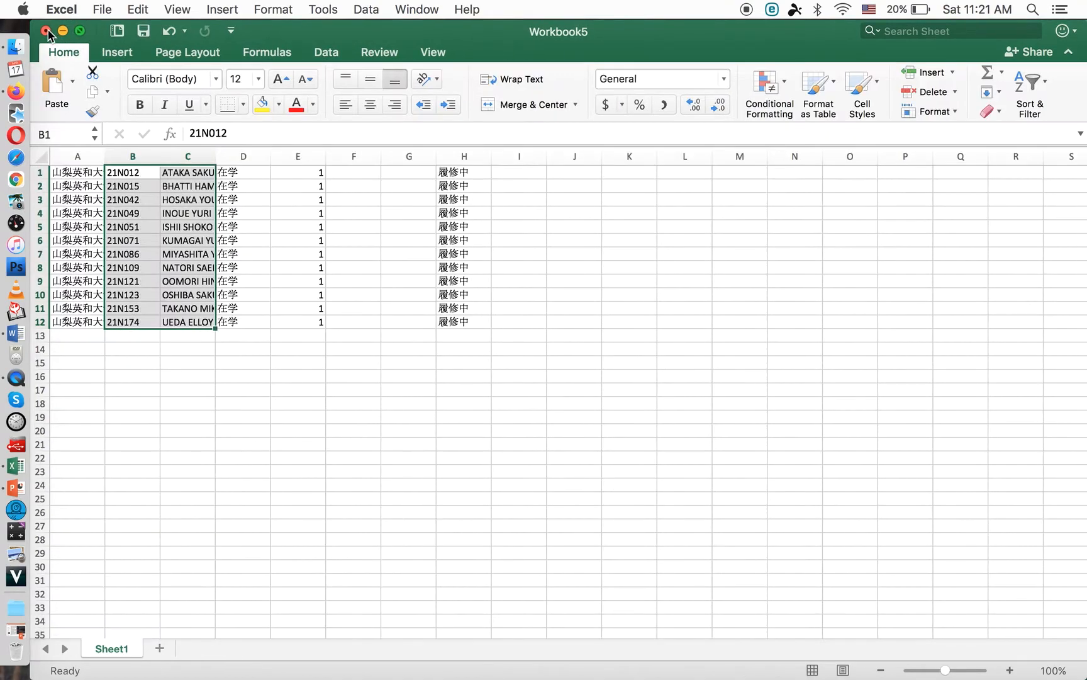
{"action": "left_click", "coordinate": [43, 30]}
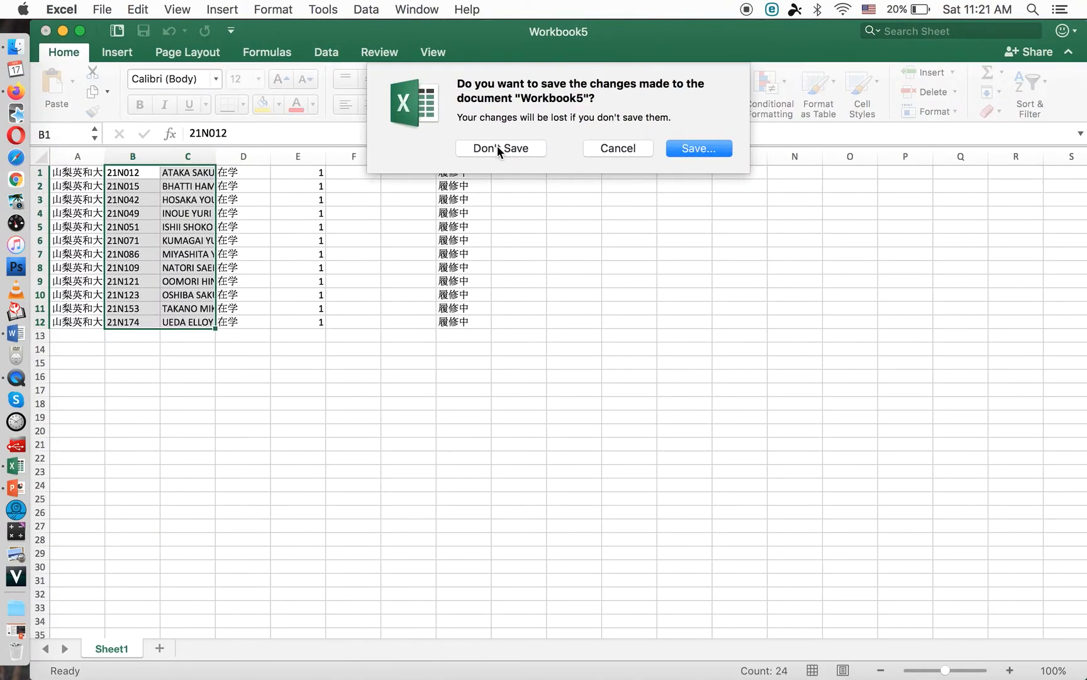
{"action": "left_click", "coordinate": [501, 149]}
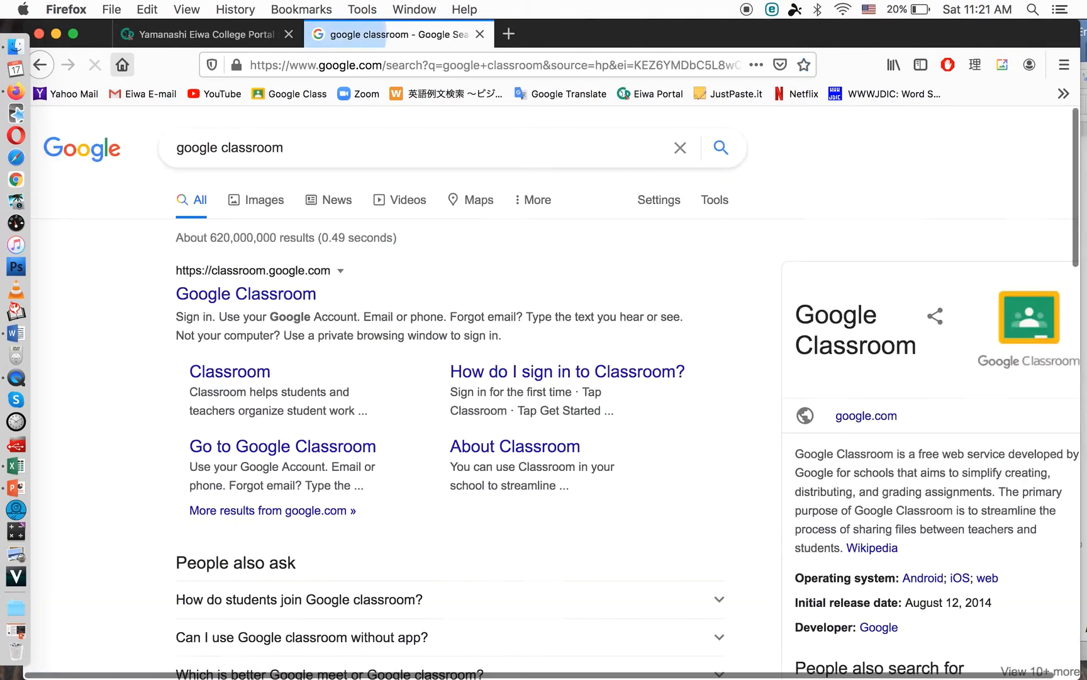
Follow the Google Classroom search result and look over the existing class cards.
{"action": "left_click", "coordinate": [245, 294]}
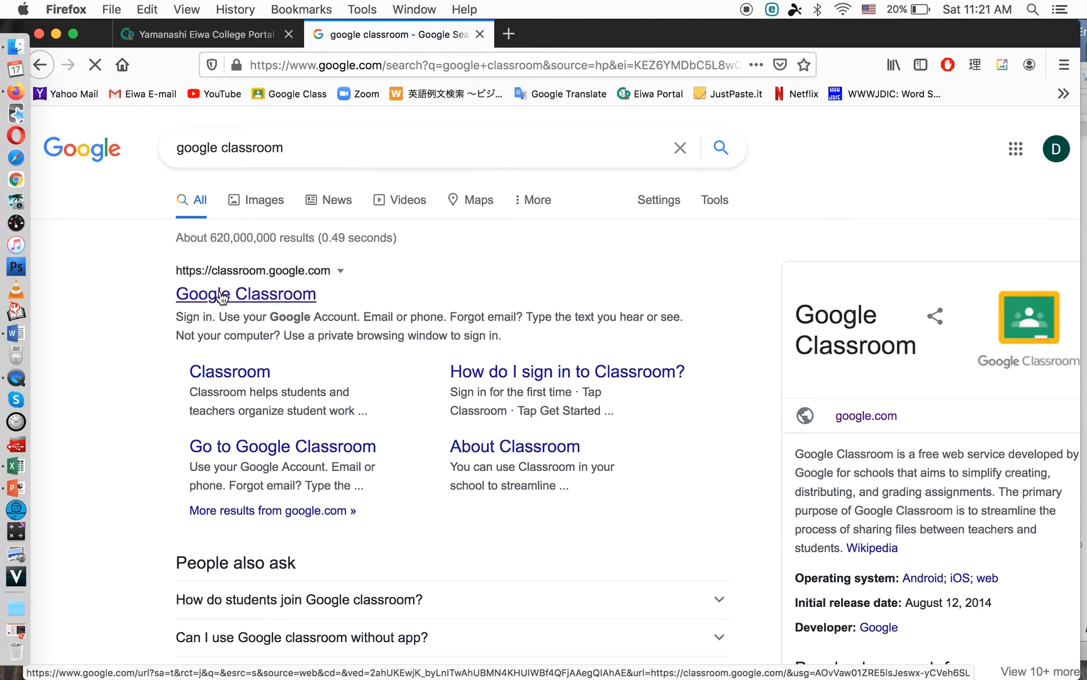
{"action": "left_click", "coordinate": [246, 295]}
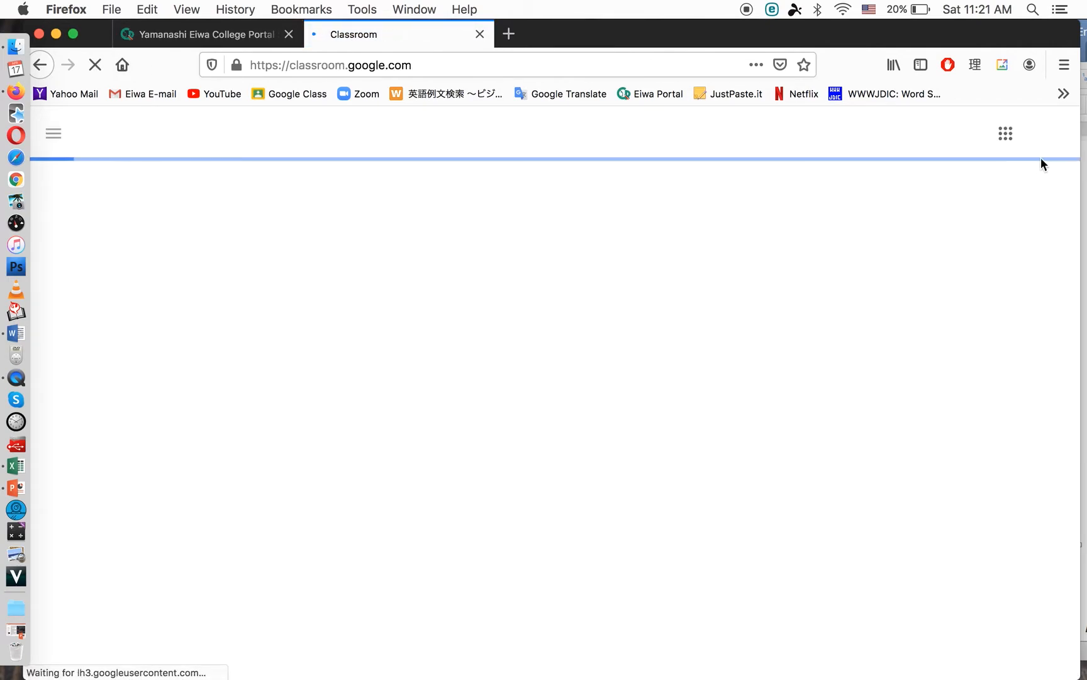
{"action": "mouse_move", "coordinate": [1045, 133]}
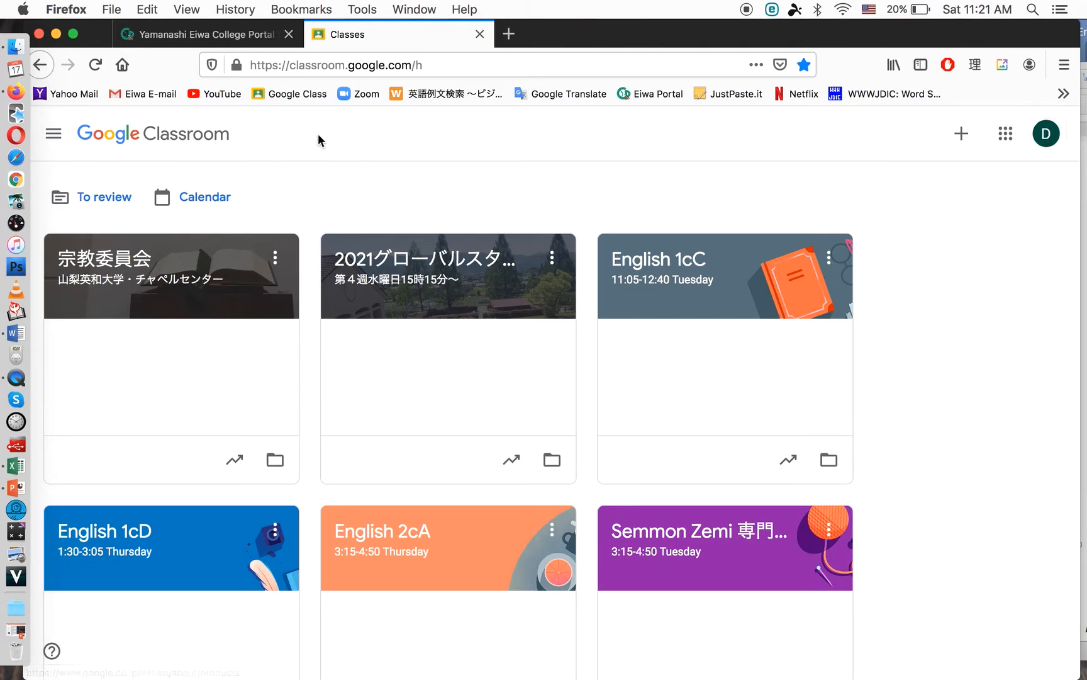
{"action": "mouse_move", "coordinate": [191, 257]}
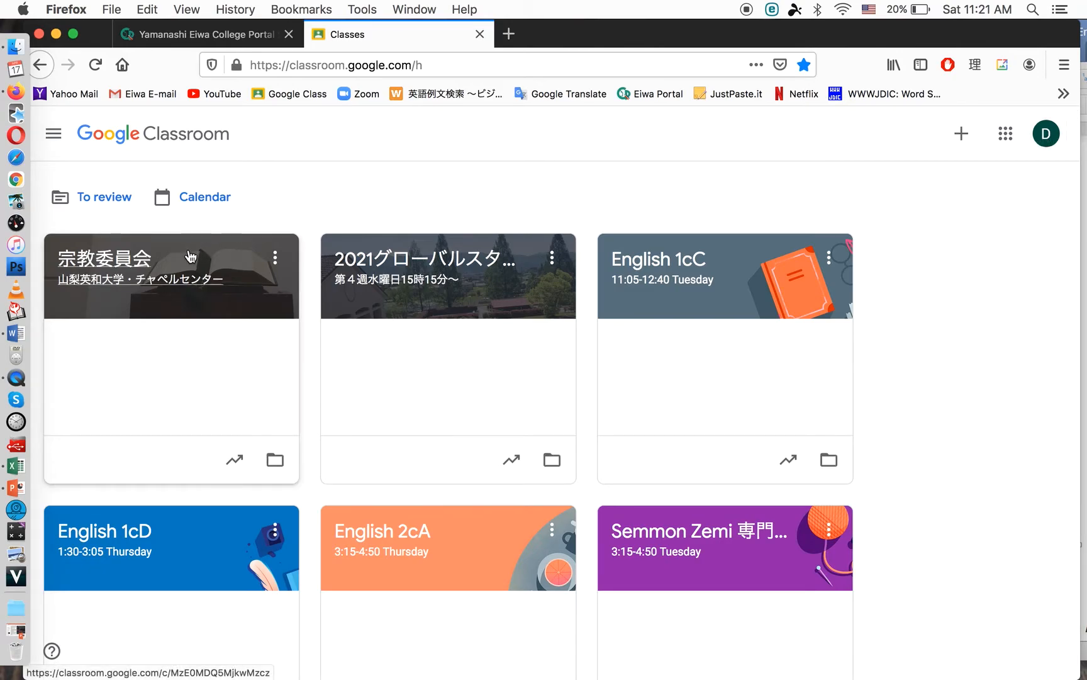
{"action": "scroll", "scroll_direction": "down", "scroll_amount": 3}
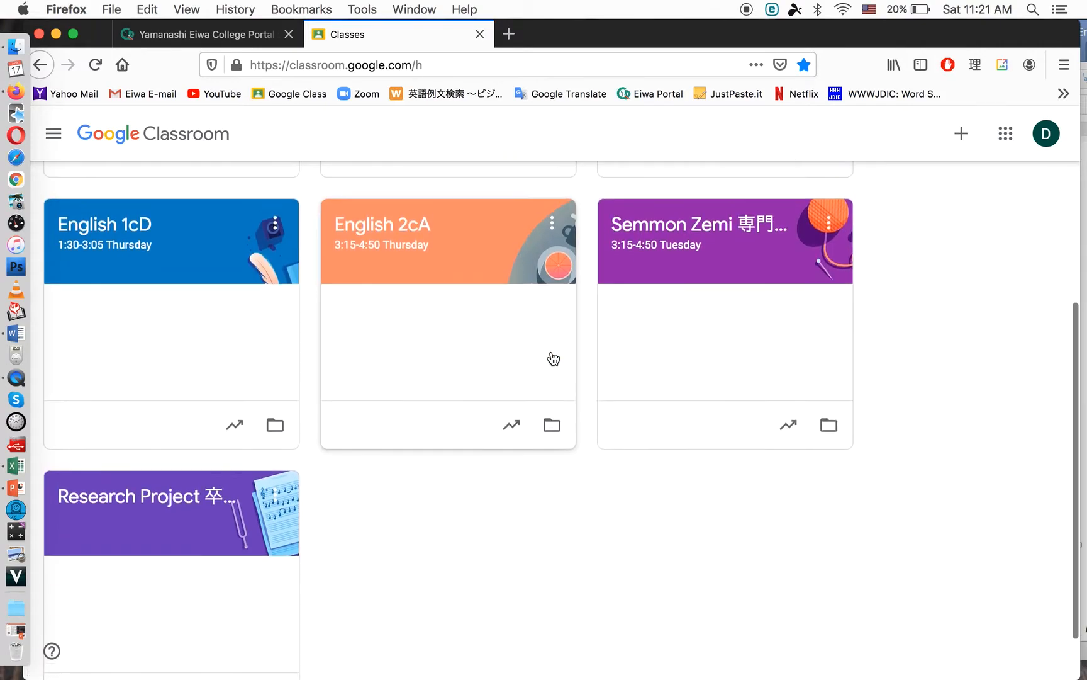
{"action": "scroll", "scroll_direction": "up", "scroll_amount": 3}
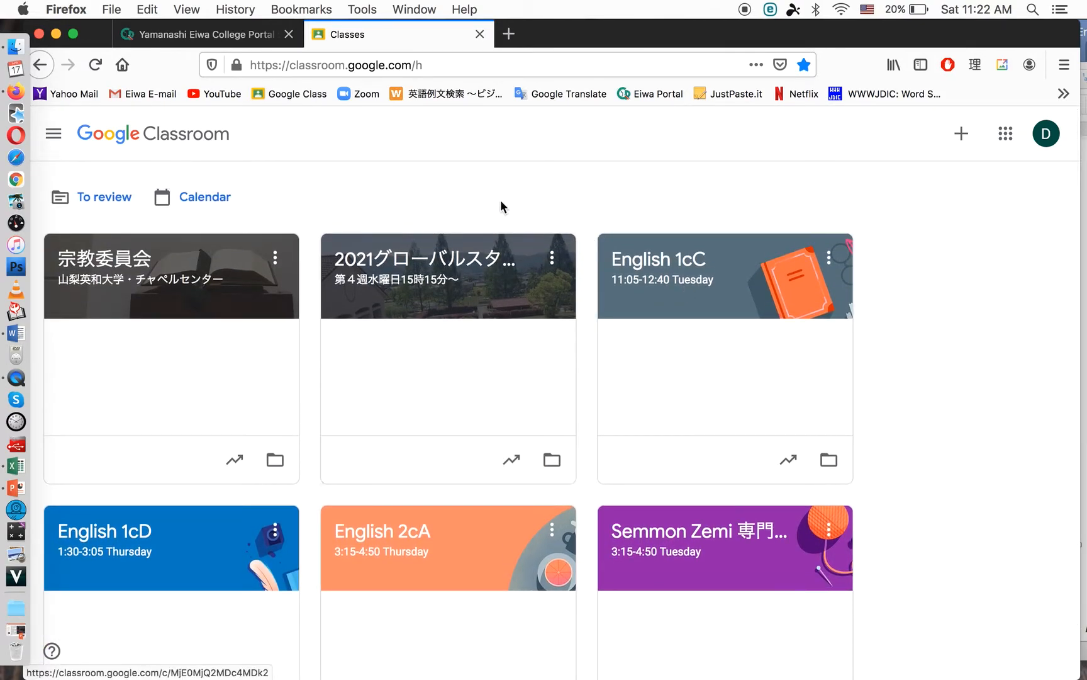
{"action": "mouse_move", "coordinate": [341, 217]}
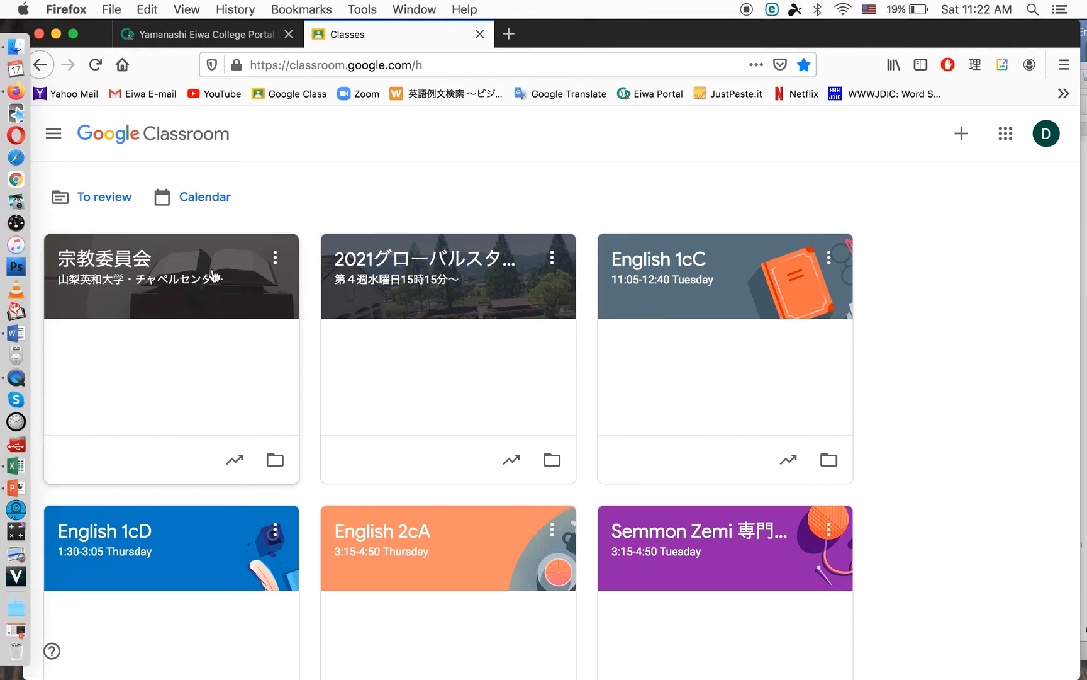
{"action": "mouse_move", "coordinate": [941, 161]}
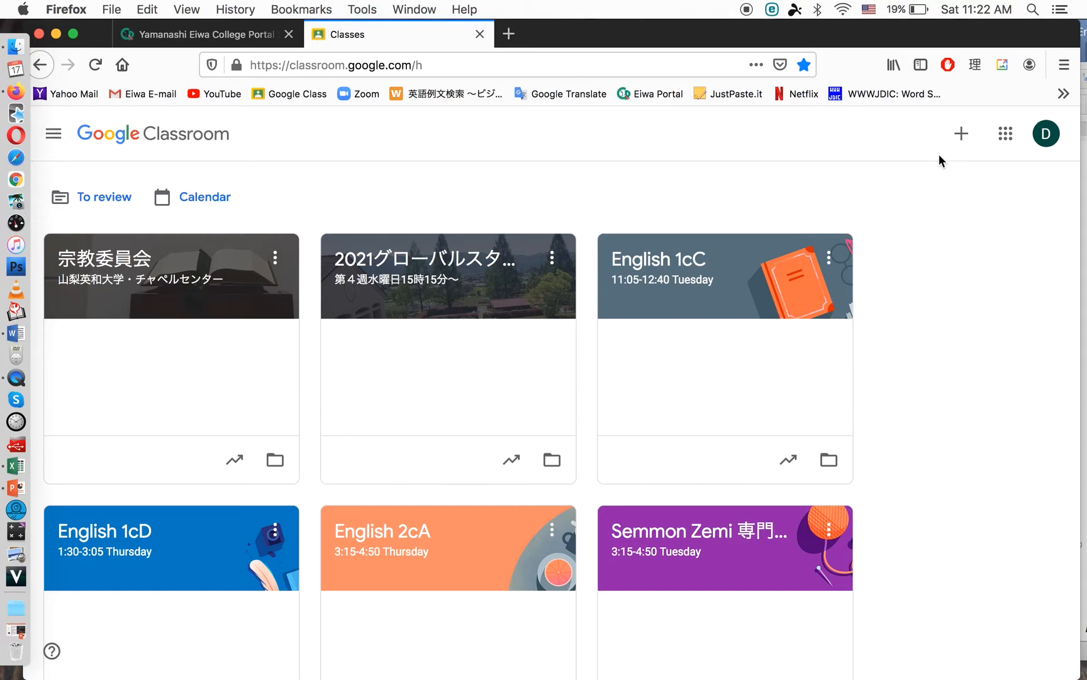
{"action": "mouse_move", "coordinate": [962, 133]}
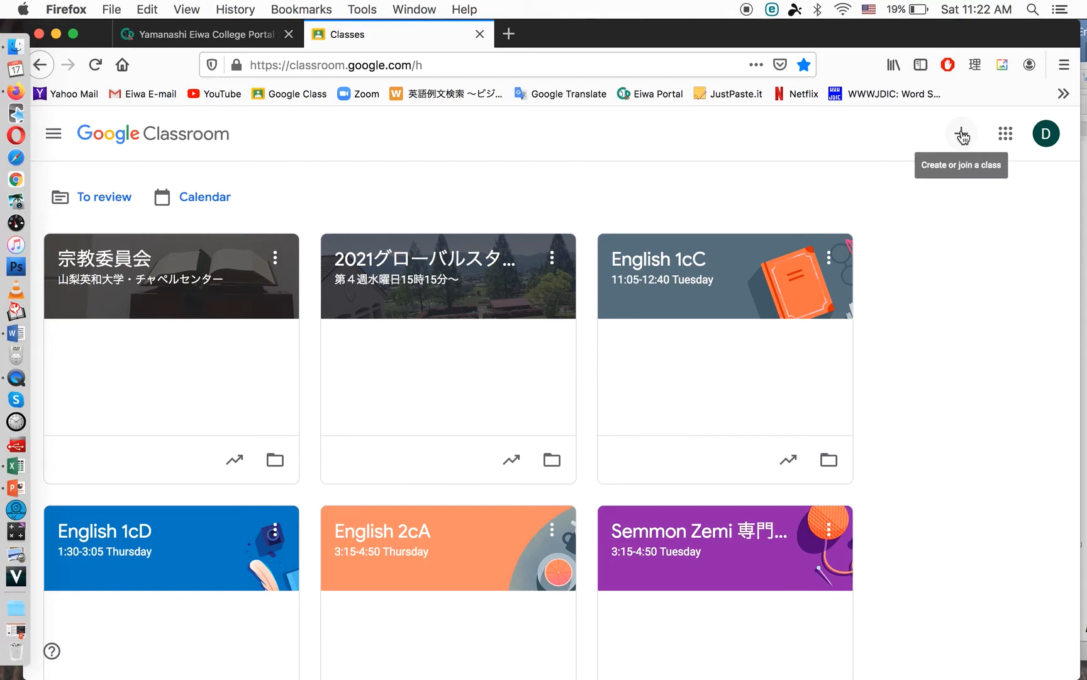
Start a new class and name it English 1aA.
{"action": "left_click", "coordinate": [961, 134]}
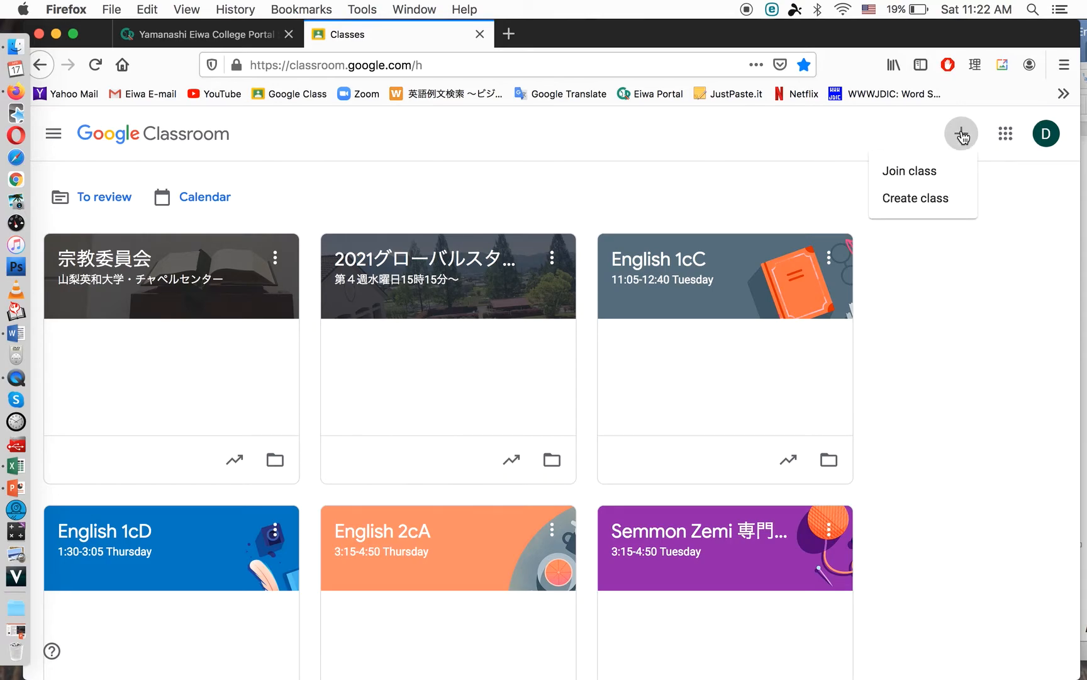
{"action": "mouse_move", "coordinate": [939, 199]}
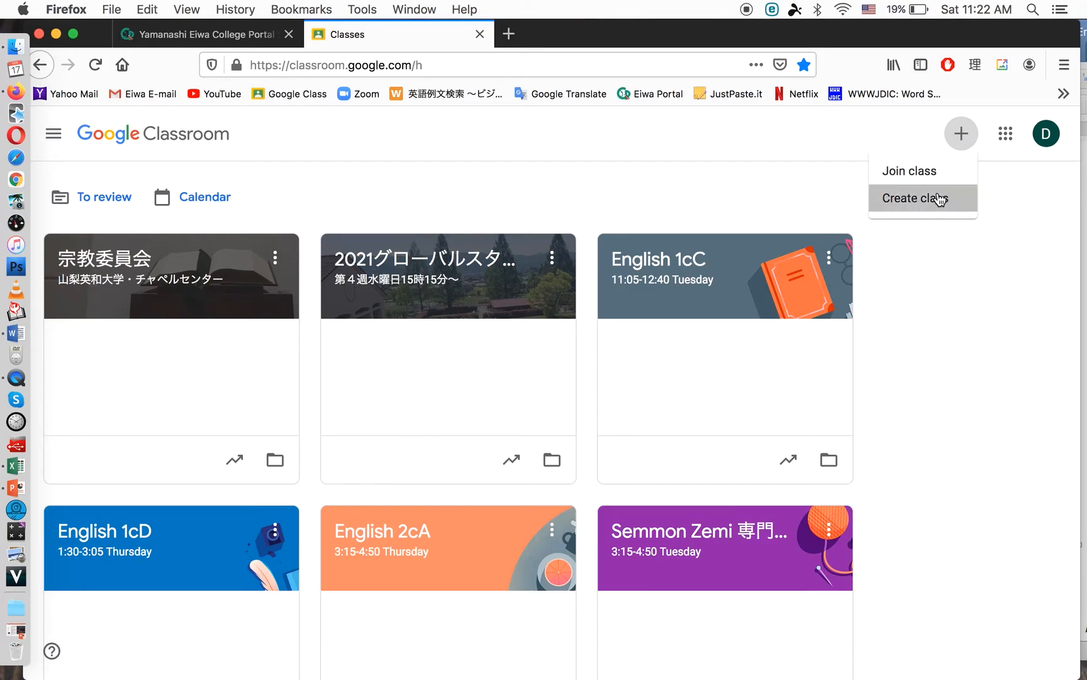
{"action": "left_click", "coordinate": [914, 199]}
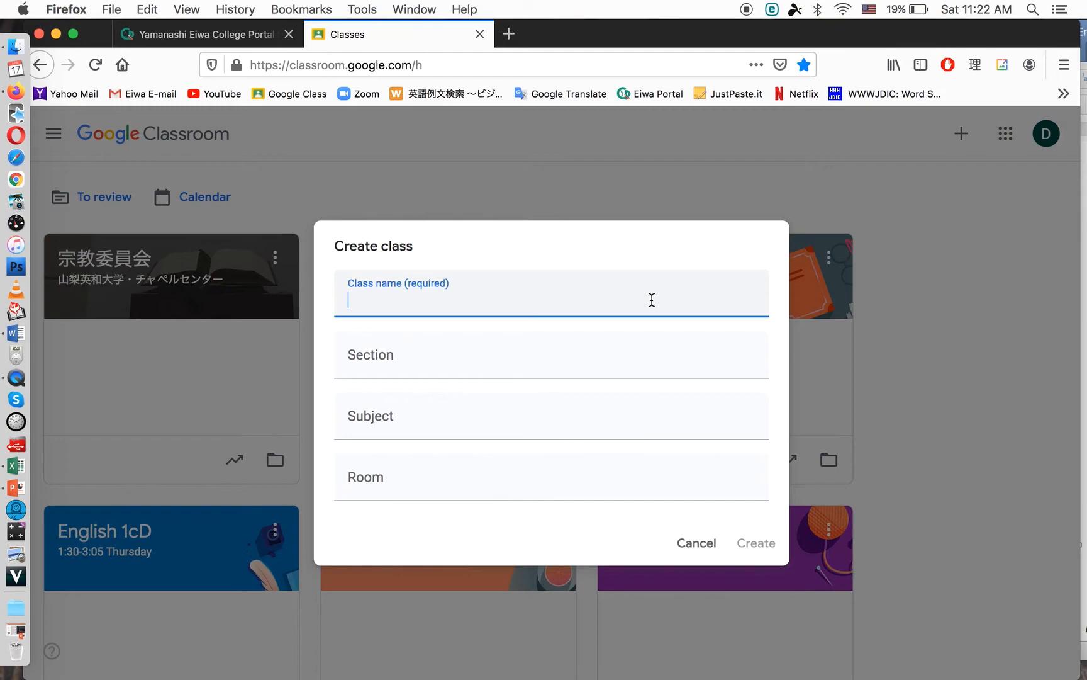
{"action": "type", "text": "English 1"}
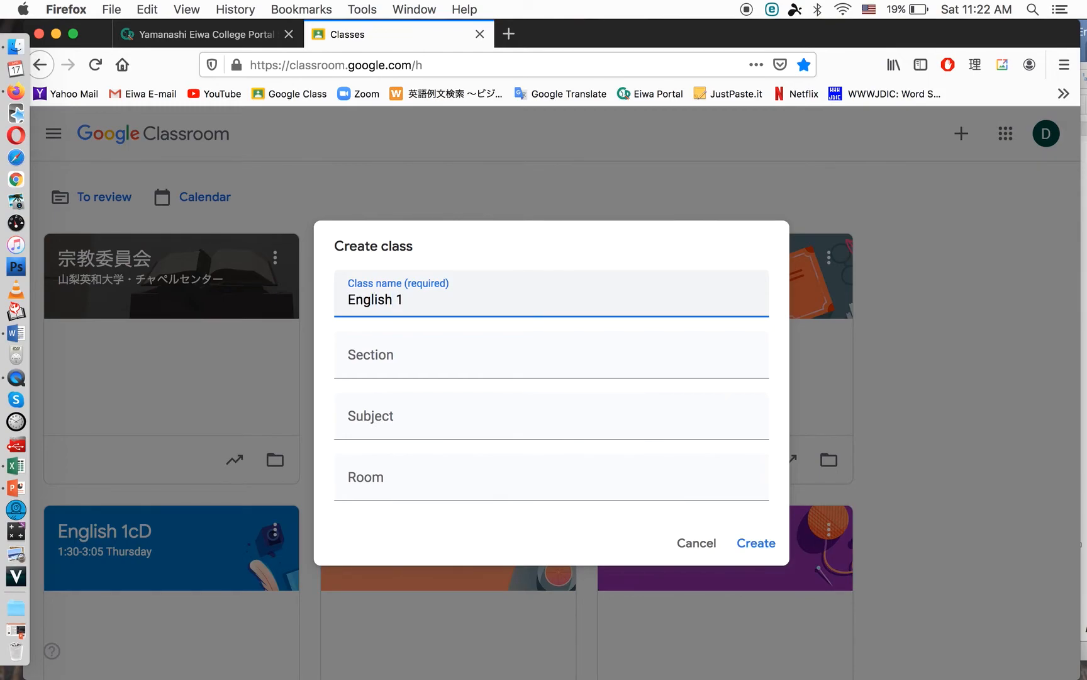
{"action": "type", "text": "aA"}
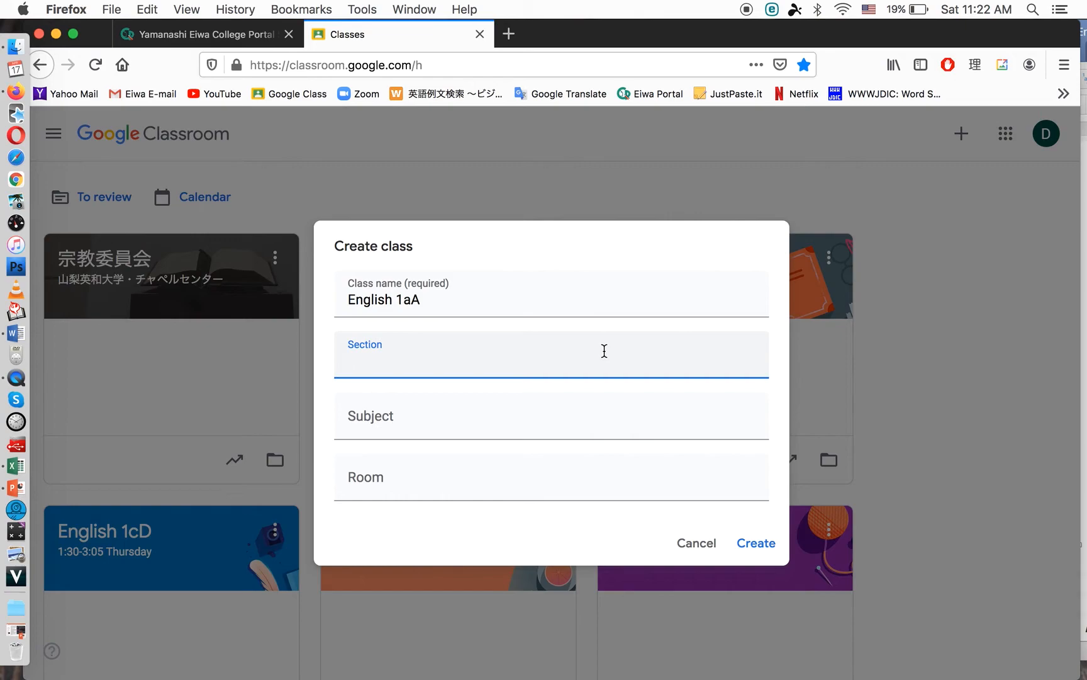
Enter section 11:05-12:40 and create the class.
{"action": "type", "text": "11:"}
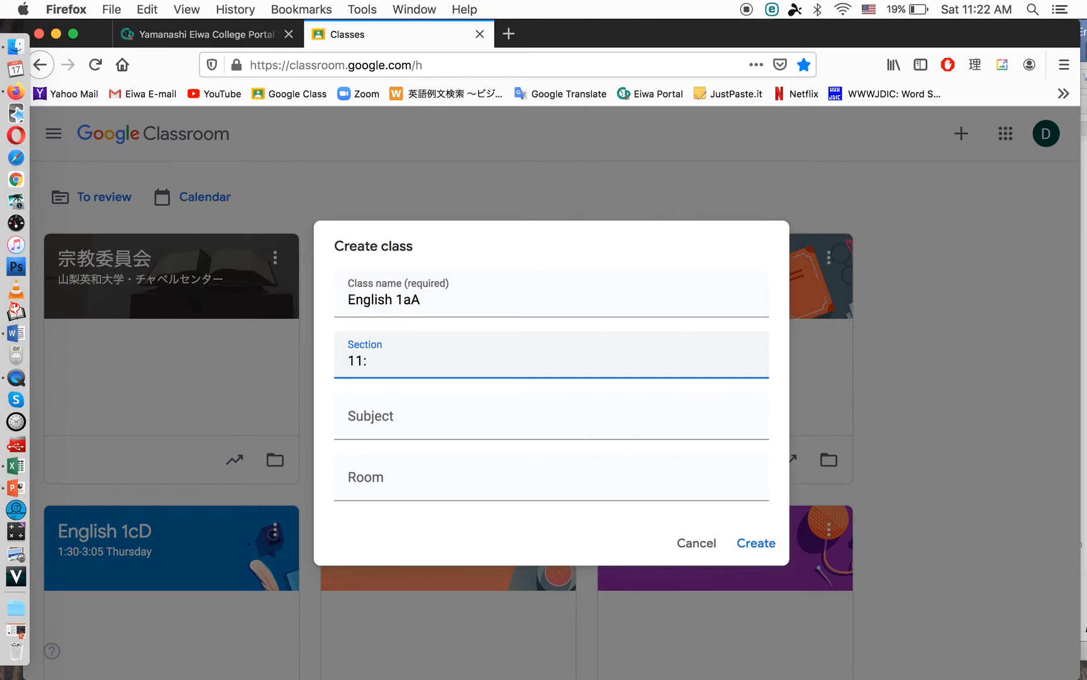
{"action": "type", "text": "05-12"}
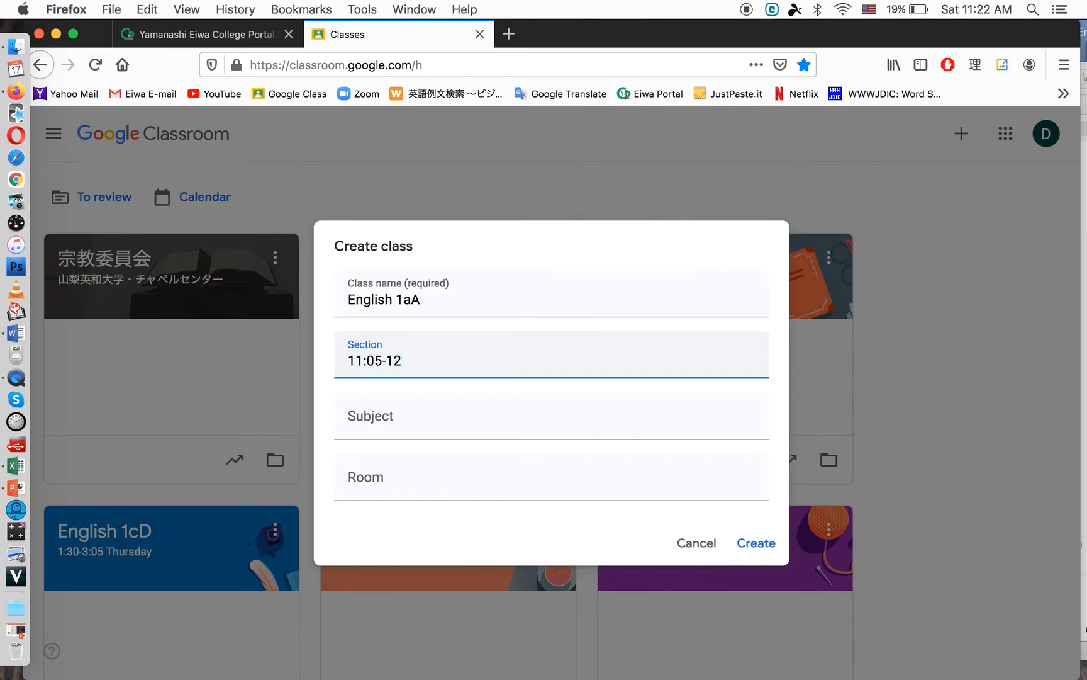
{"action": "type", "text": "40"}
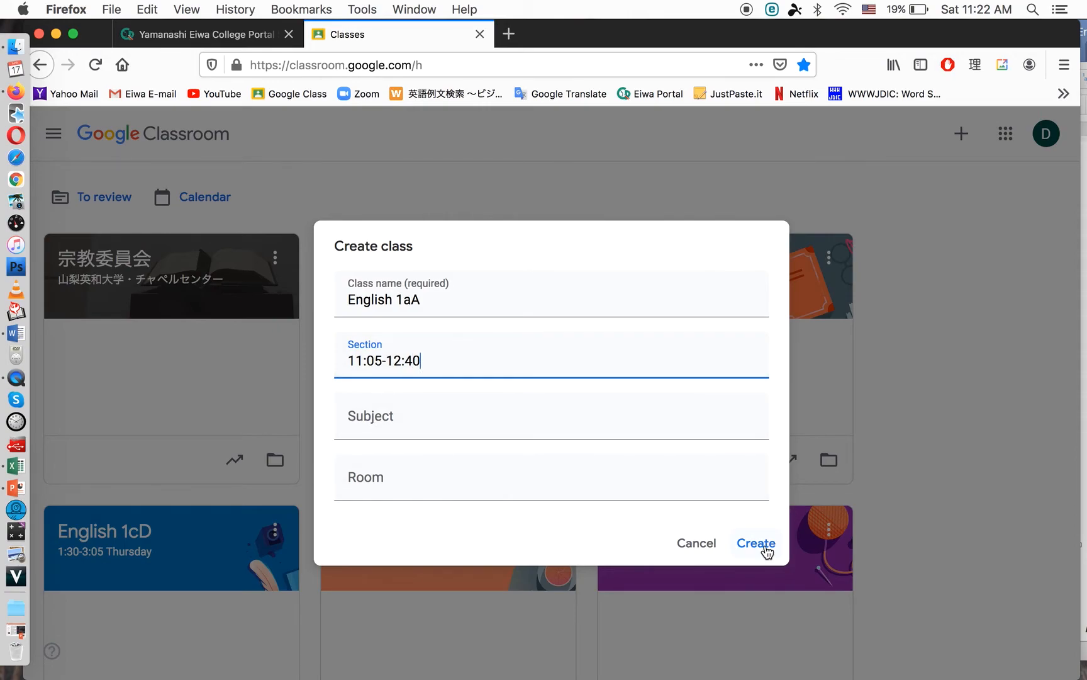
{"action": "left_click", "coordinate": [755, 544]}
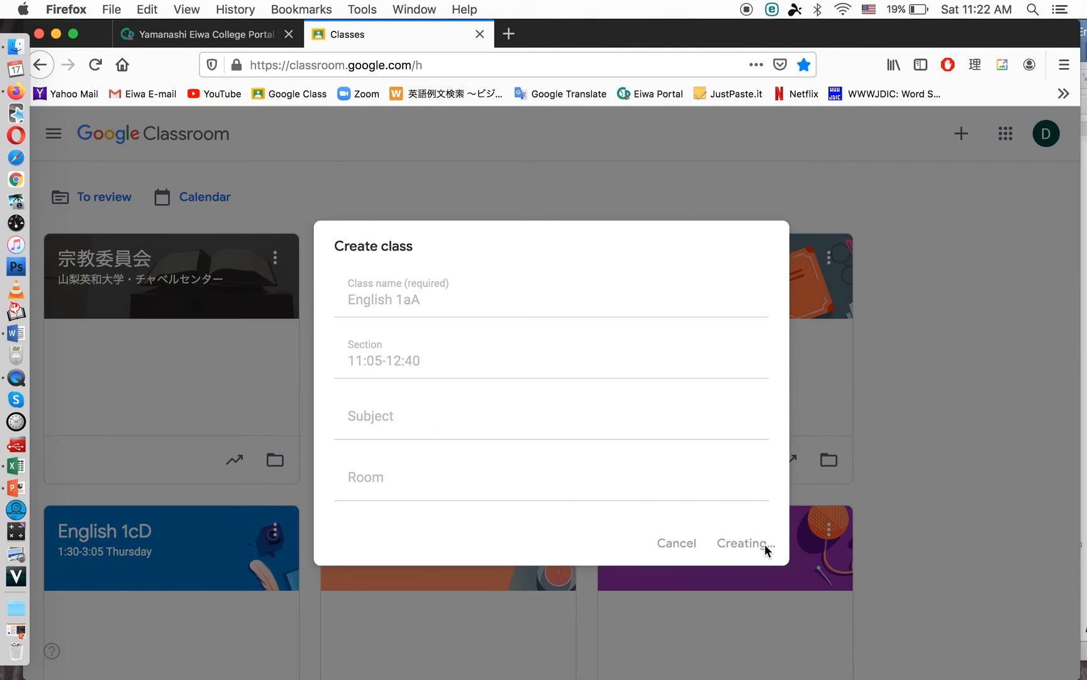
{"action": "left_click", "coordinate": [744, 542]}
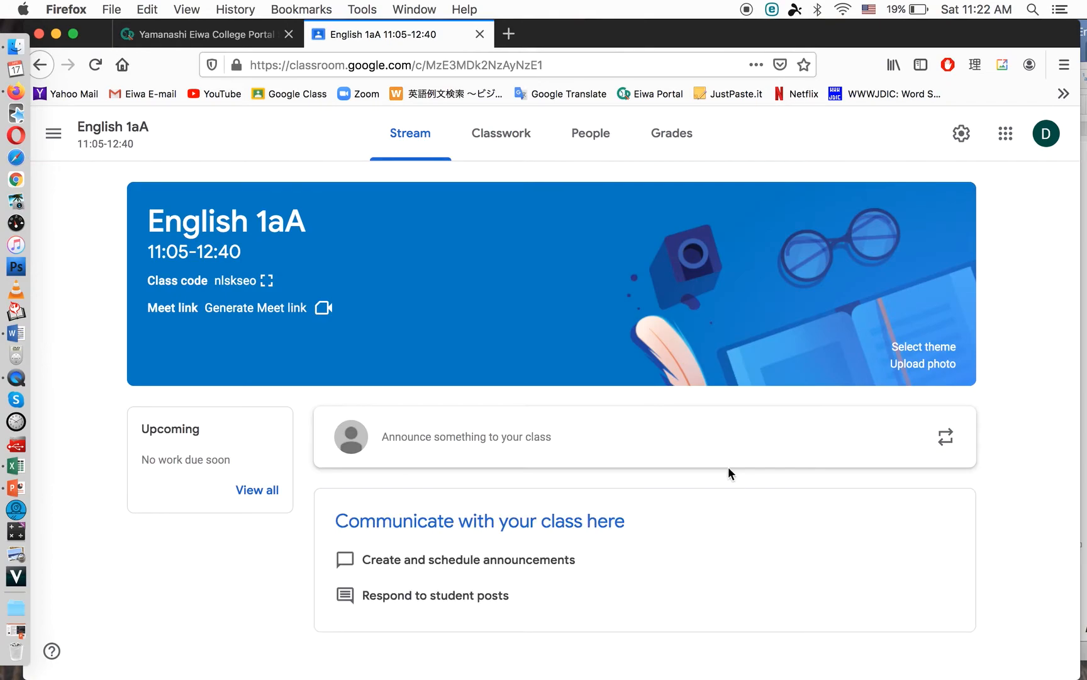
{"action": "mouse_move", "coordinate": [443, 308]}
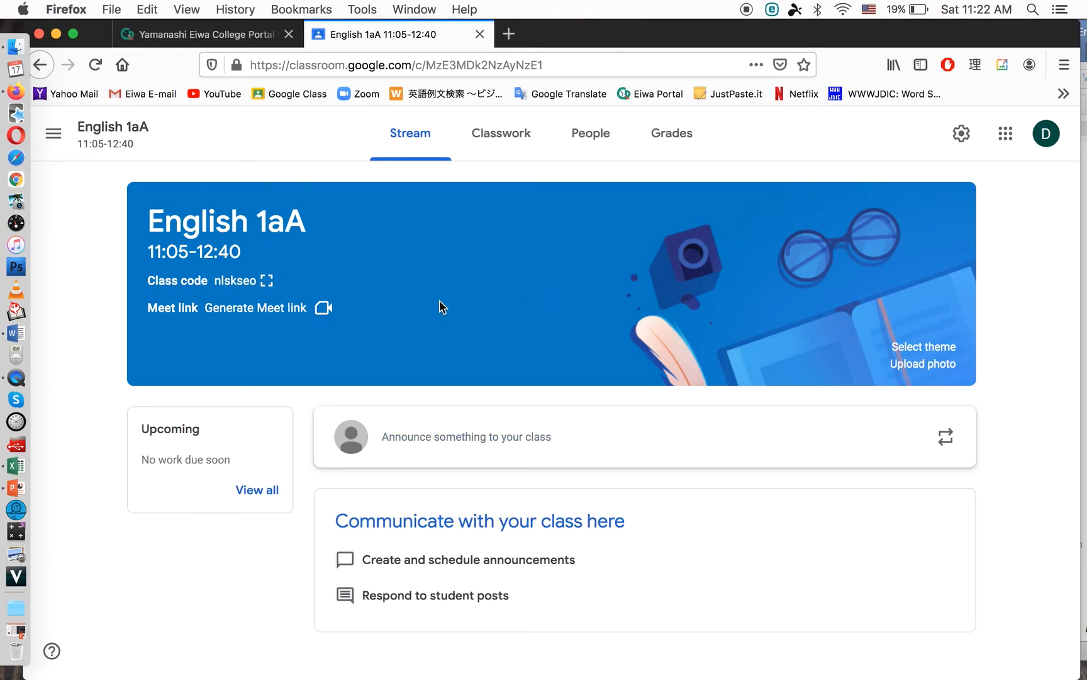
{"action": "mouse_move", "coordinate": [291, 148]}
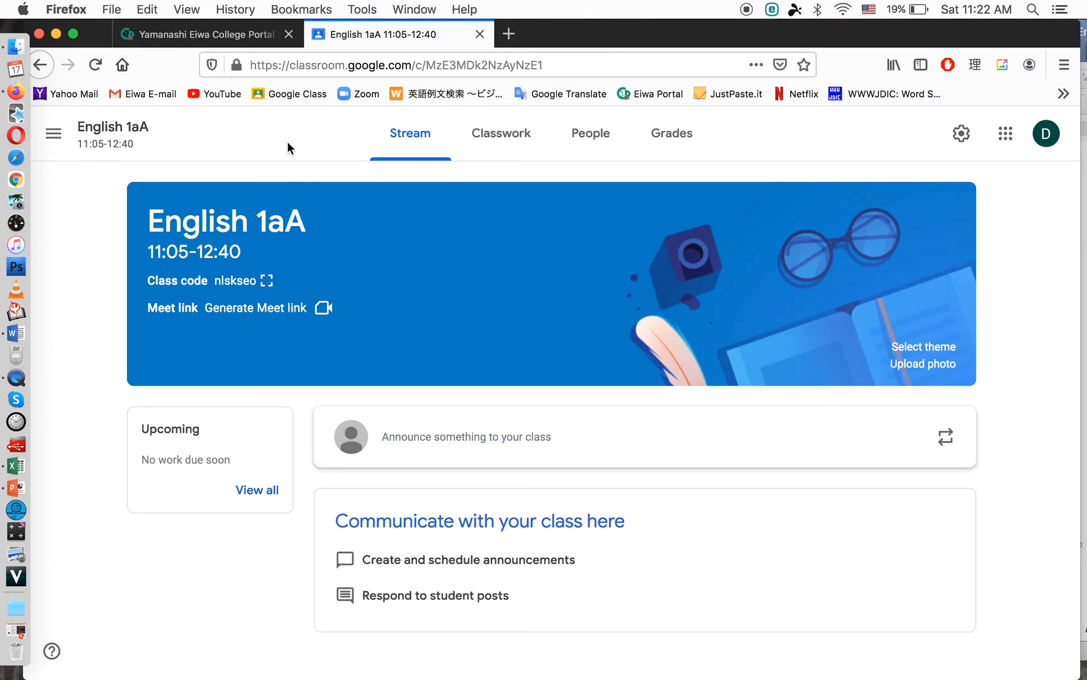
{"action": "left_click", "coordinate": [297, 94]}
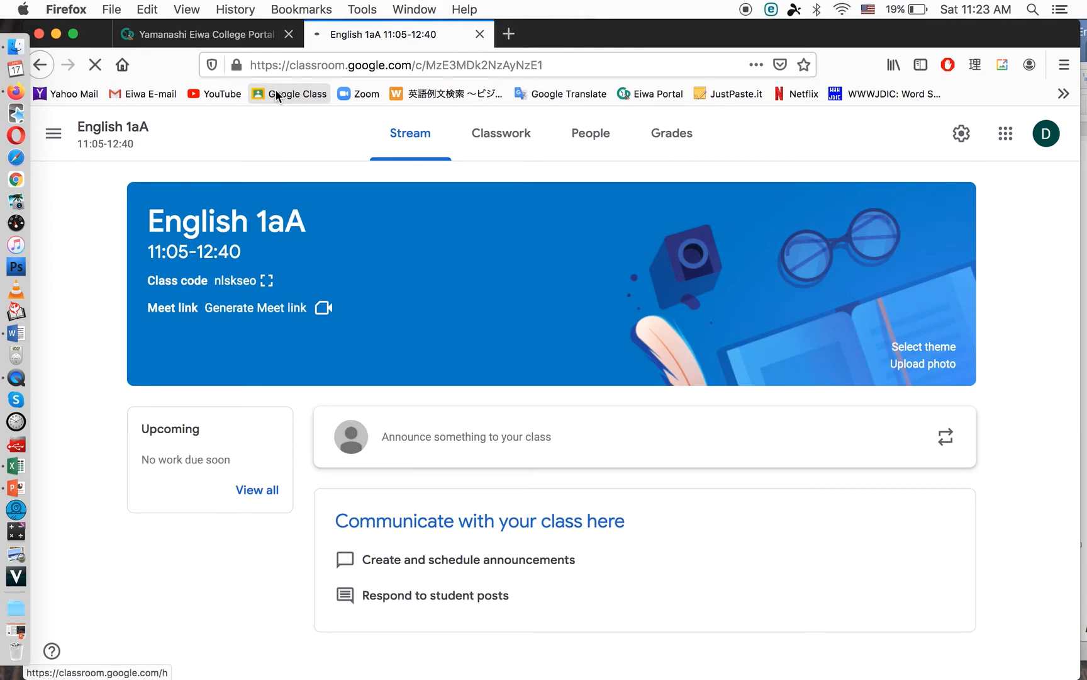
{"action": "left_click", "coordinate": [289, 93]}
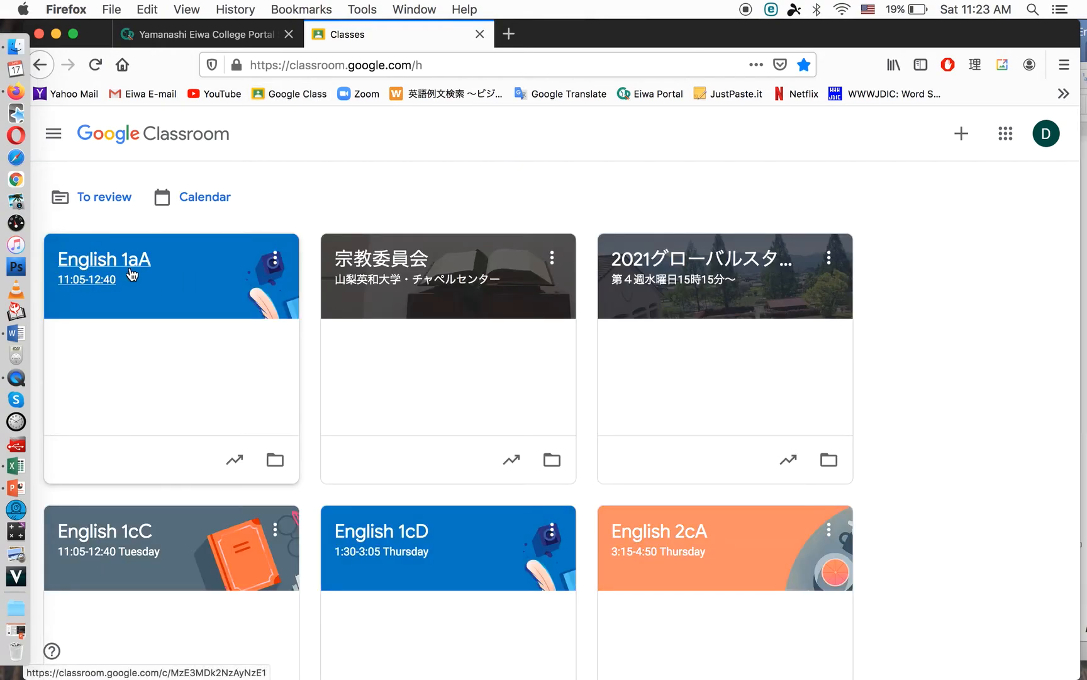
{"action": "mouse_move", "coordinate": [186, 270]}
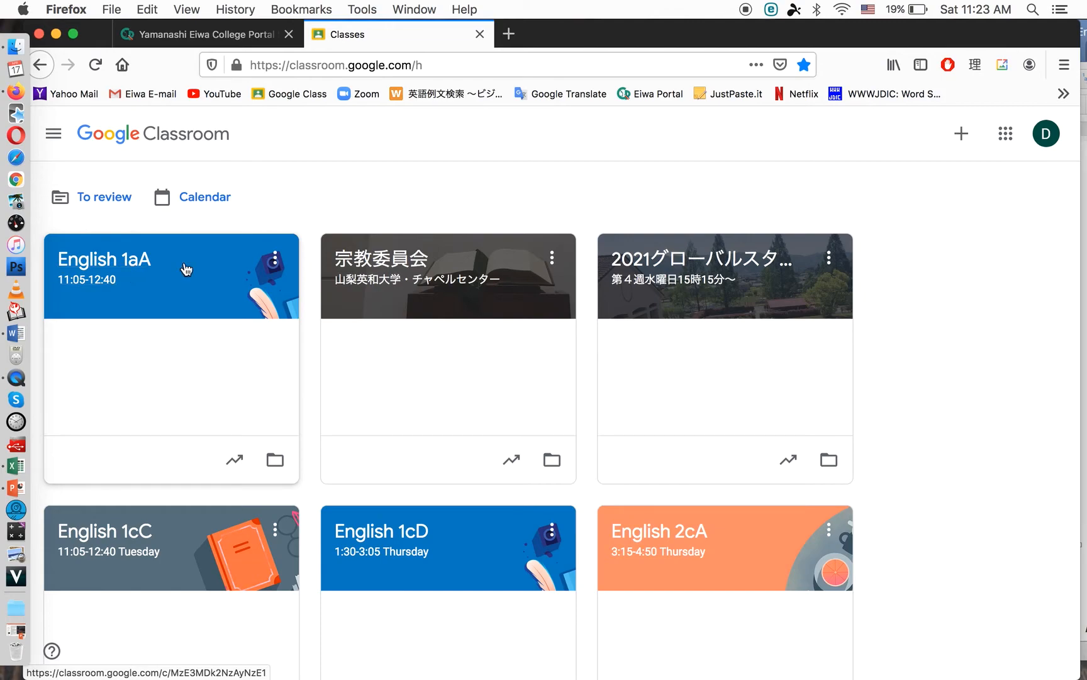
{"action": "left_click", "coordinate": [276, 258]}
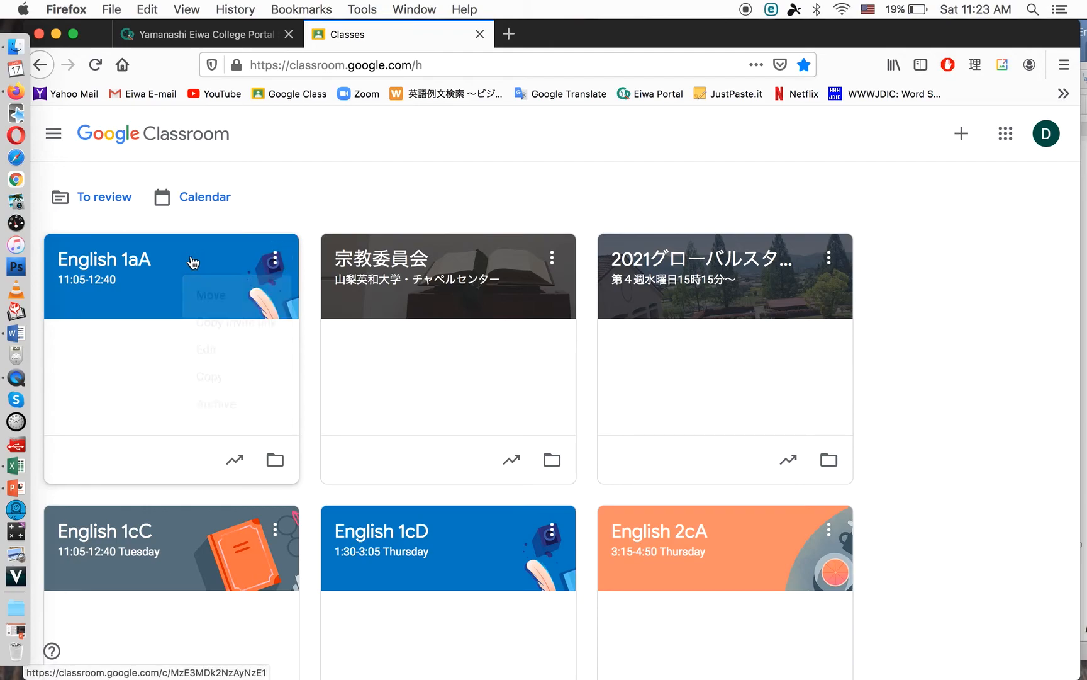
{"action": "left_click", "coordinate": [103, 259]}
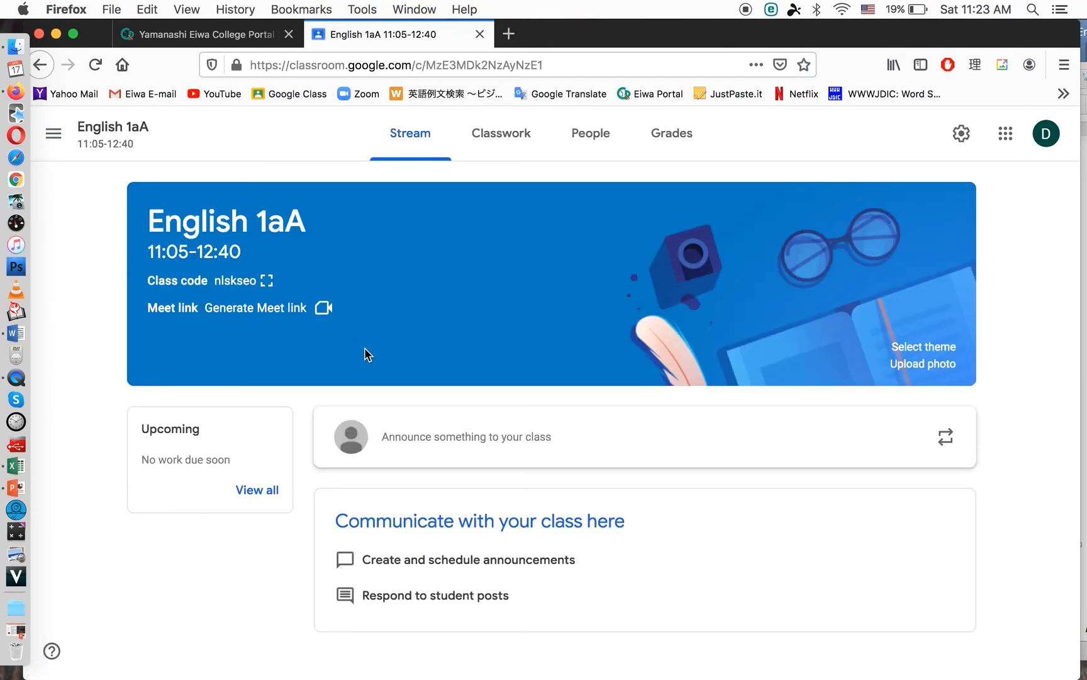
{"action": "mouse_move", "coordinate": [497, 211]}
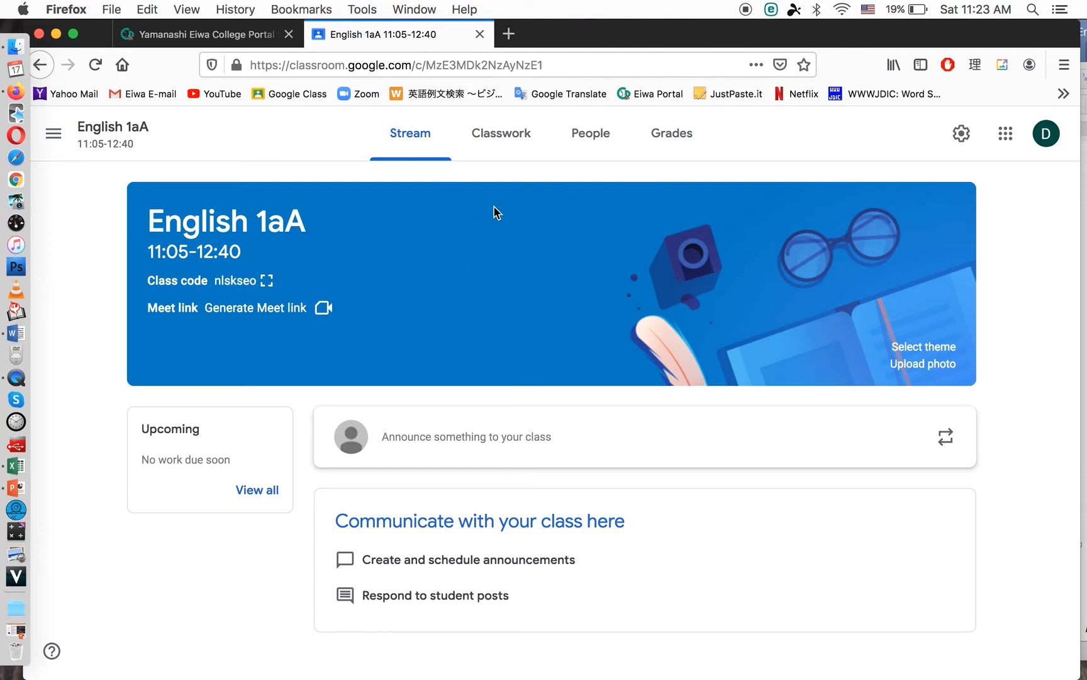
{"action": "mouse_move", "coordinate": [592, 135]}
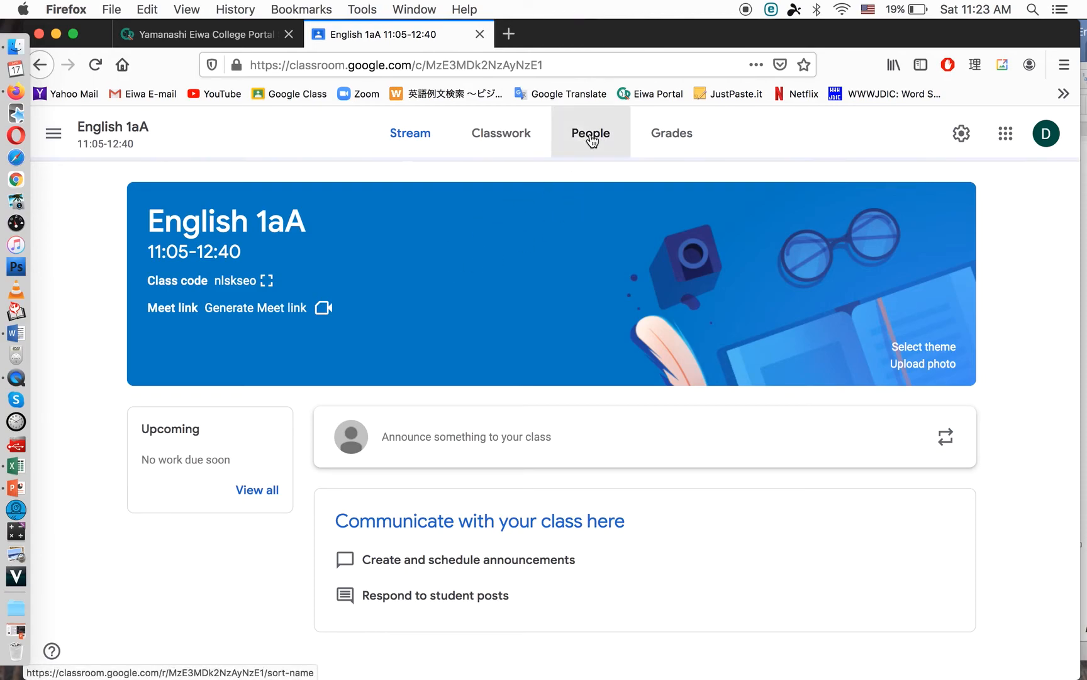
Go to English 1aA's People page and open the Invite students email field.
{"action": "left_click", "coordinate": [590, 133]}
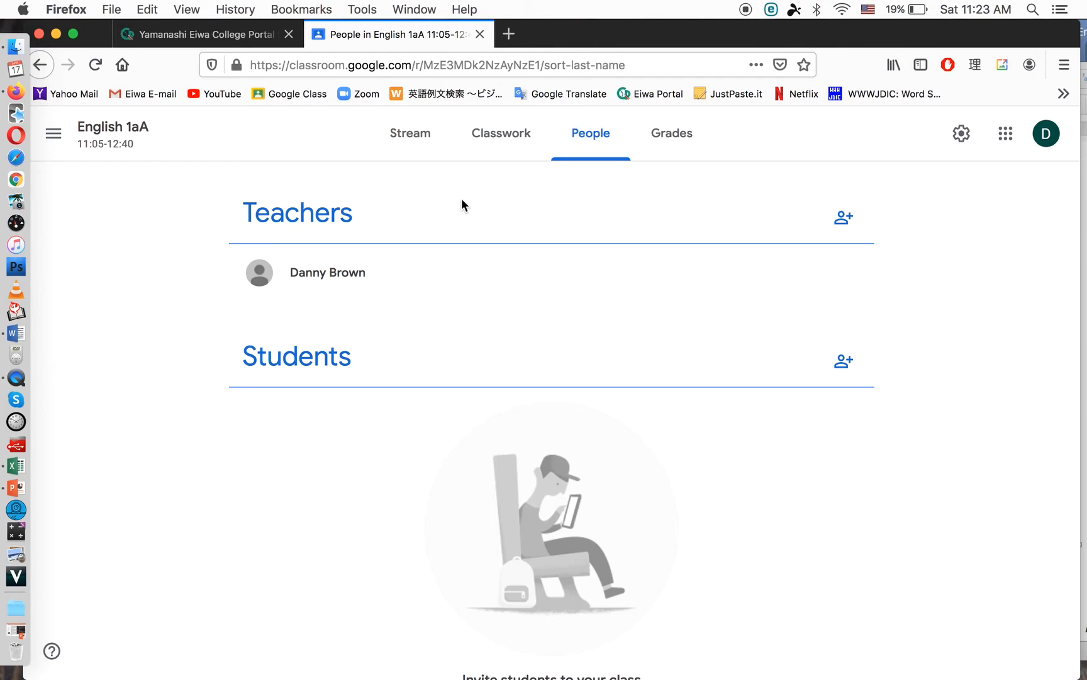
{"action": "mouse_move", "coordinate": [765, 333]}
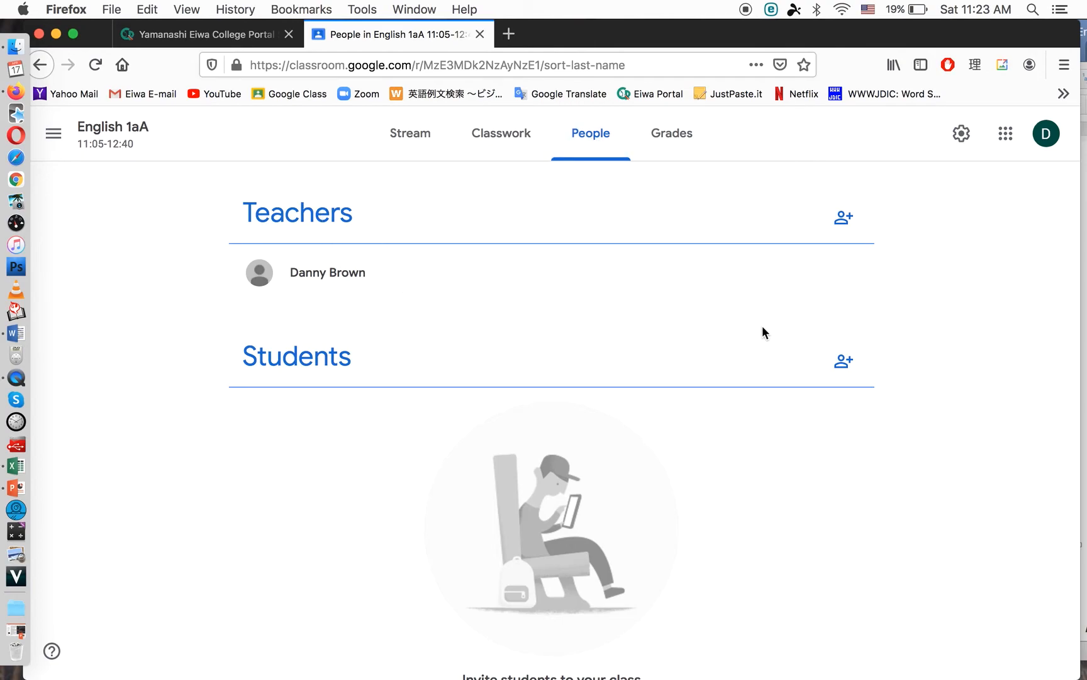
{"action": "left_click", "coordinate": [843, 361]}
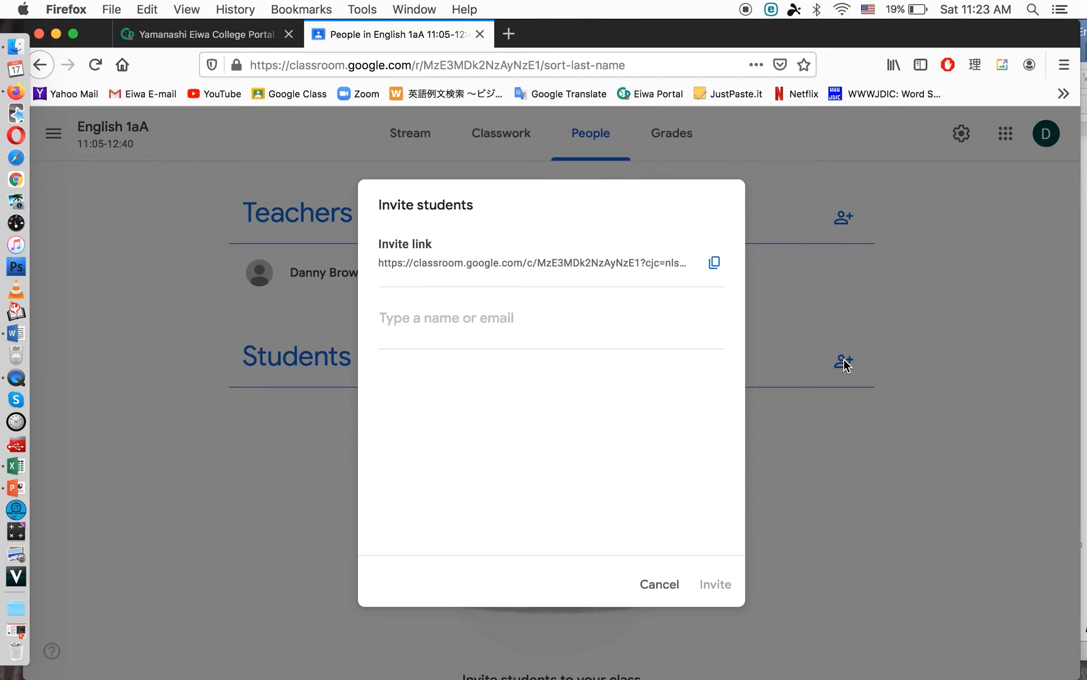
{"action": "left_click", "coordinate": [447, 317]}
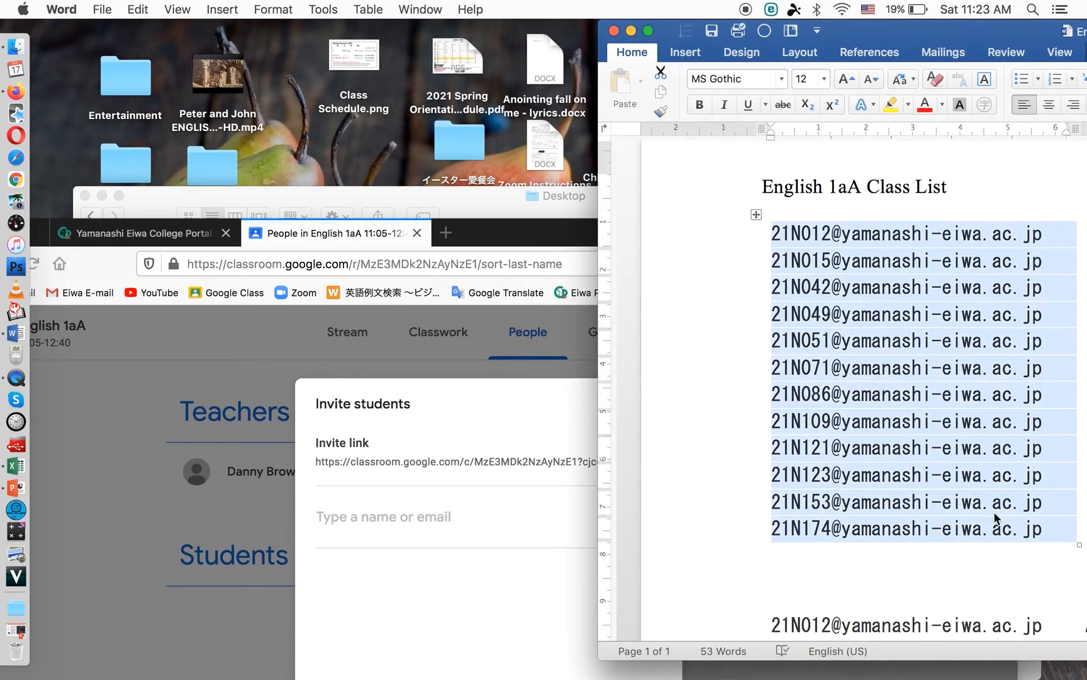
{"action": "mouse_move", "coordinate": [765, 435]}
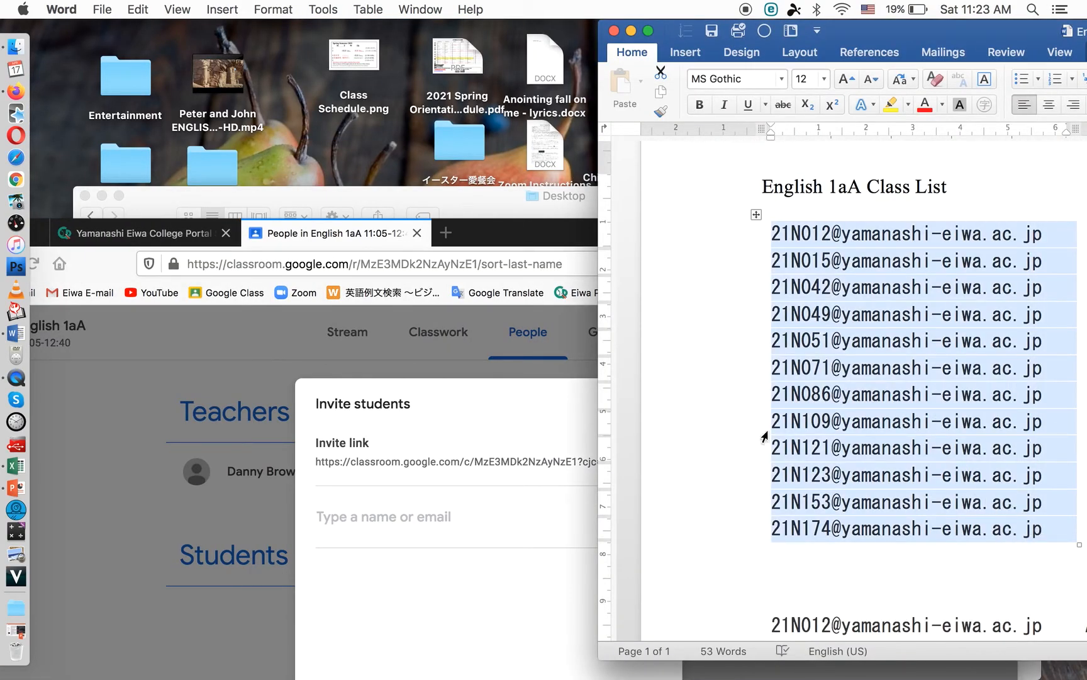
{"action": "mouse_move", "coordinate": [163, 43]}
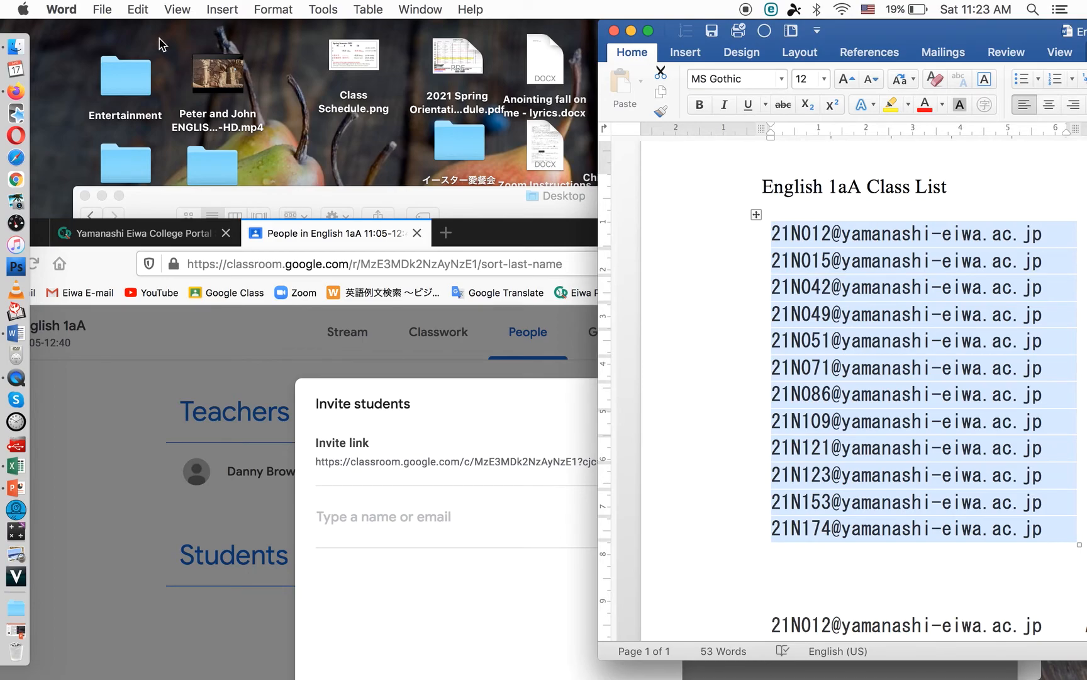
Copy the selected student email addresses via Edit > Copy.
{"action": "left_click", "coordinate": [141, 10]}
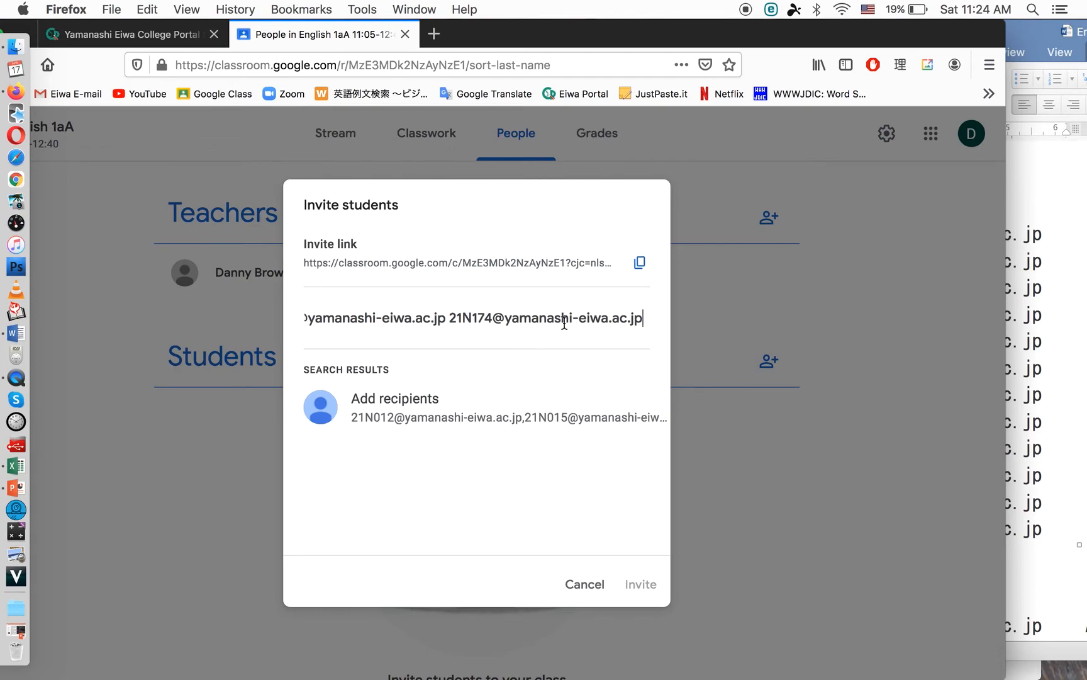
{"action": "mouse_move", "coordinate": [442, 422]}
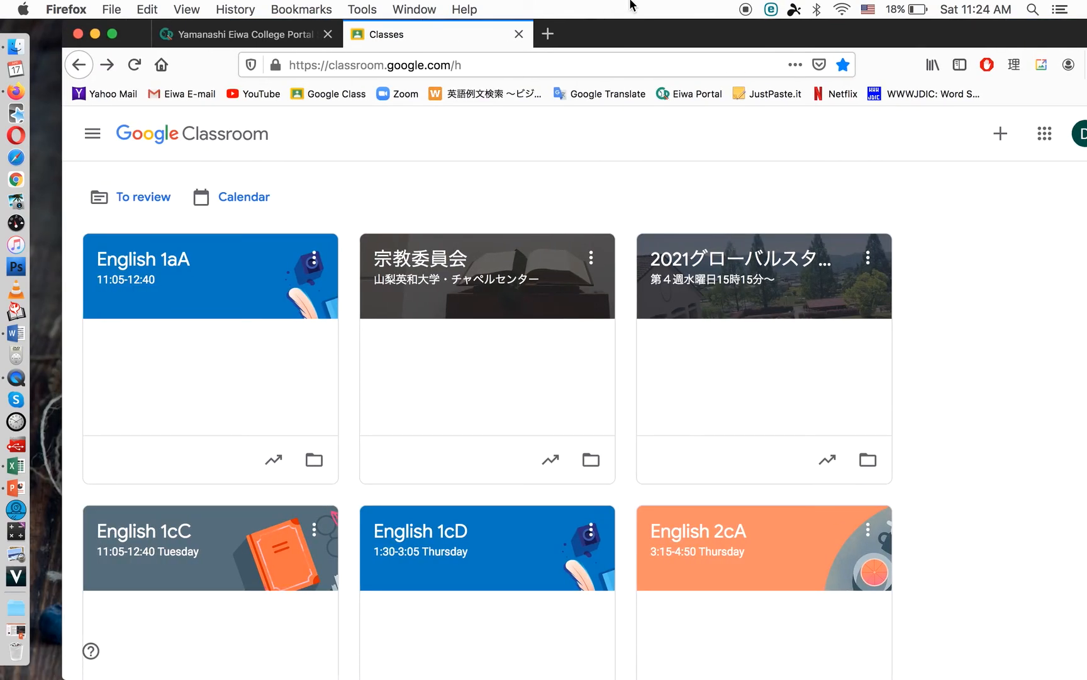
{"action": "mouse_move", "coordinate": [443, 92]}
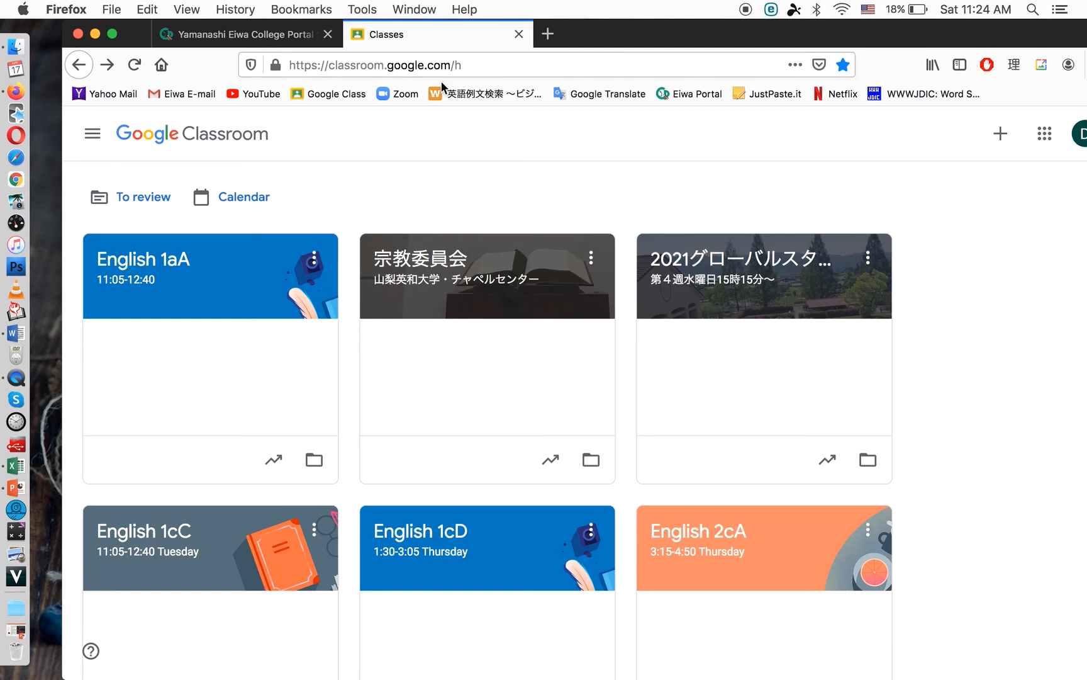
{"action": "mouse_move", "coordinate": [532, 136]}
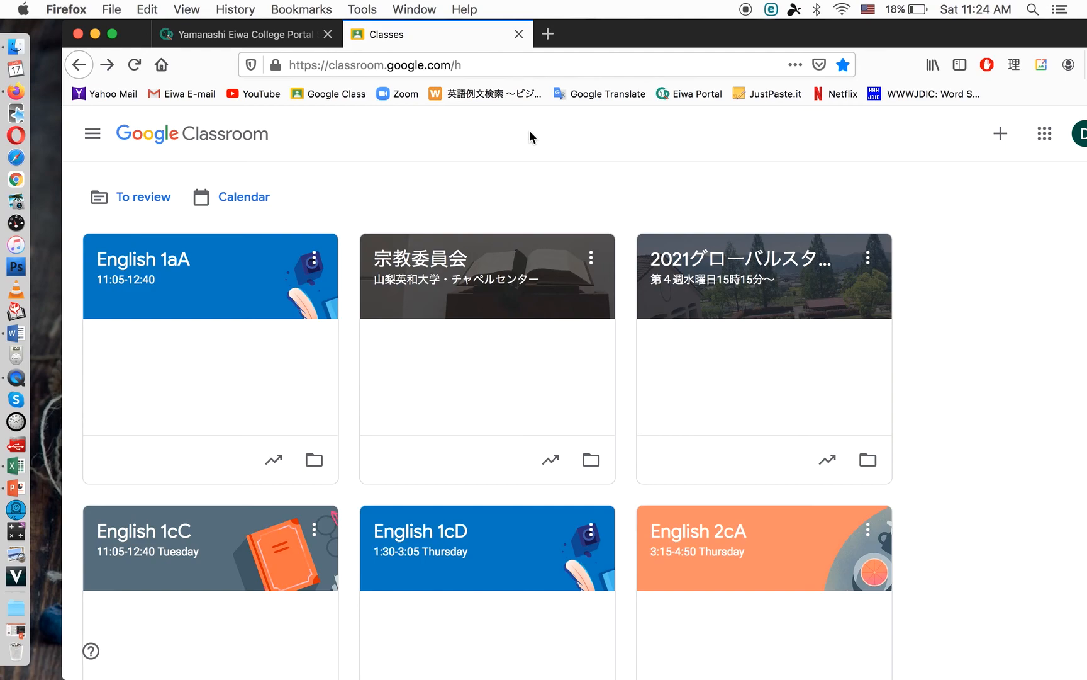
{"action": "mouse_move", "coordinate": [528, 234]}
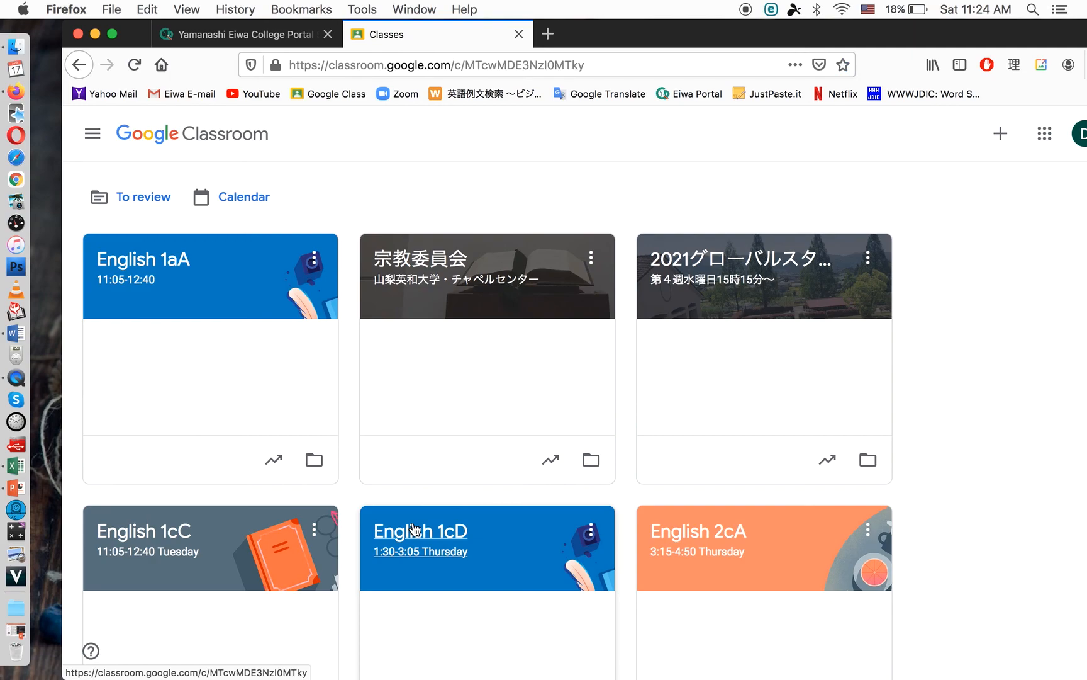
Review the English 1cD student roster on its People page, then close the Classroom tab.
{"action": "left_click", "coordinate": [422, 531]}
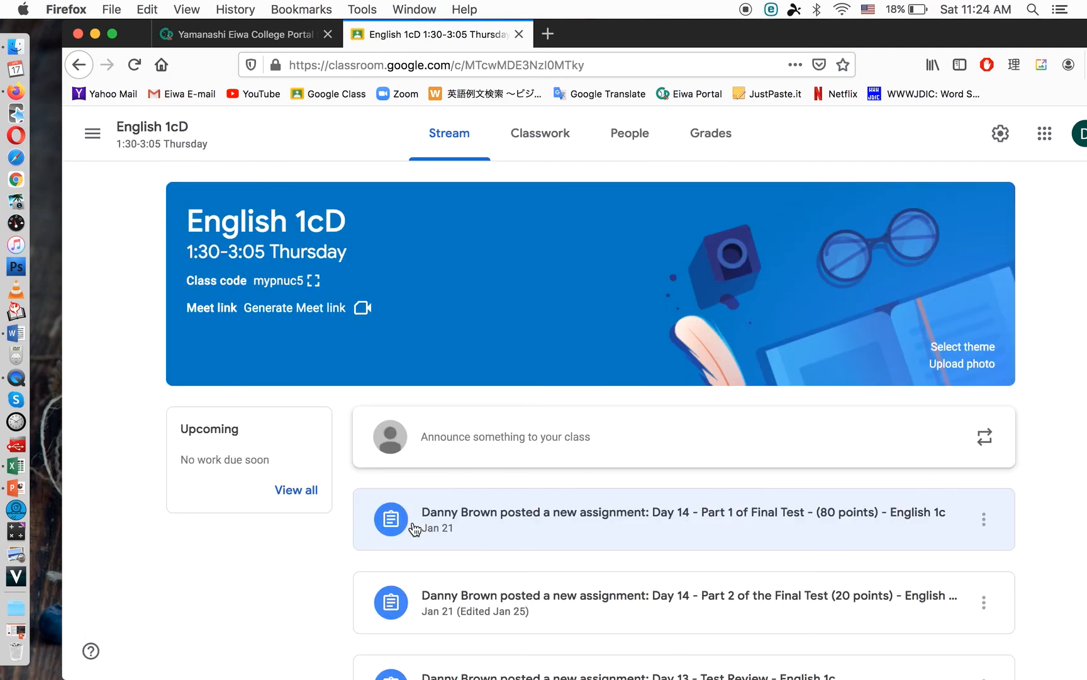
{"action": "mouse_move", "coordinate": [630, 136]}
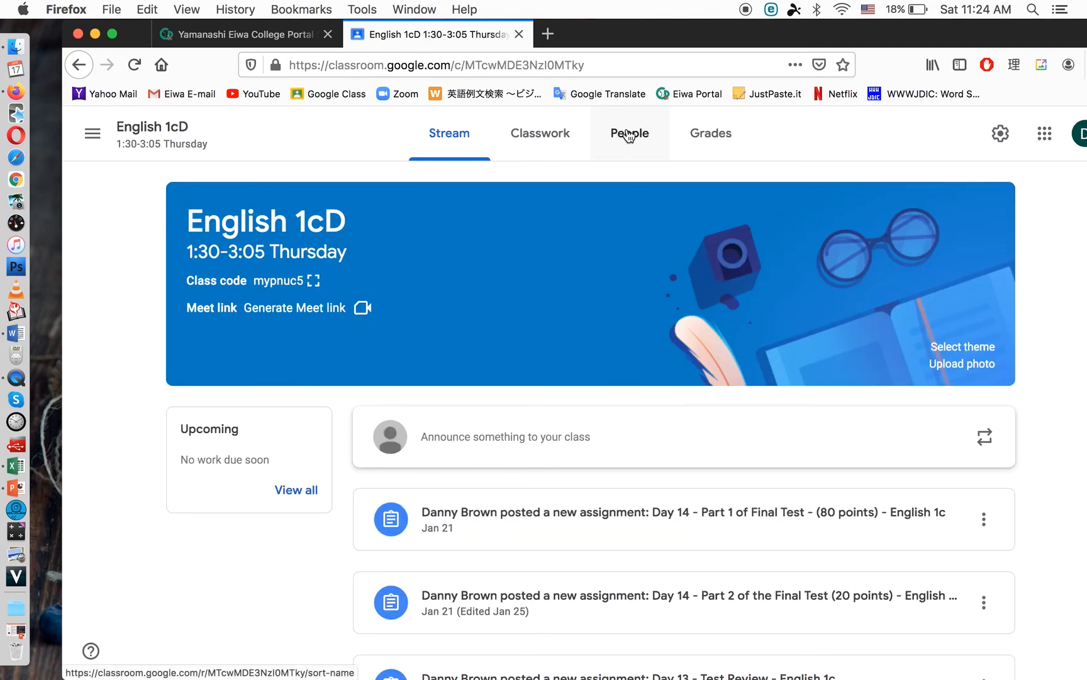
{"action": "left_click", "coordinate": [630, 134]}
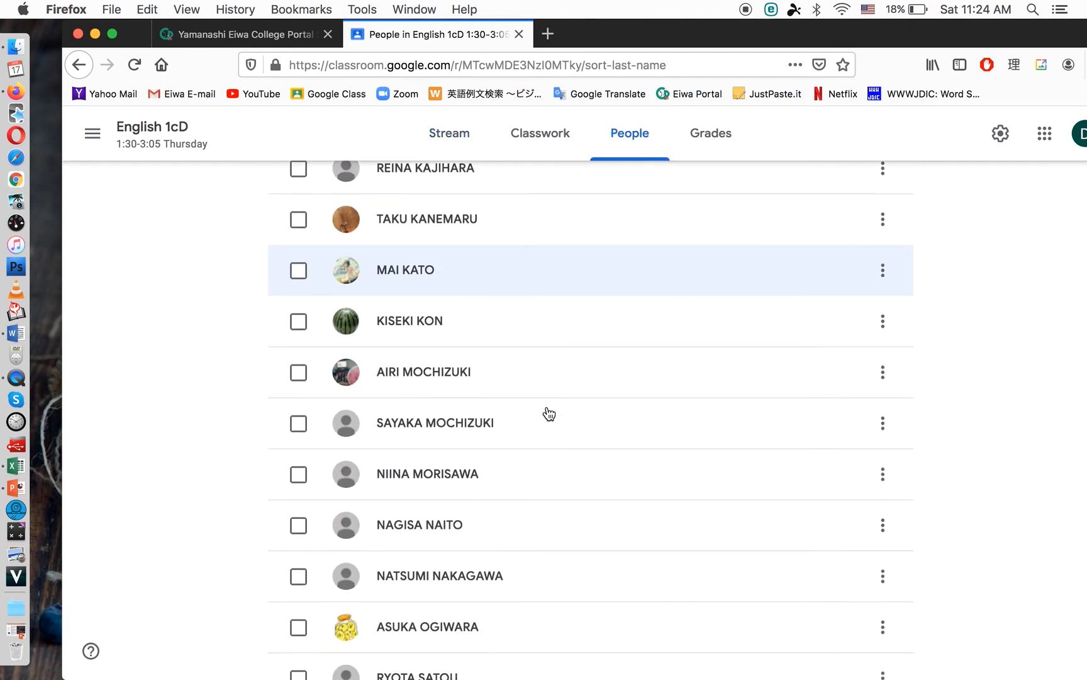
{"action": "scroll", "scroll_direction": "down", "scroll_amount": 3}
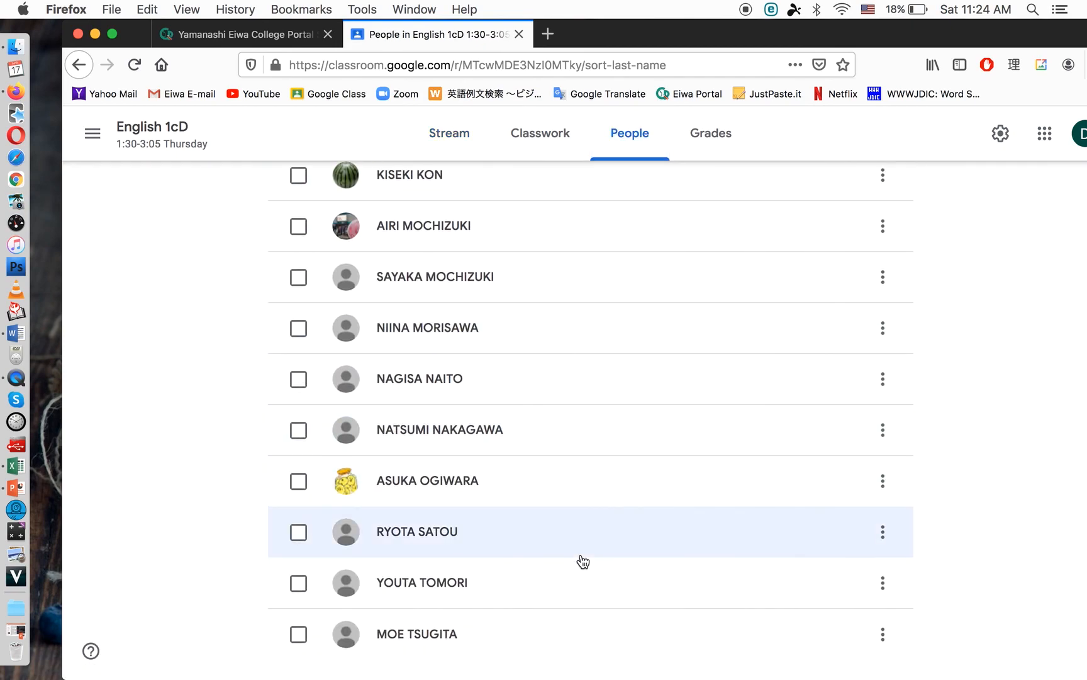
{"action": "scroll", "scroll_direction": "up", "scroll_amount": 3}
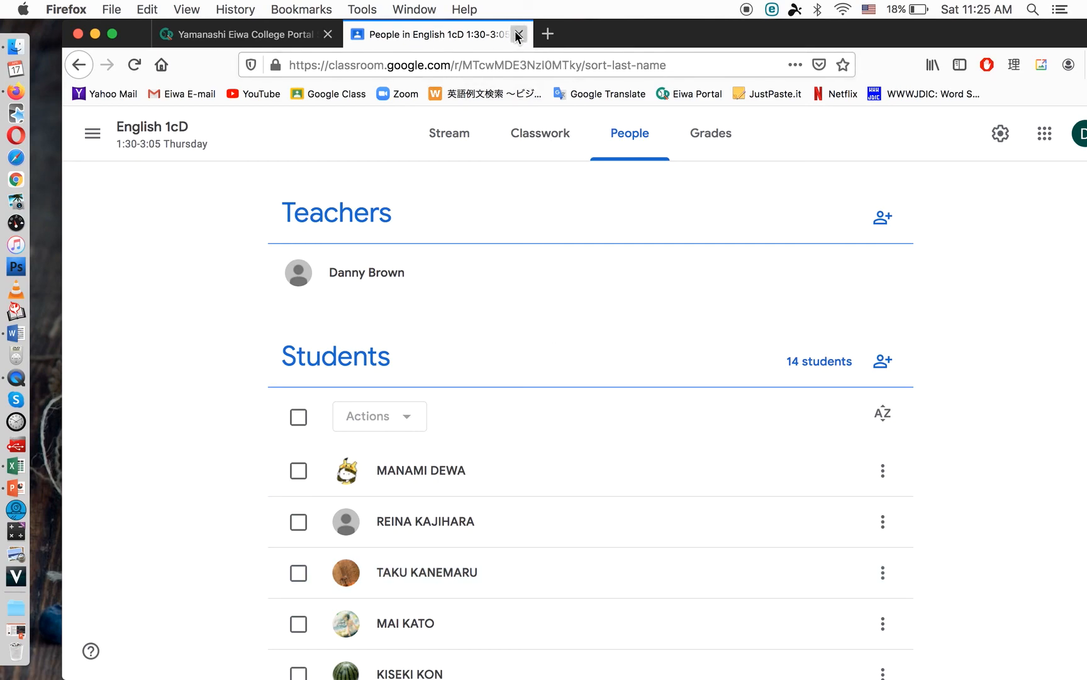
{"action": "left_click", "coordinate": [516, 33]}
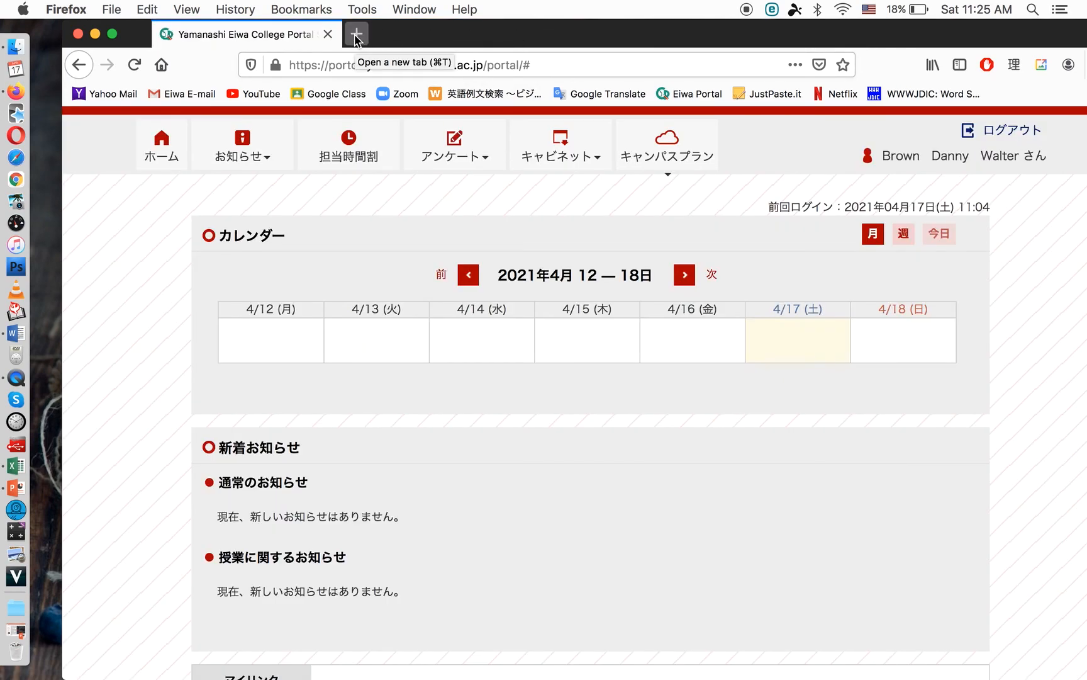
{"action": "mouse_move", "coordinate": [329, 34]}
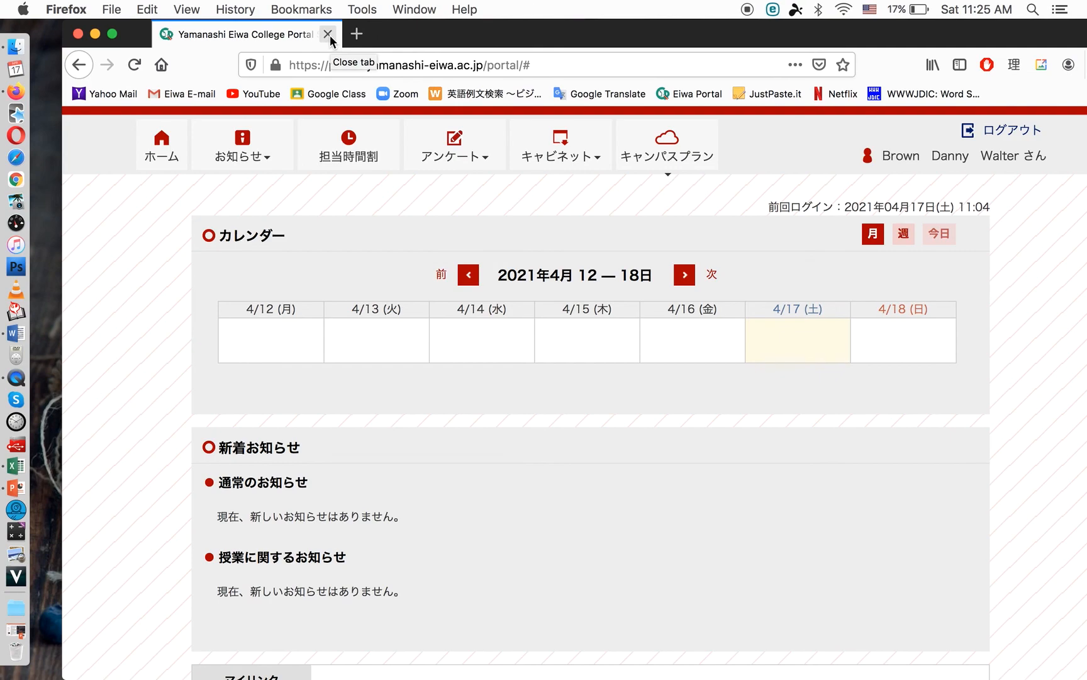